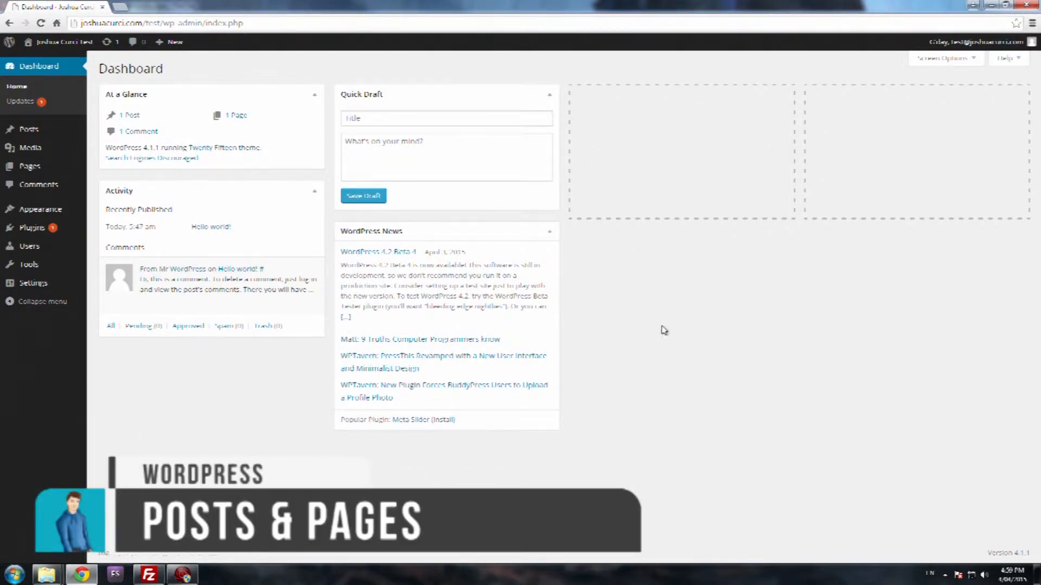
mouse_move(689, 301)
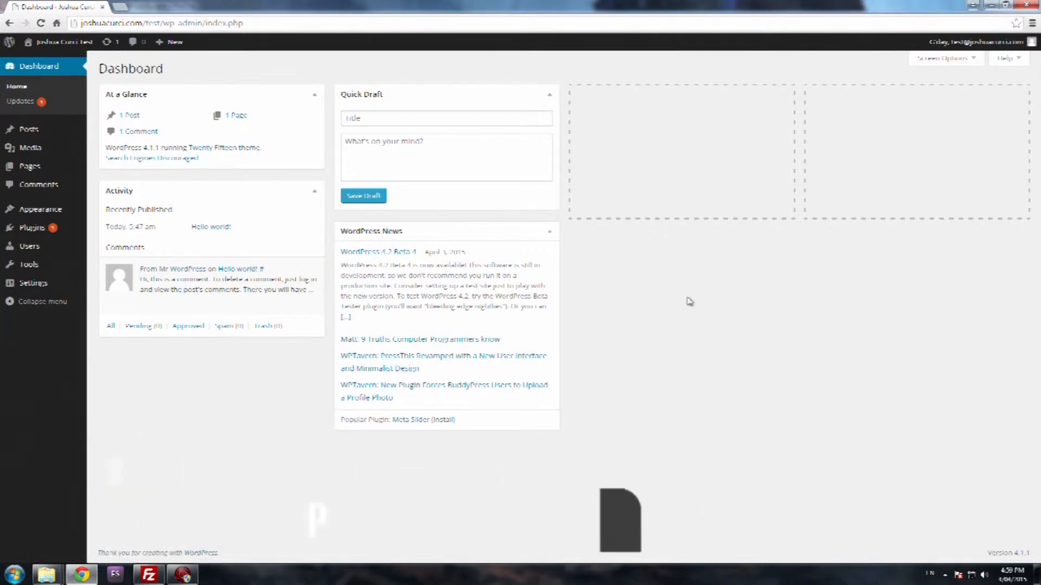
mouse_move(721, 310)
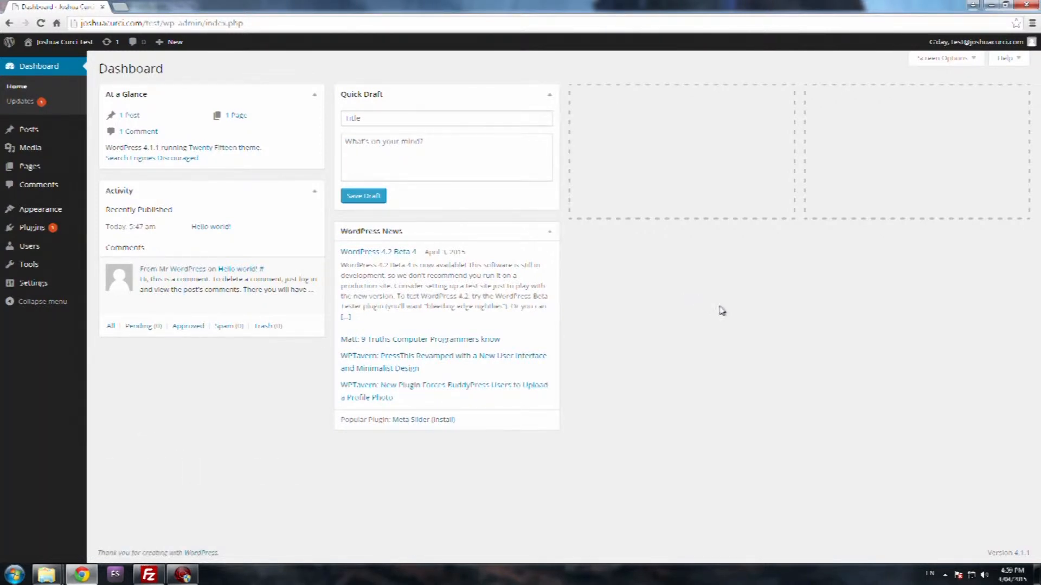
mouse_move(732, 305)
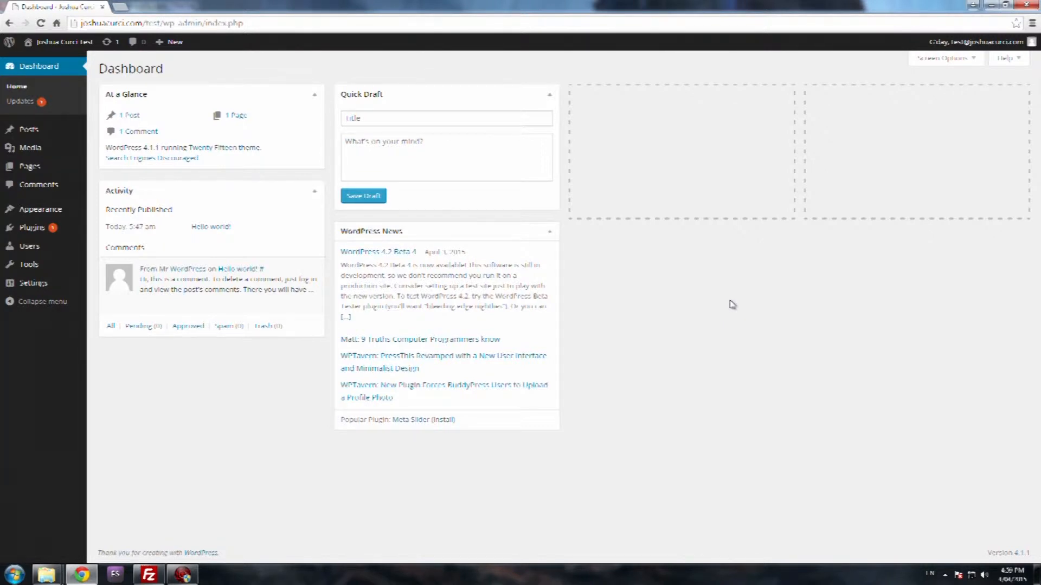
mouse_move(709, 276)
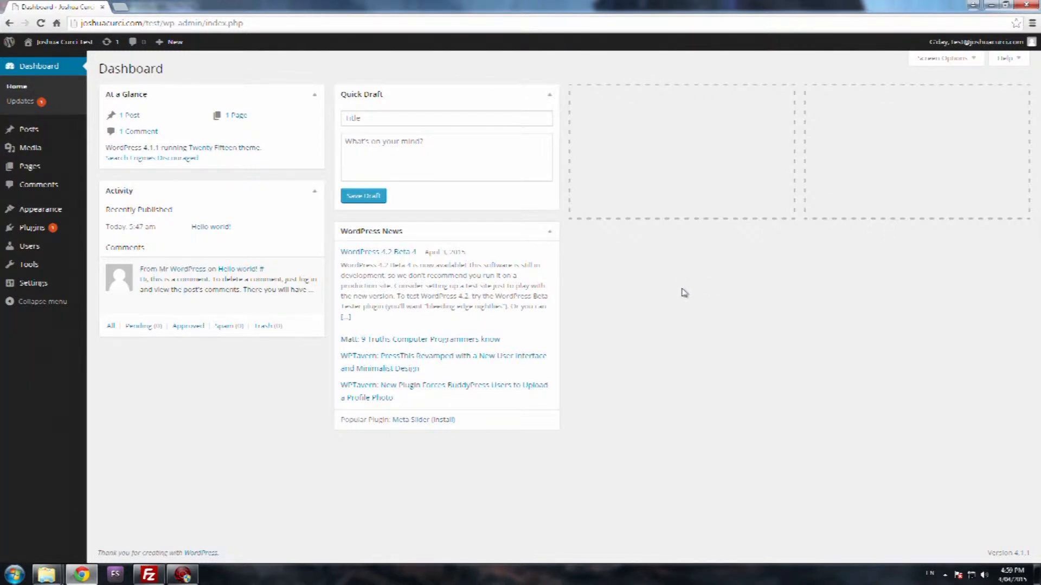
mouse_move(671, 280)
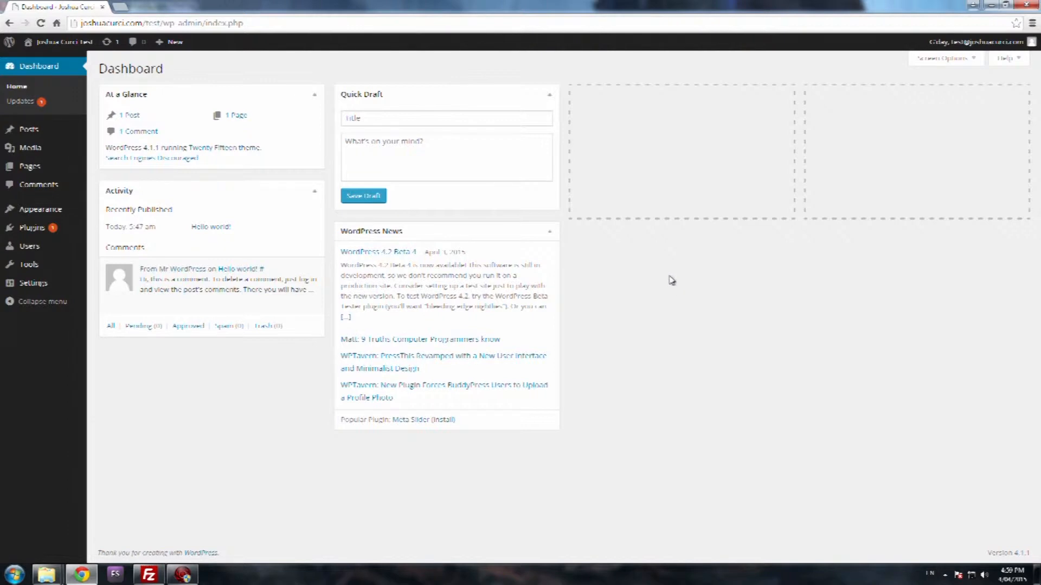
mouse_move(680, 284)
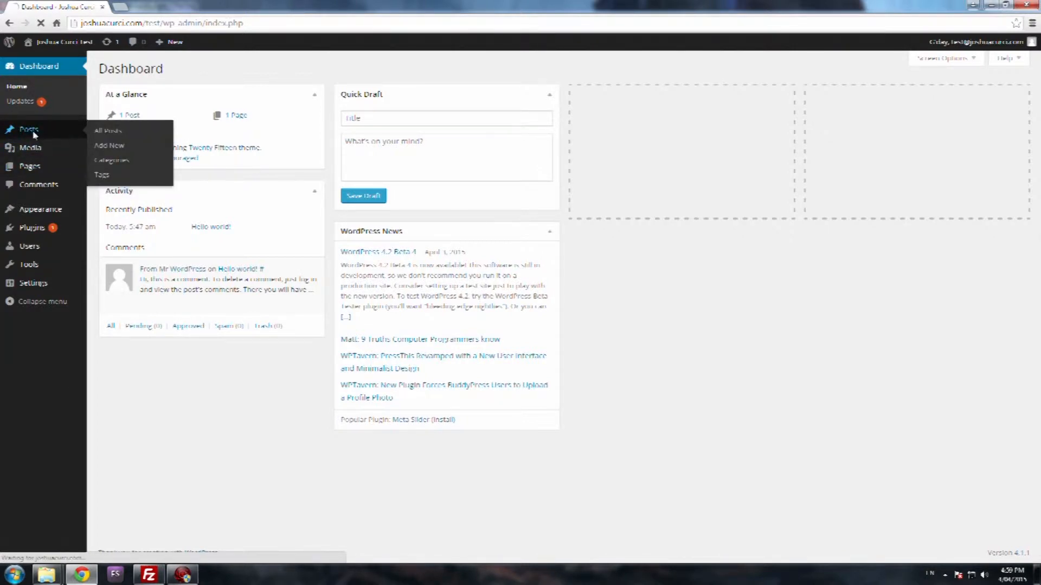
Open a blank Add New Post and an Add New Page editor, and dismiss the distraction-free tip
click(109, 130)
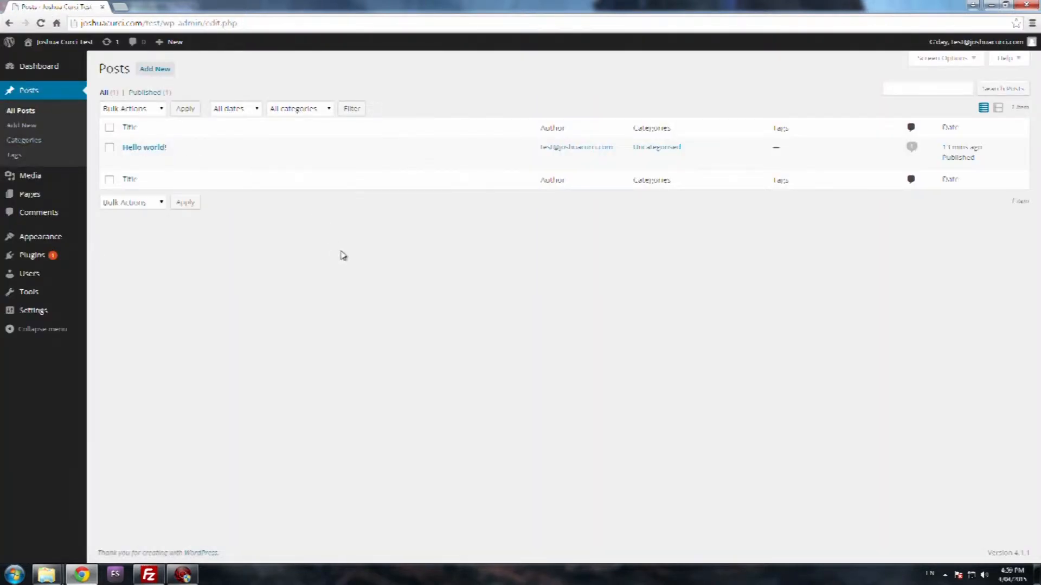
mouse_move(485, 271)
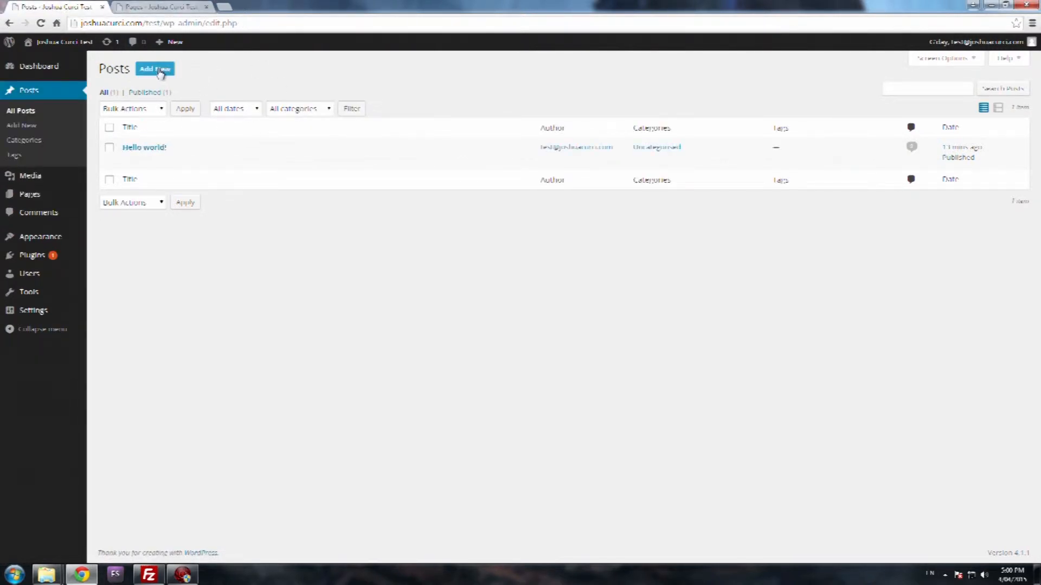
click(154, 68)
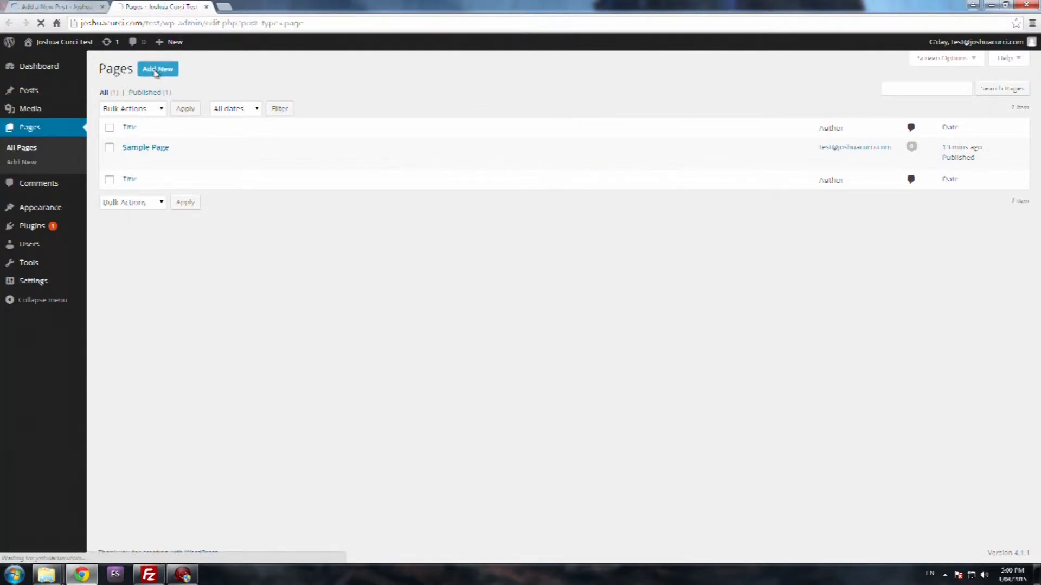
click(158, 69)
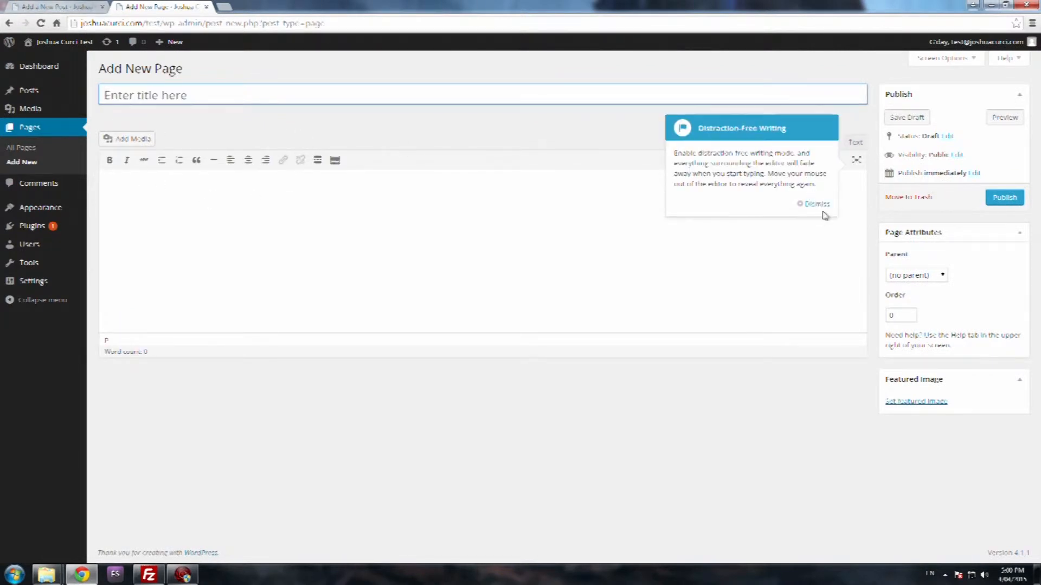
click(814, 204)
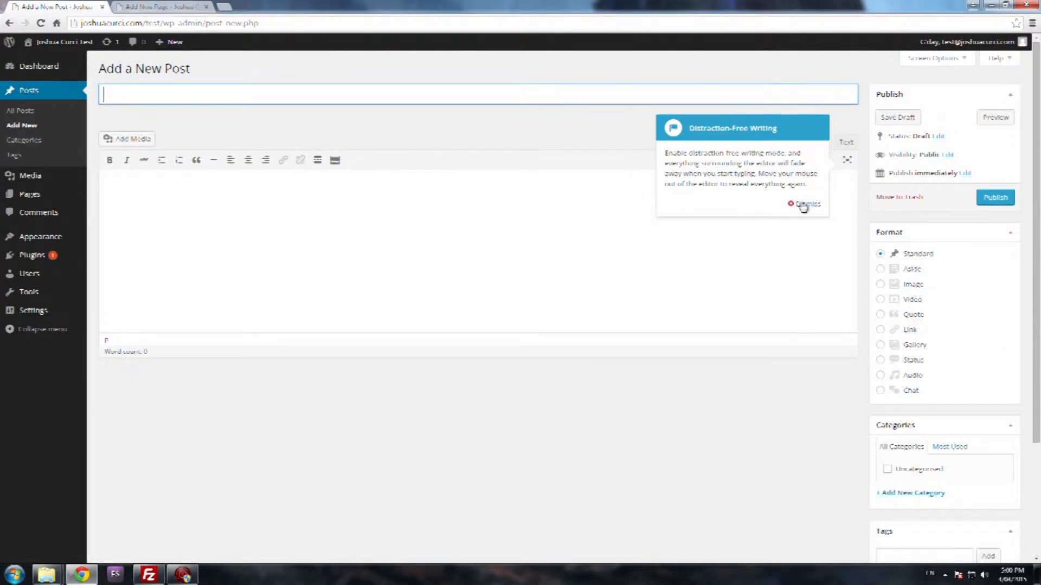
Dismiss the post's writing tip and switch between the page and post tabs, ending on the post
click(160, 7)
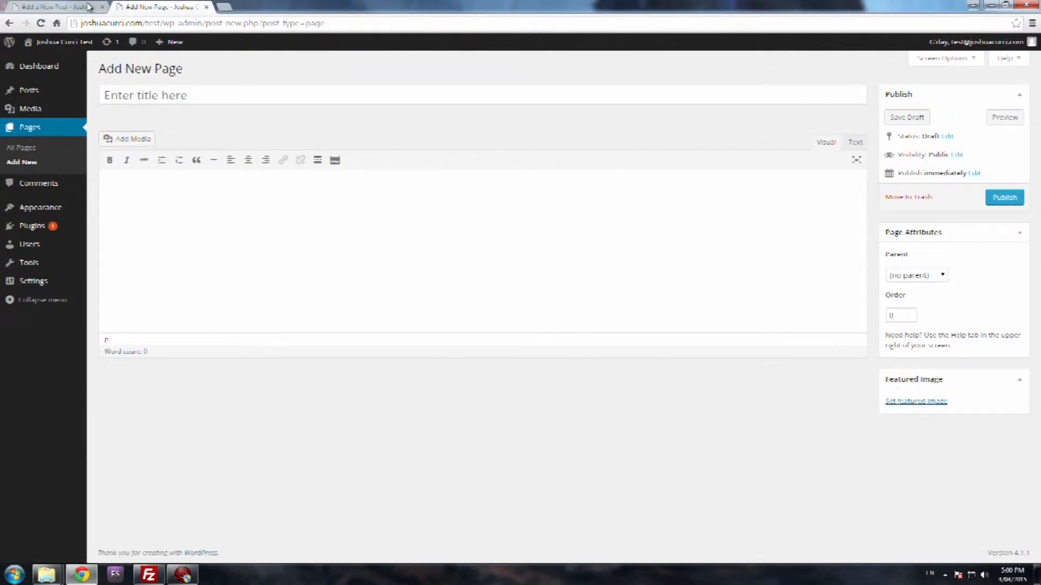
click(50, 7)
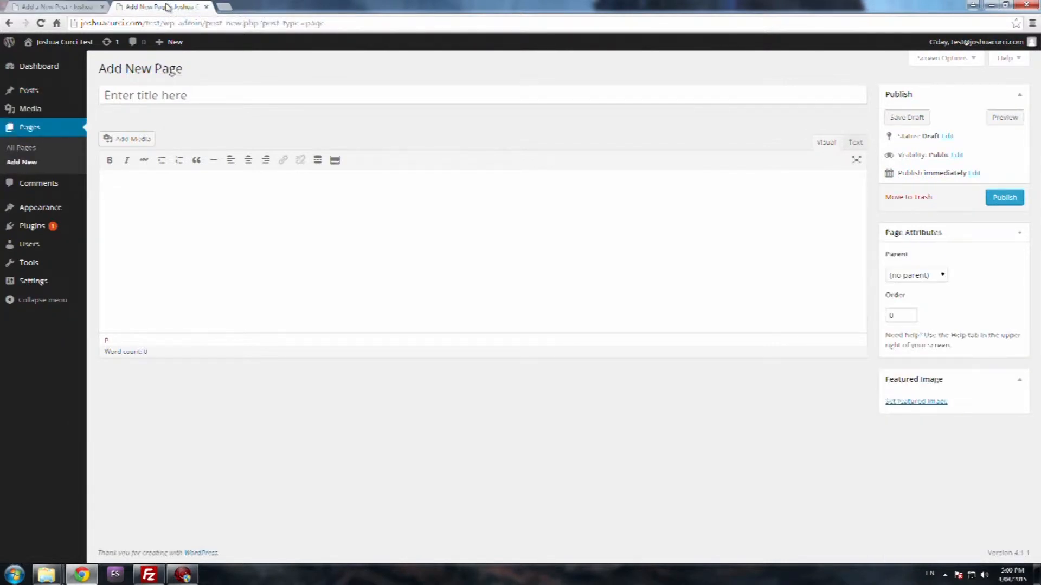
click(53, 7)
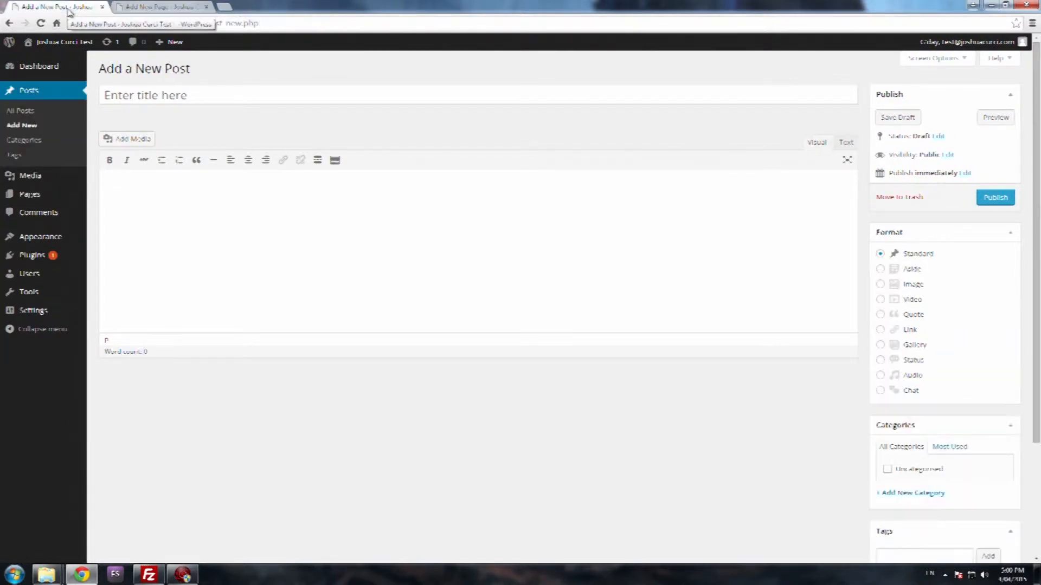
click(159, 7)
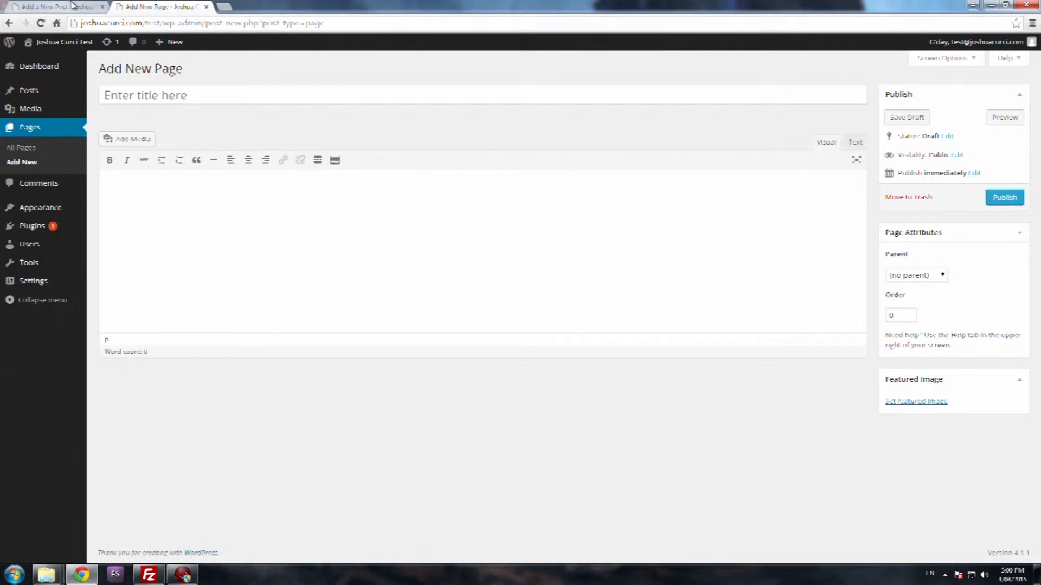
click(29, 89)
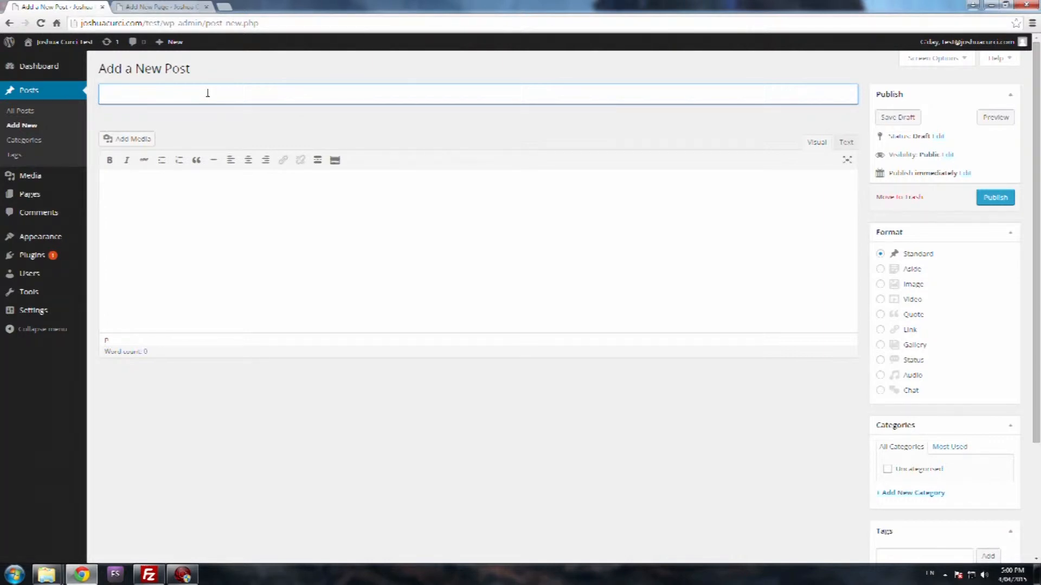
Title the post 'This is my first post'
text(This is)
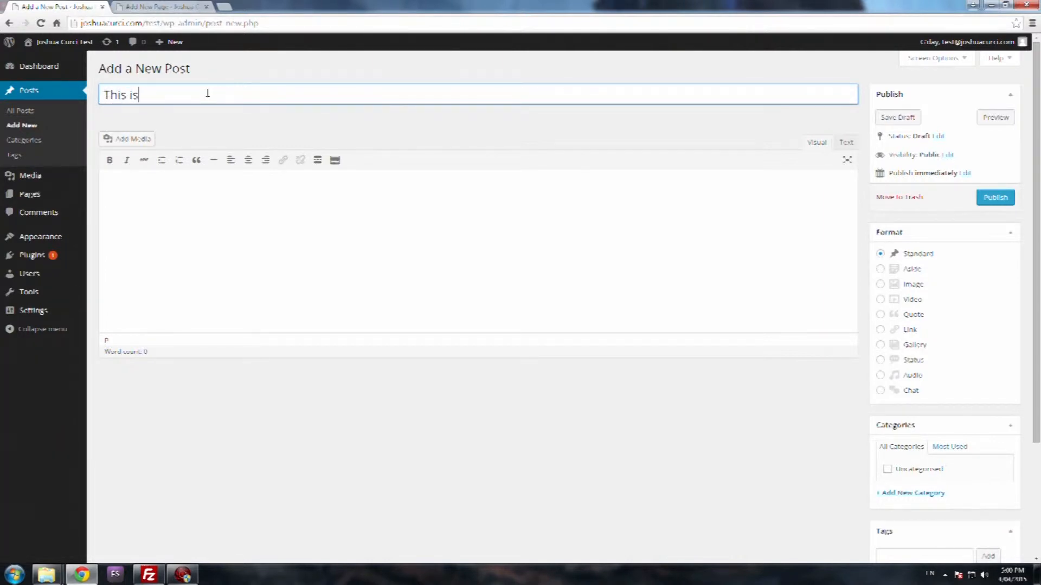
text(my first)
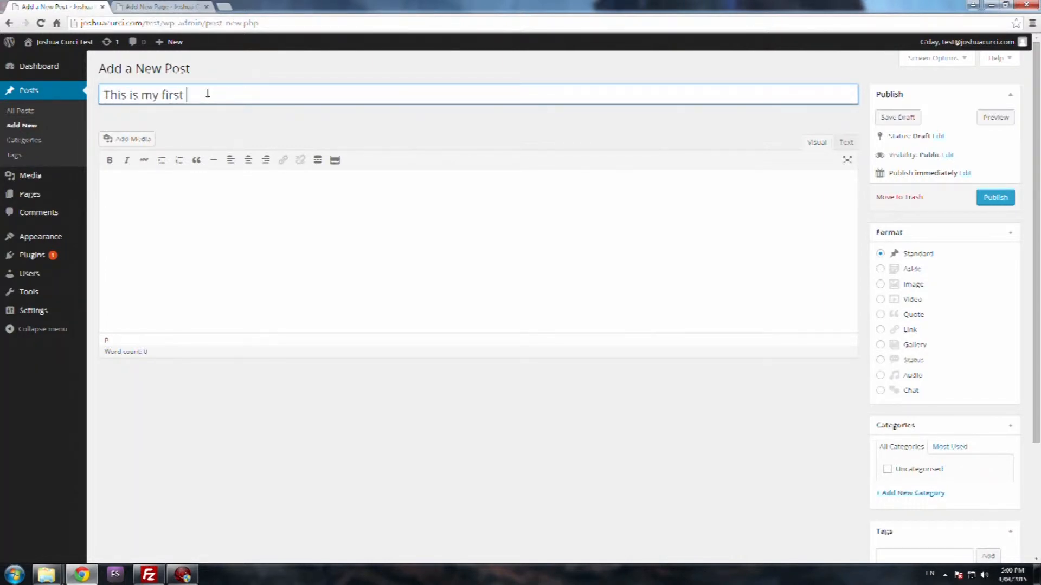
text(post)
click(478, 252)
text(I)
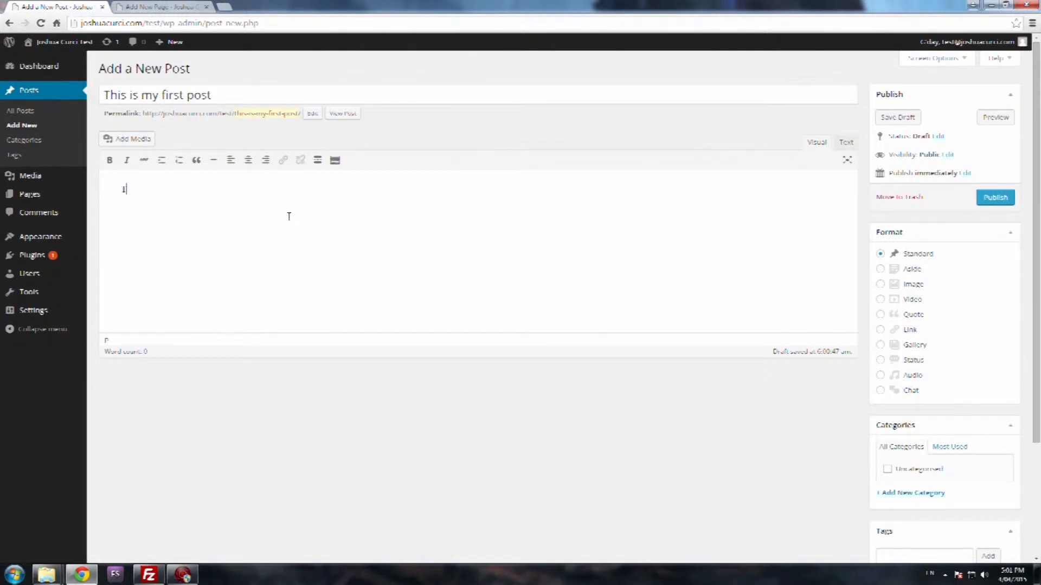
Type the body text starting 'My first article.' in the Visual editor
text(M)
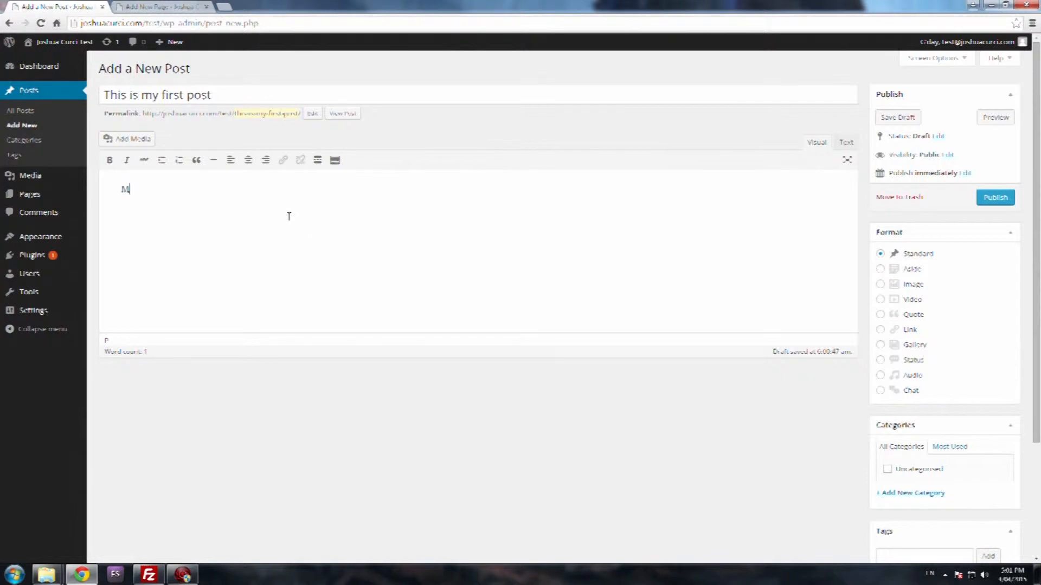
text(y first blog a)
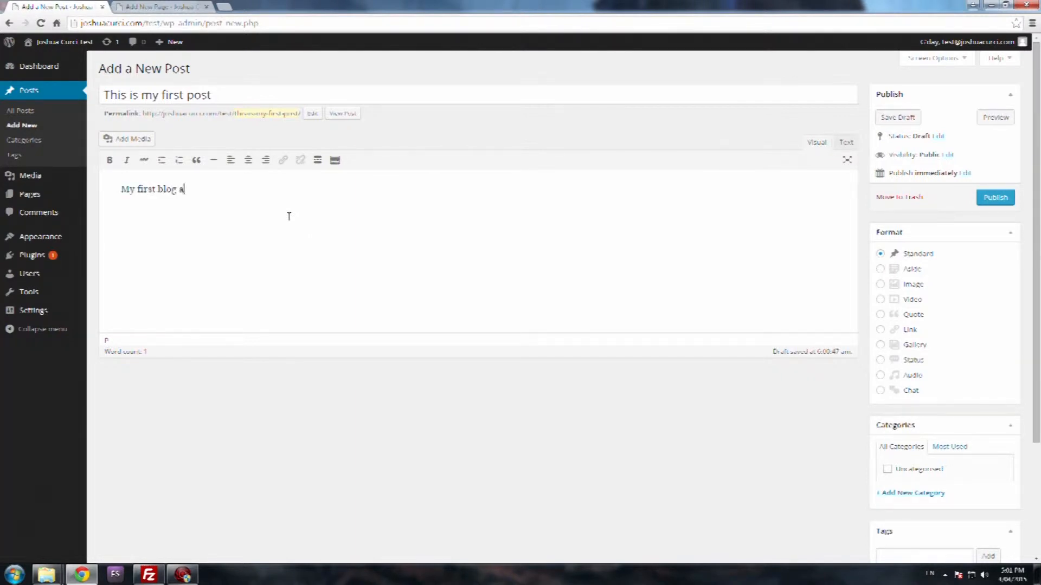
text(rticle)
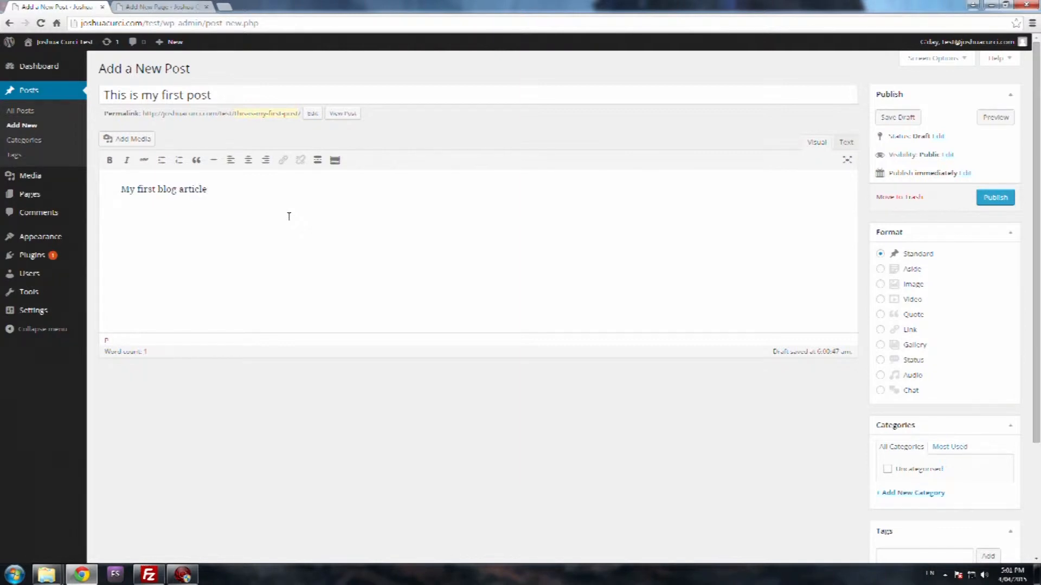
text(. oaushdfgoiuqnweifguqwieo owieh gfioqwdh fohw dgfwuiqah)
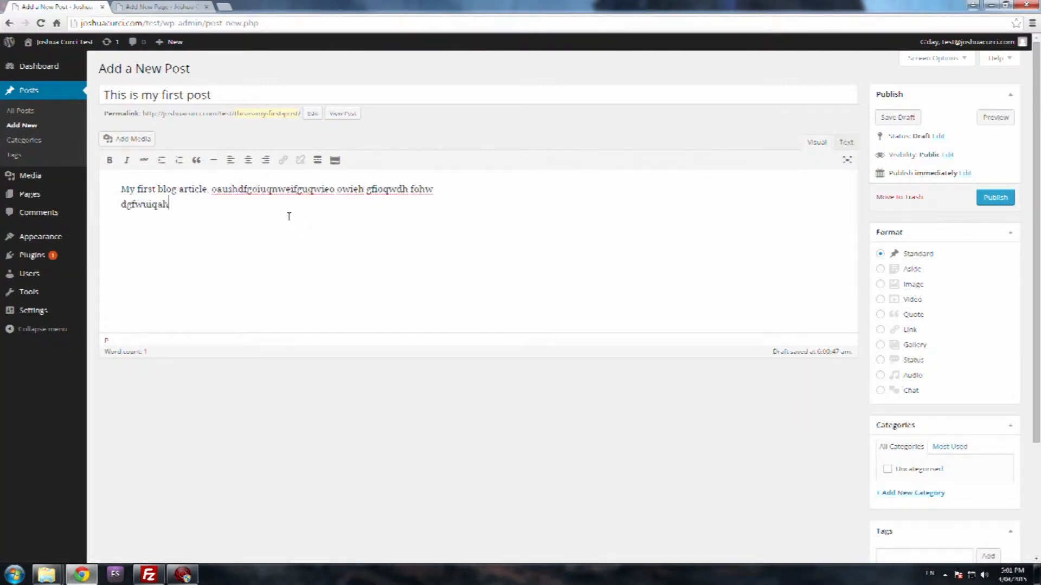
text(doigqwh)
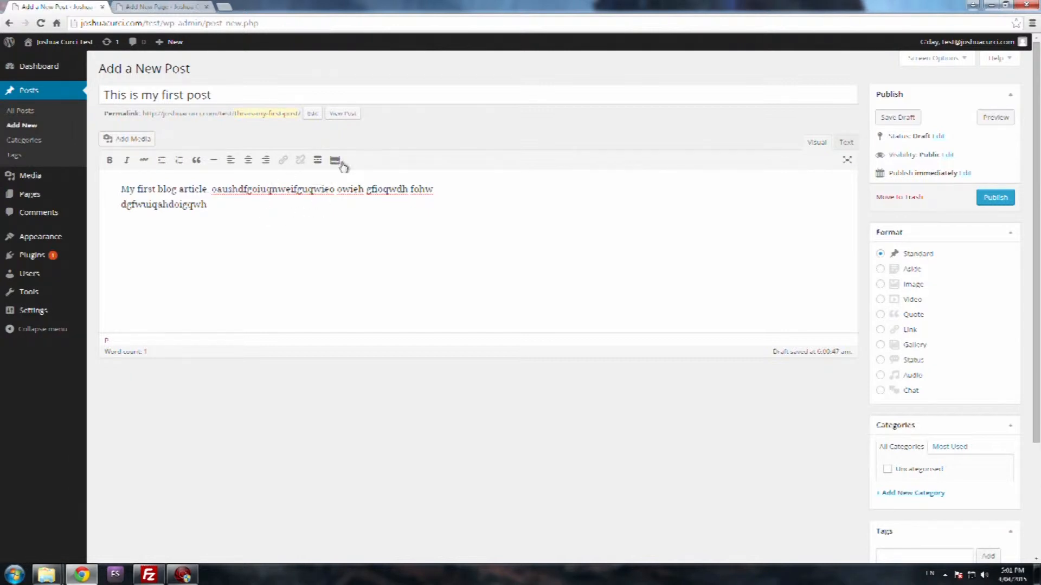
mouse_move(335, 160)
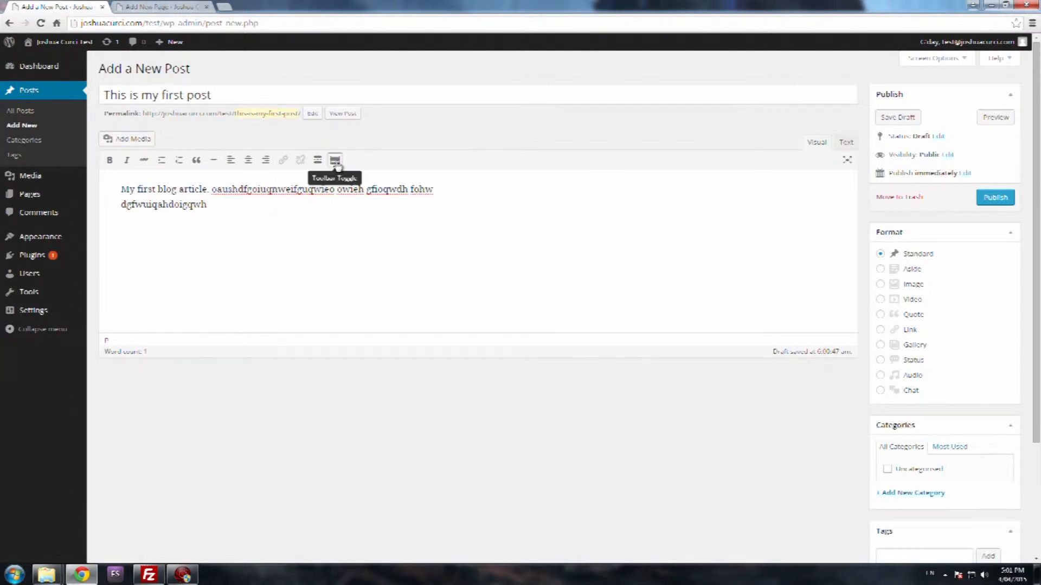
click(334, 160)
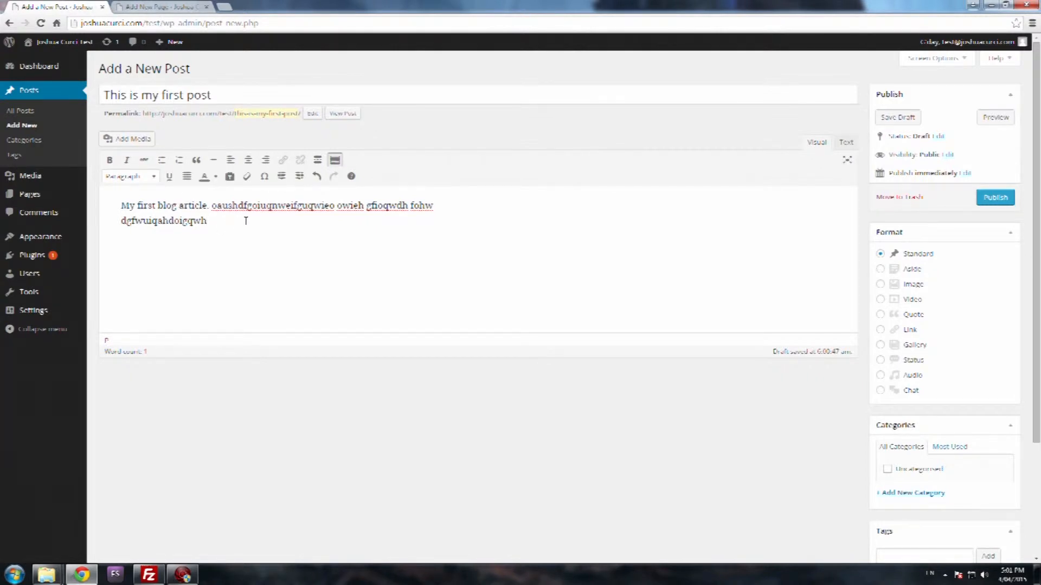
mouse_move(160, 159)
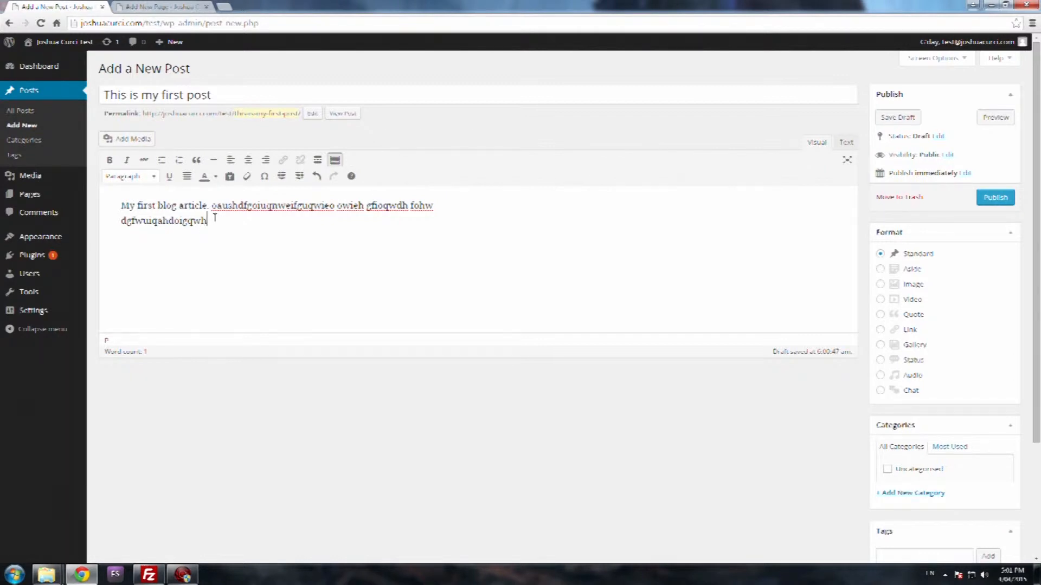
mouse_move(109, 160)
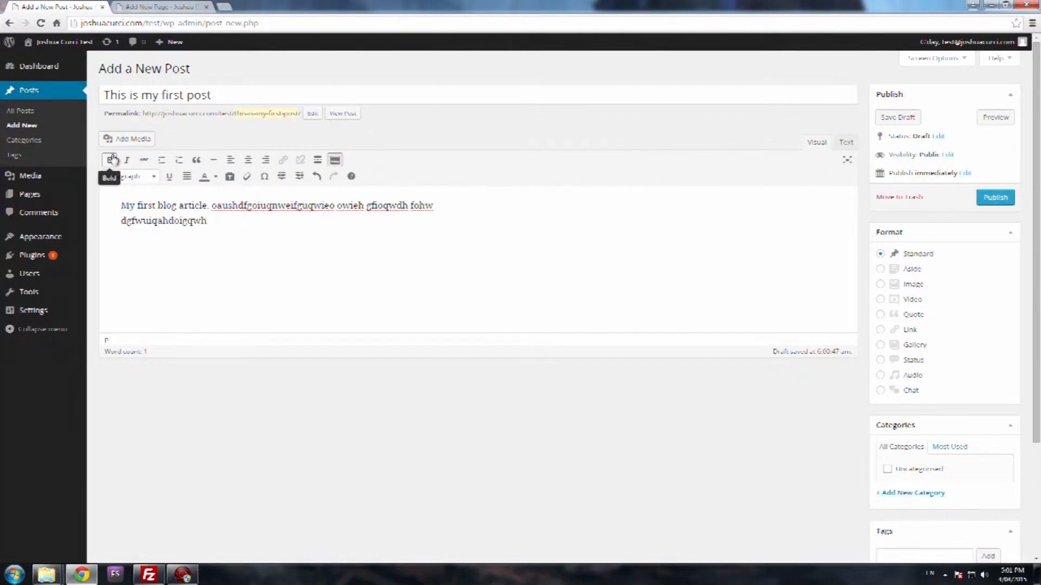
mouse_move(143, 160)
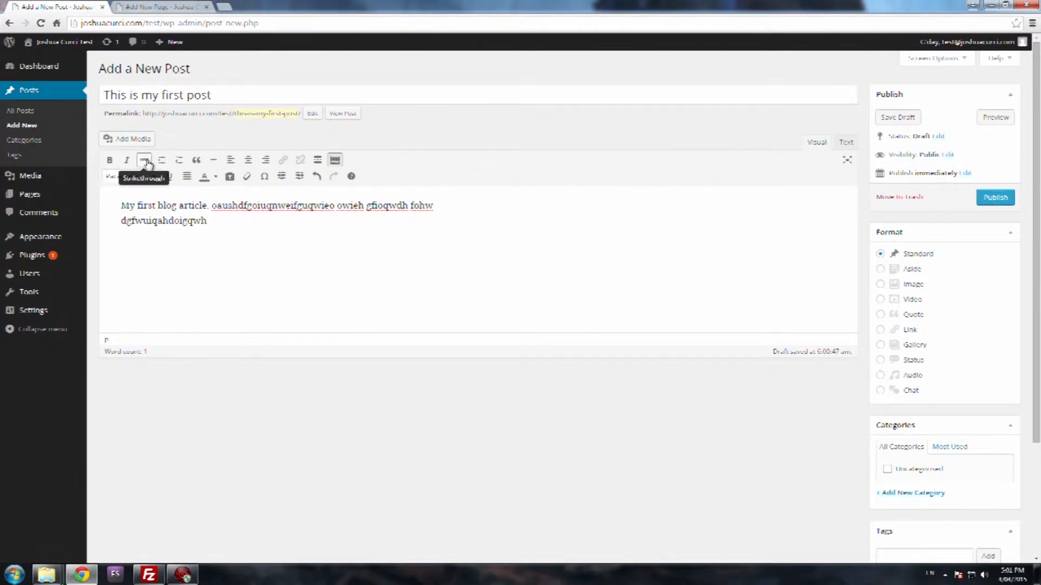
mouse_move(109, 160)
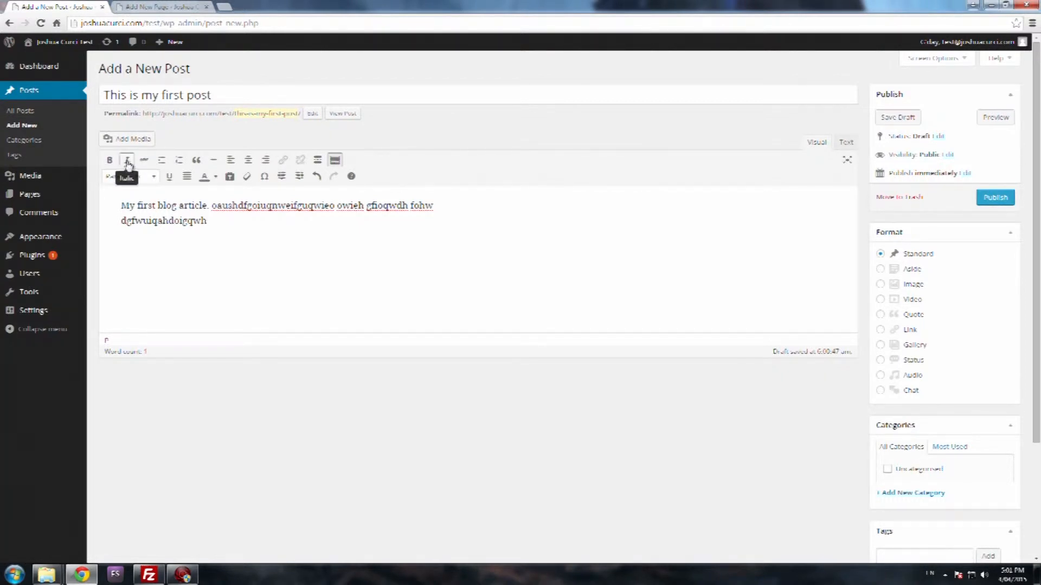
mouse_move(143, 160)
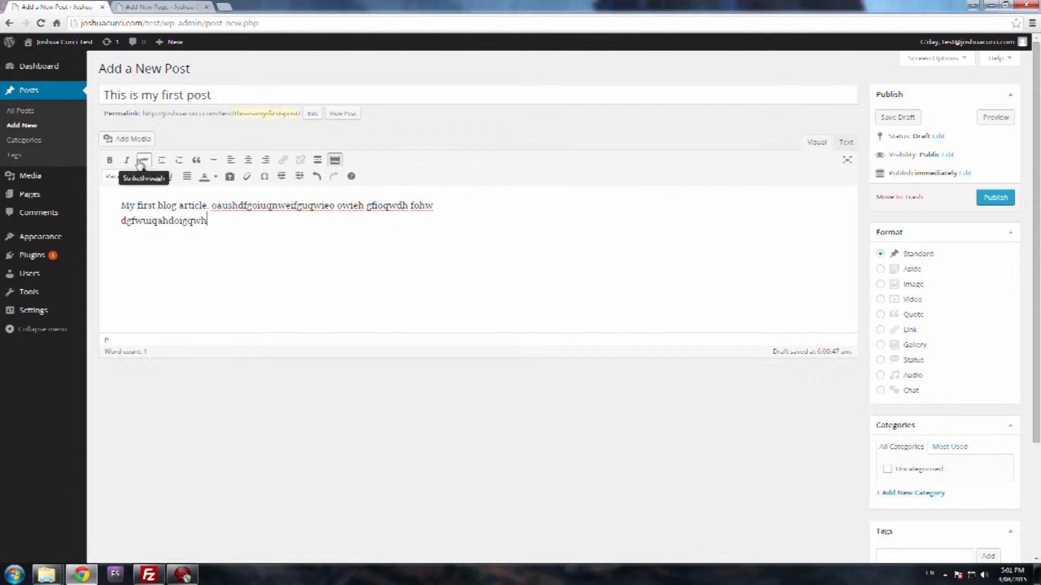
mouse_move(126, 160)
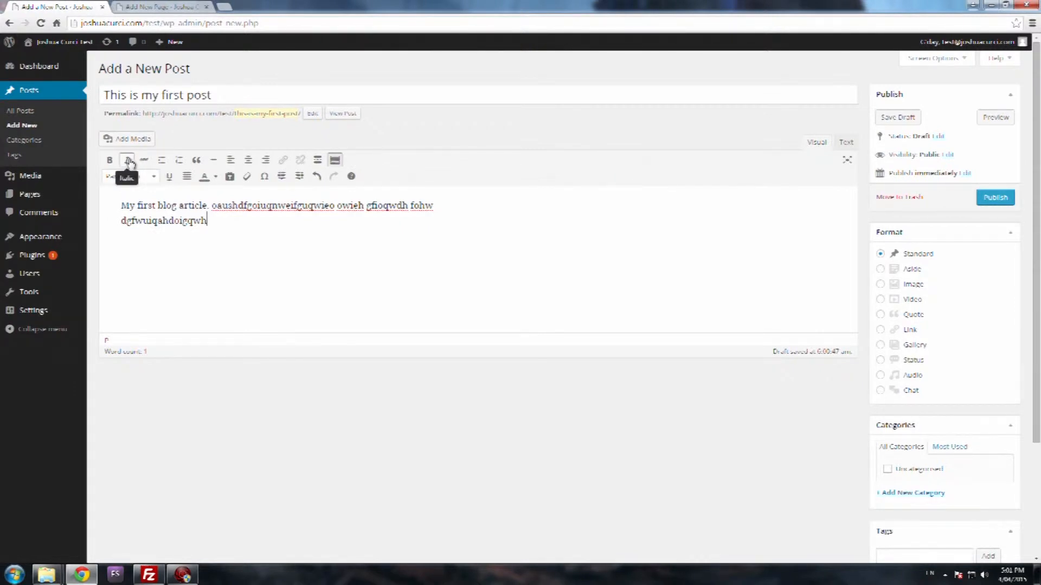
mouse_move(161, 160)
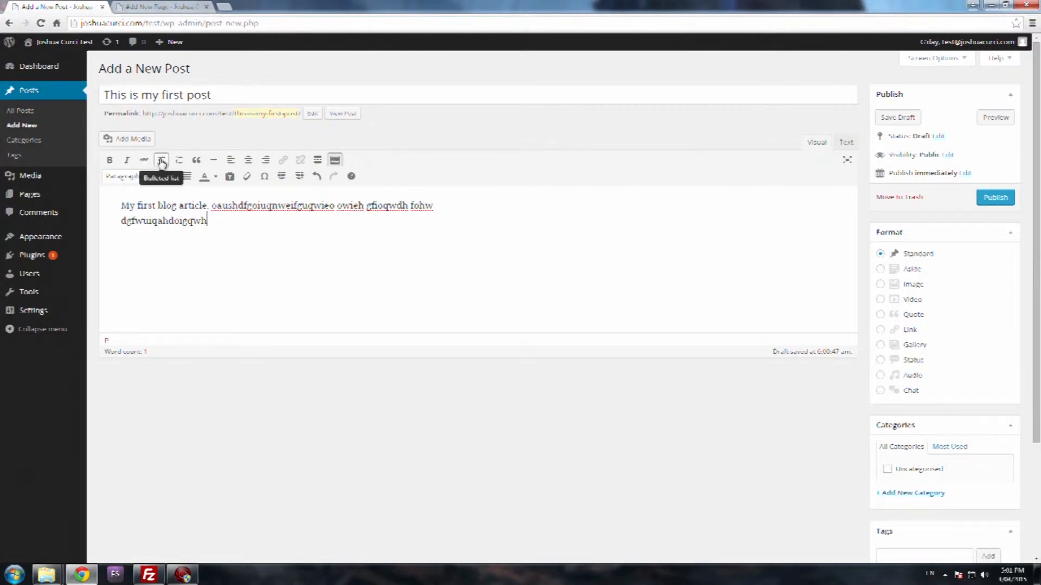
mouse_move(180, 160)
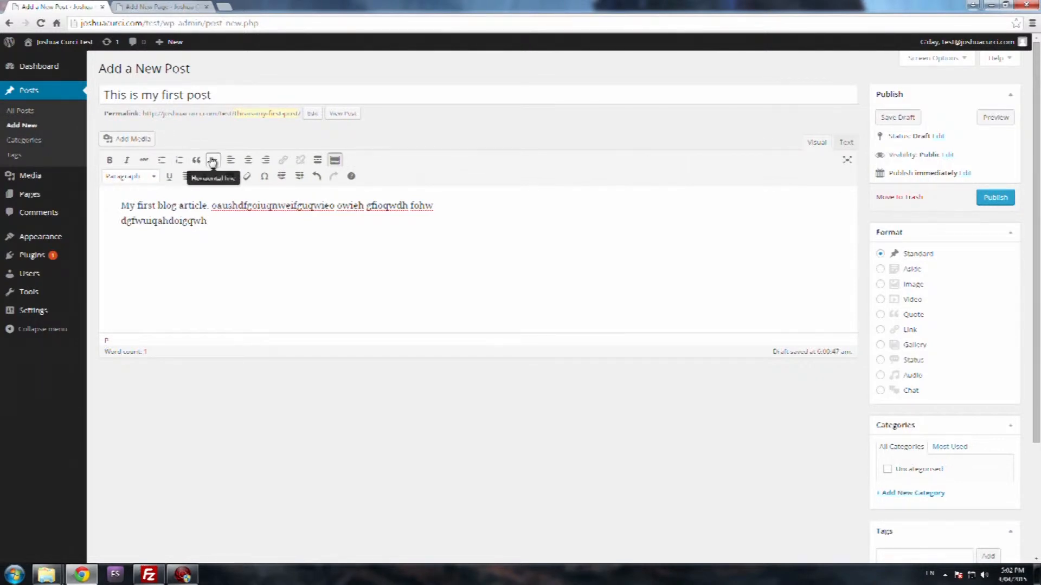
mouse_move(247, 160)
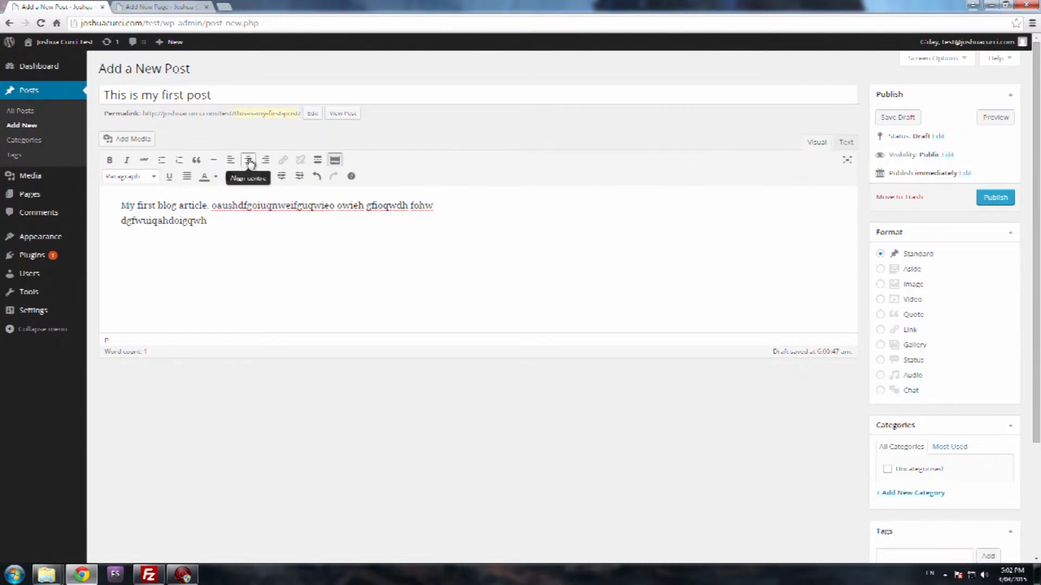
mouse_move(282, 159)
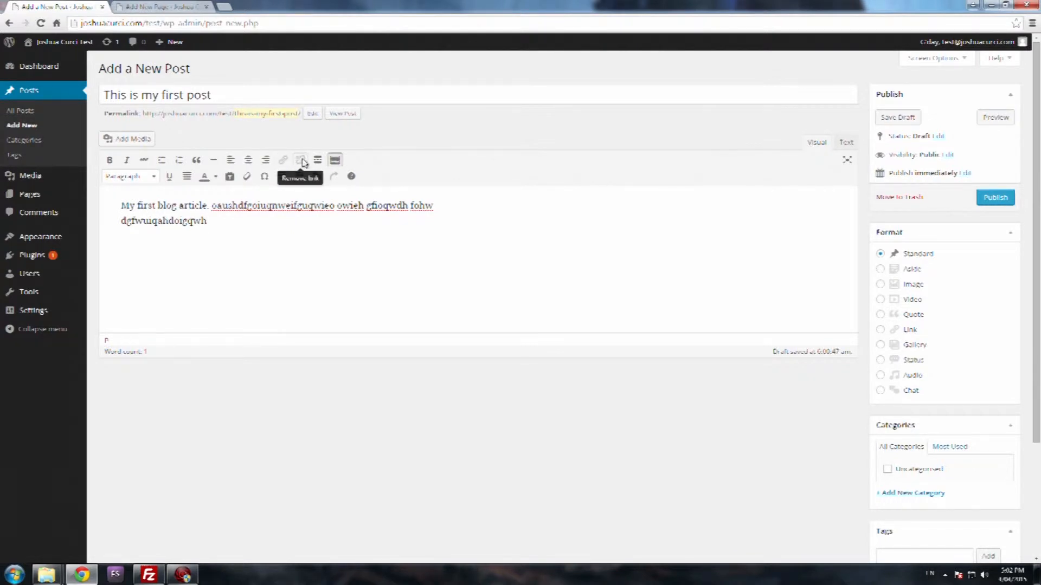
mouse_move(317, 160)
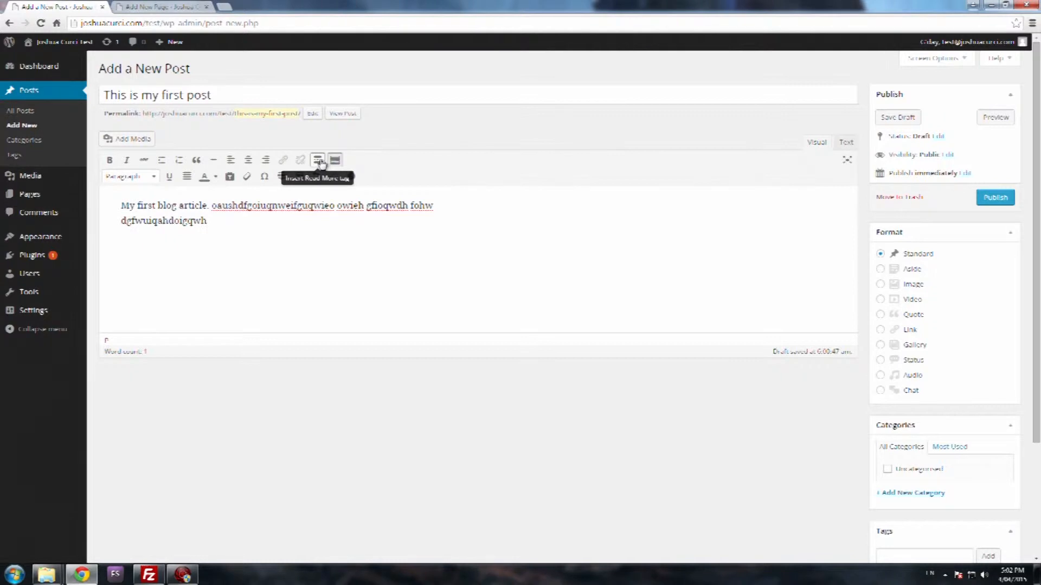
Insert a Read More break after the first paragraph and type 'adsf' below it
click(335, 160)
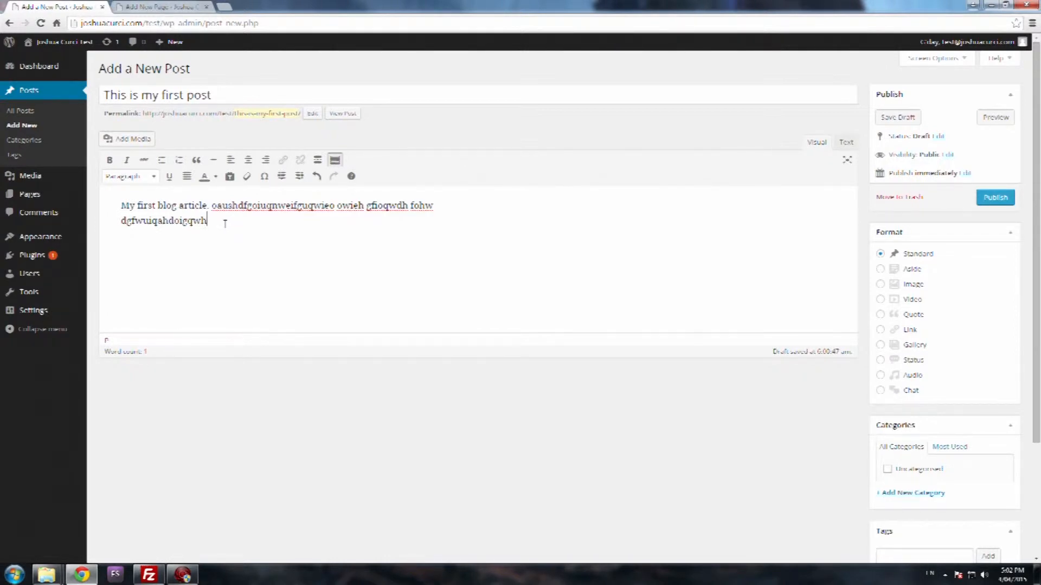
mouse_move(282, 159)
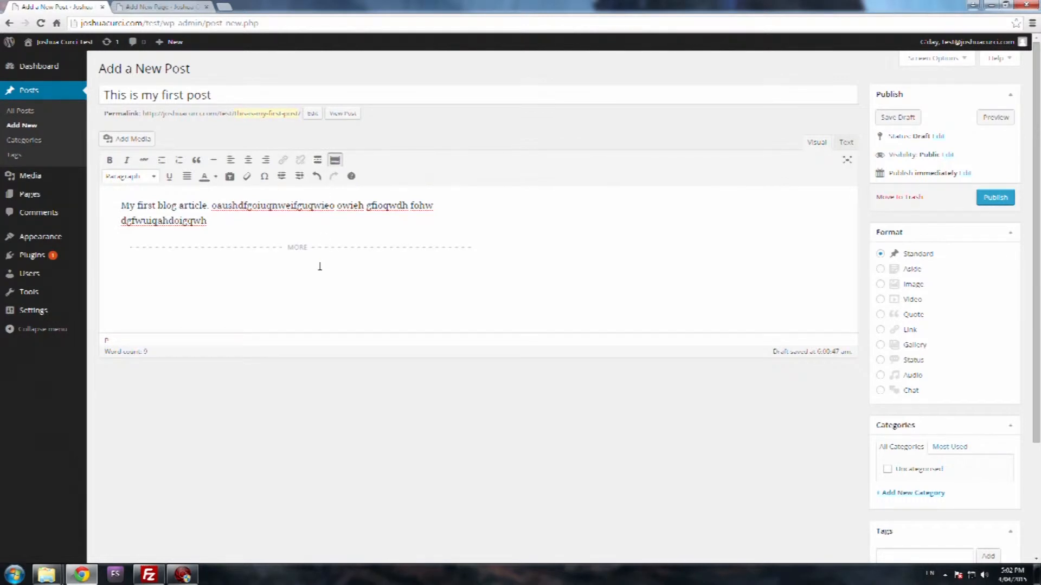
text(adsfgdfhdefh sdgn dgnsv)
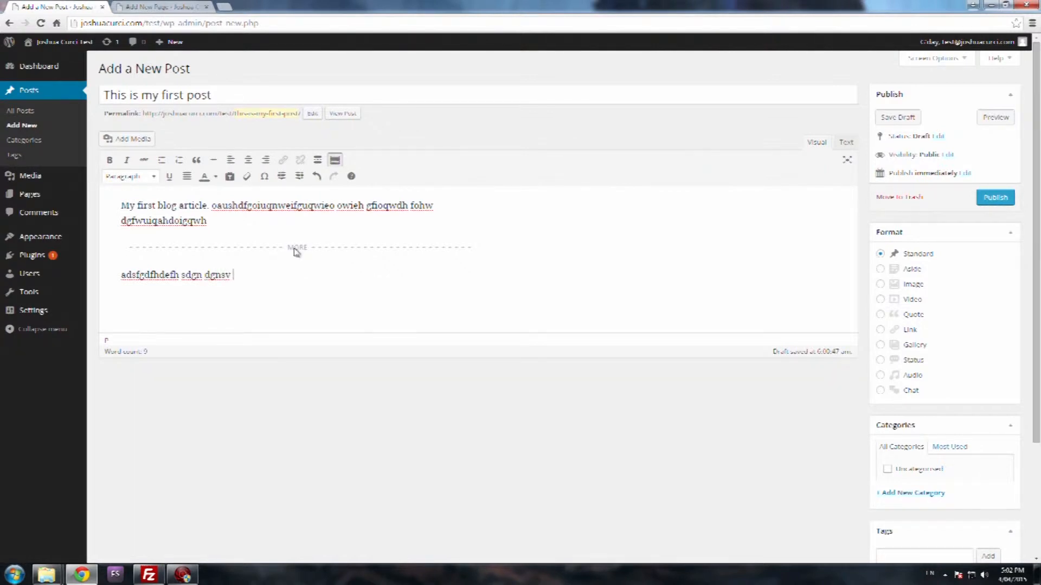
mouse_move(277, 254)
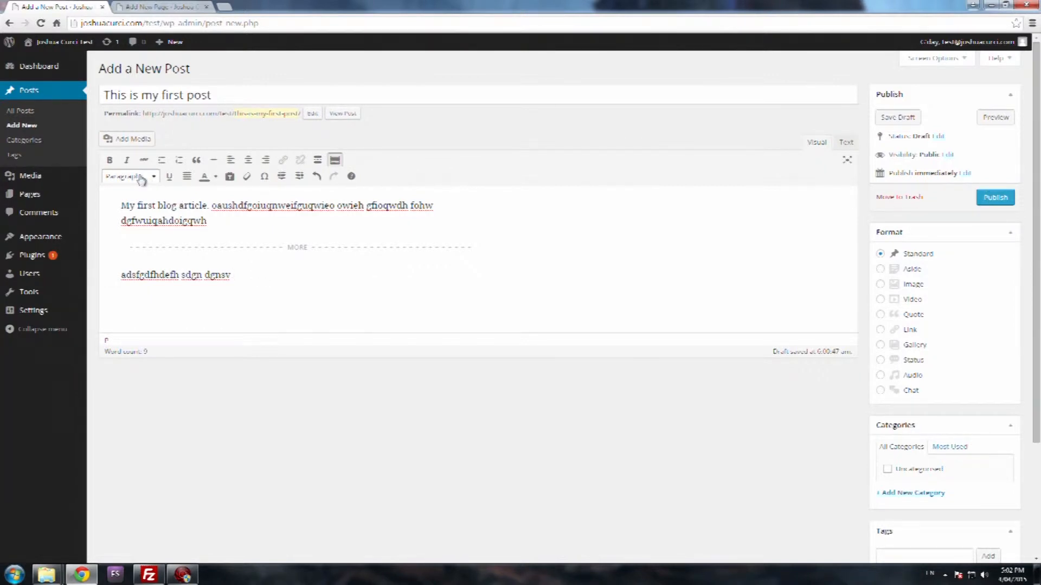
click(129, 176)
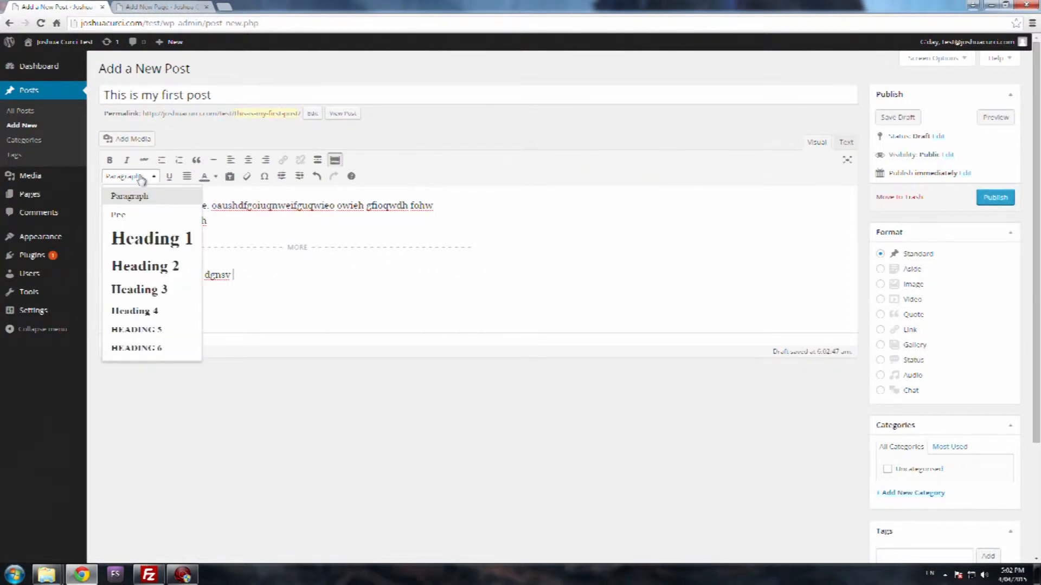
mouse_move(118, 216)
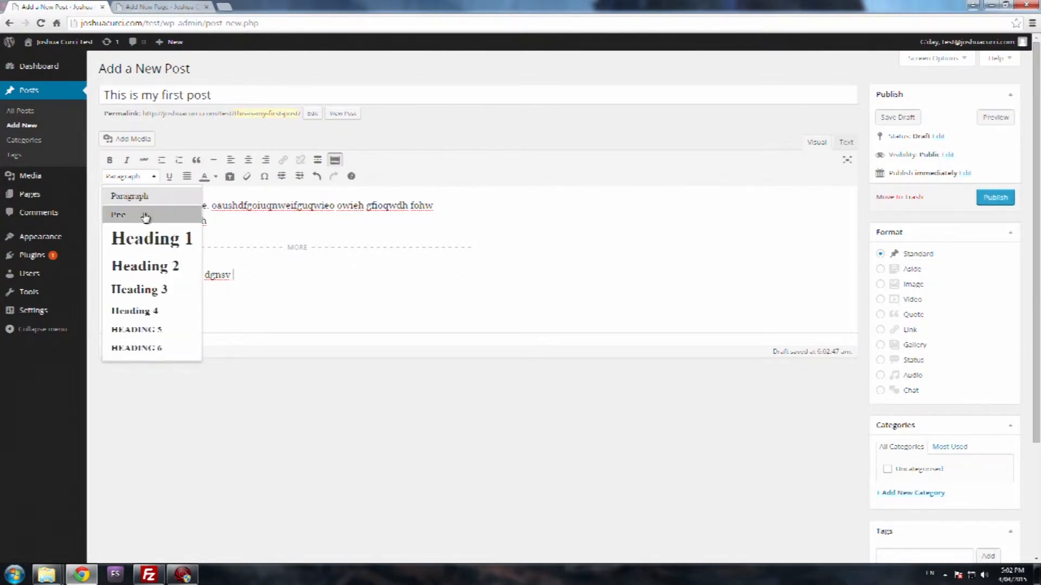
mouse_move(151, 237)
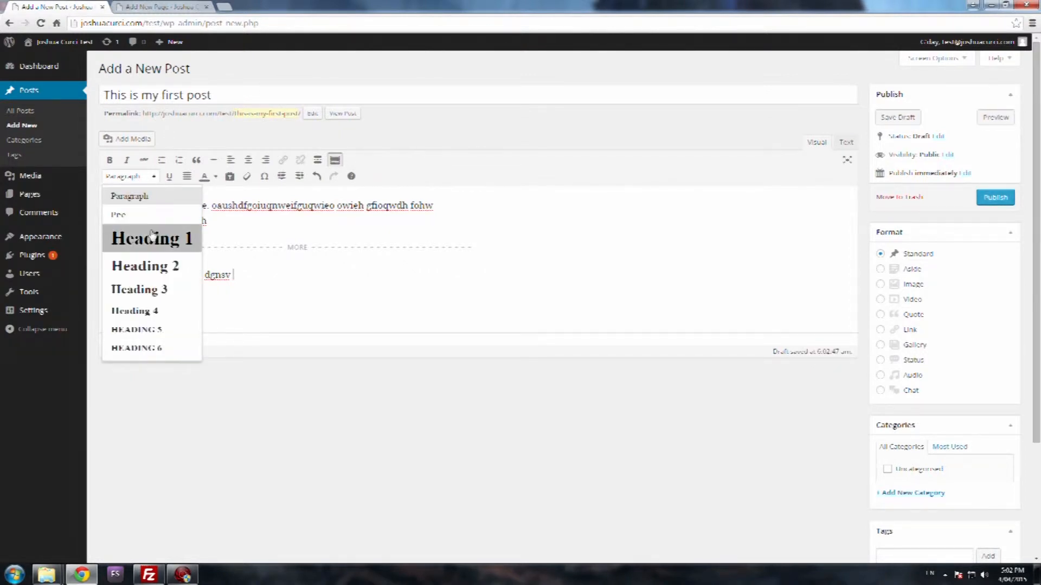
mouse_move(151, 348)
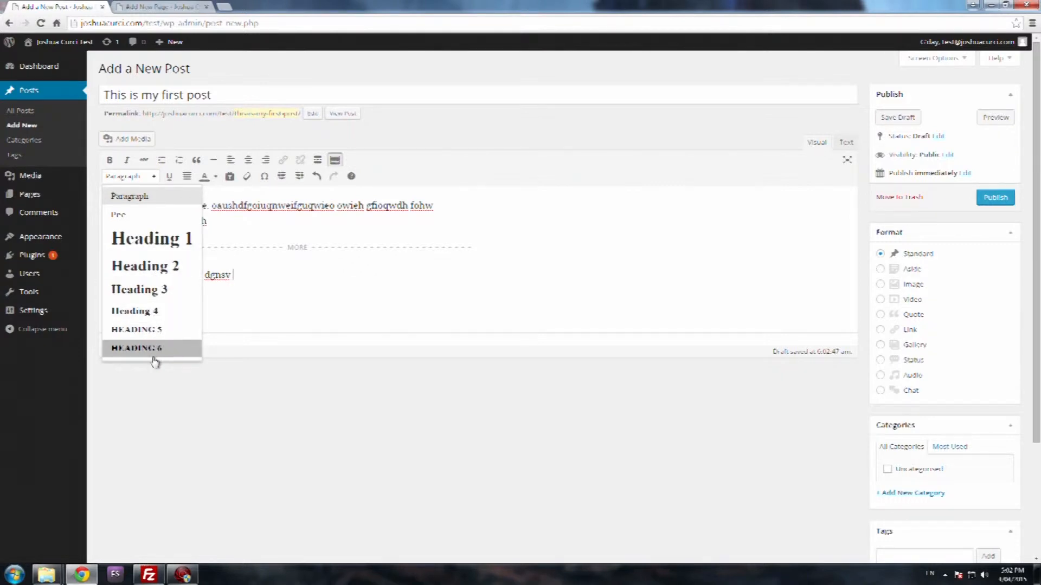
mouse_move(152, 237)
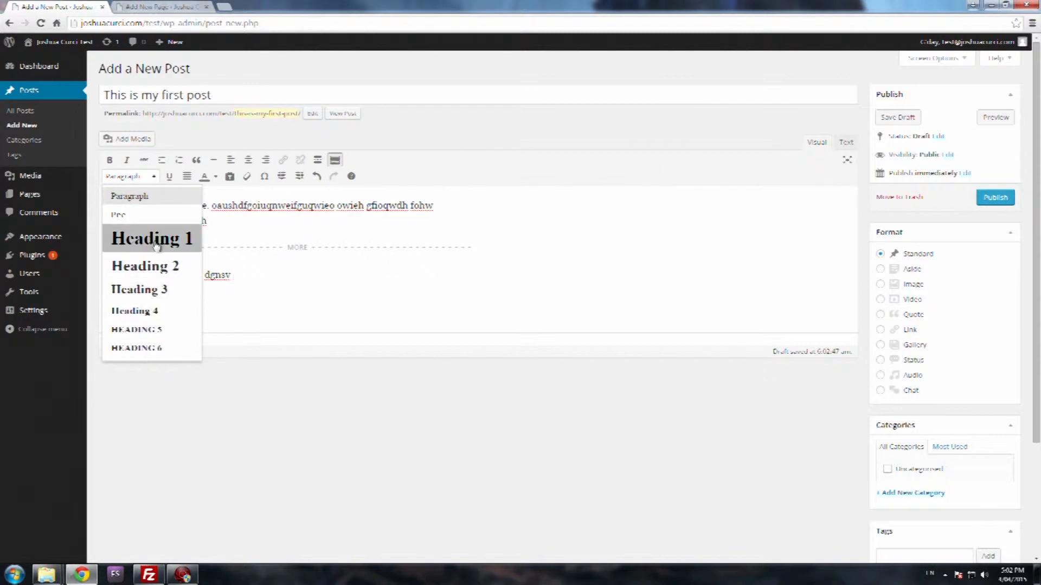
mouse_move(139, 187)
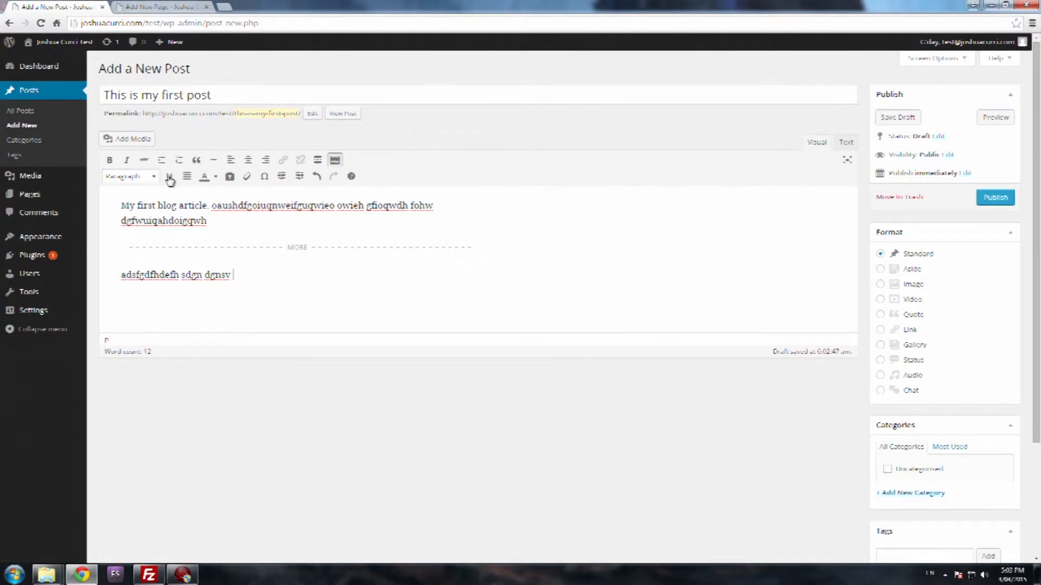
mouse_move(170, 175)
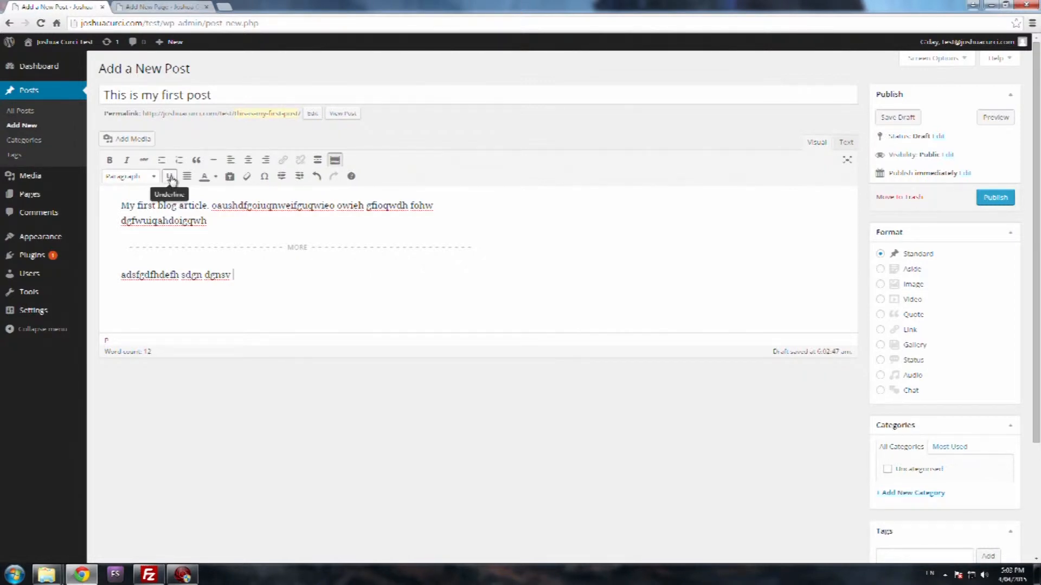
mouse_move(186, 175)
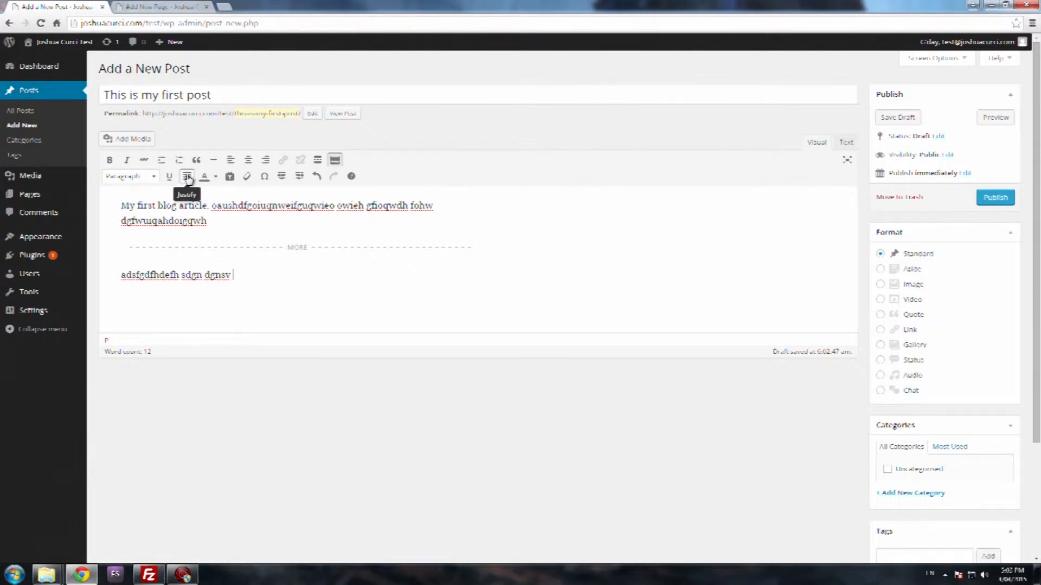
mouse_move(229, 177)
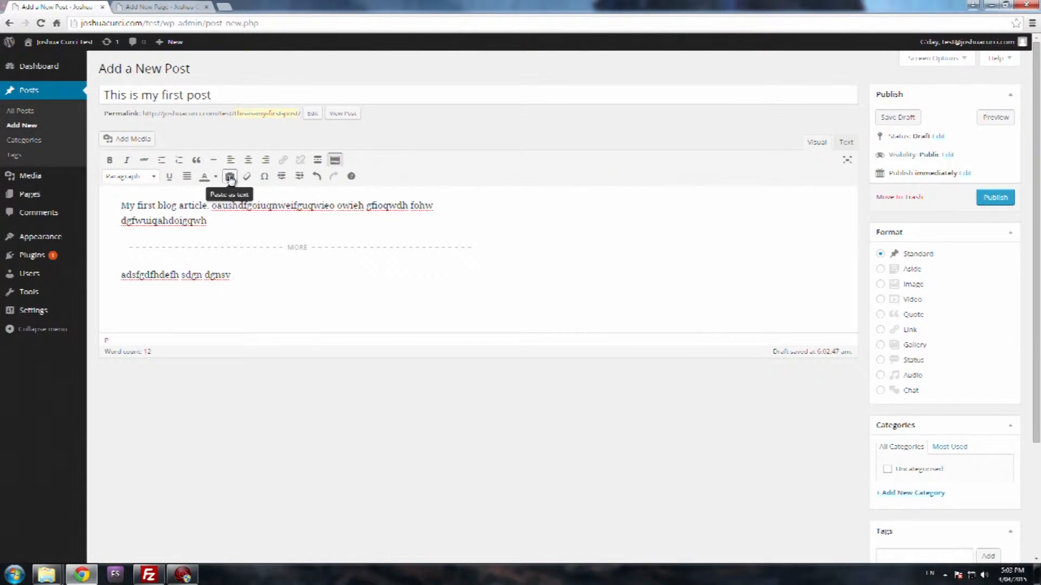
click(233, 274)
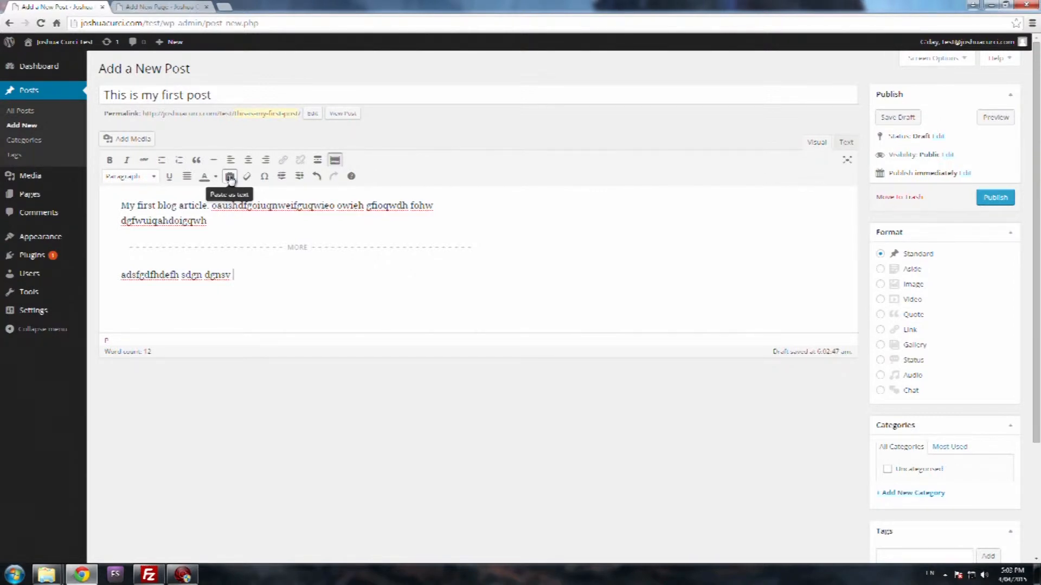
mouse_move(246, 176)
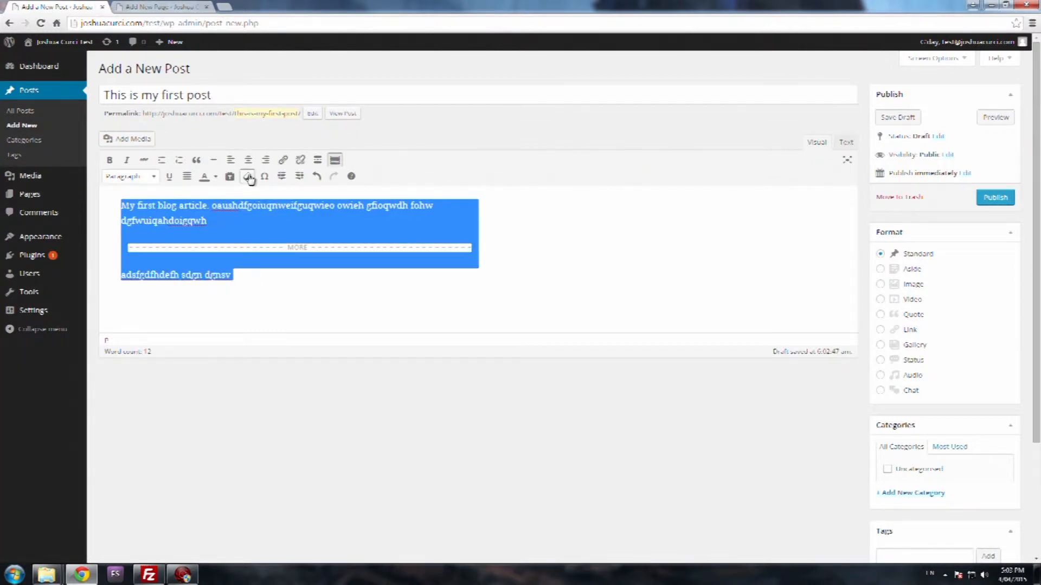
Select the entire first paragraph after trying several word selections
click(260, 224)
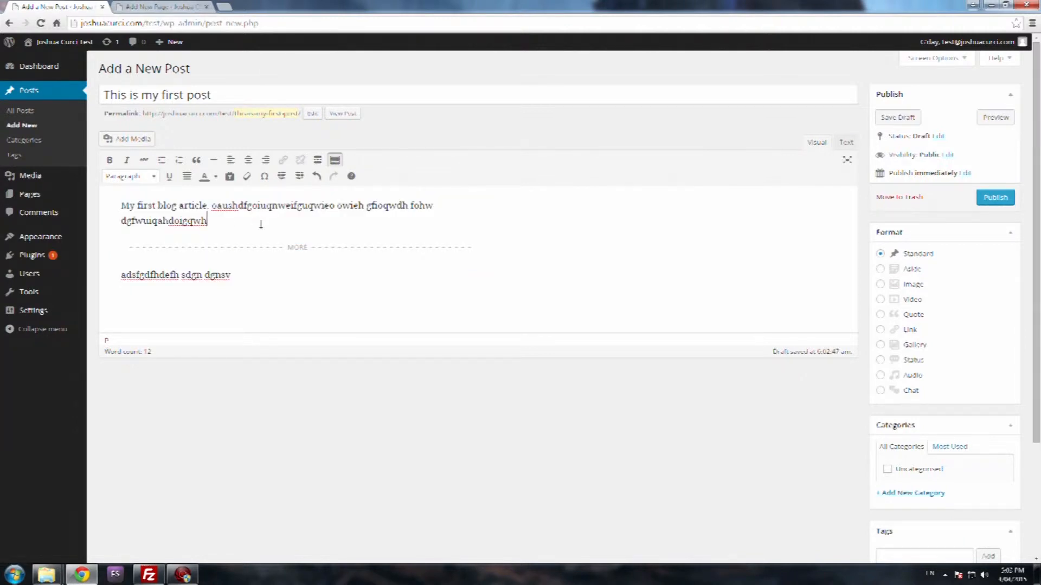
mouse_move(264, 176)
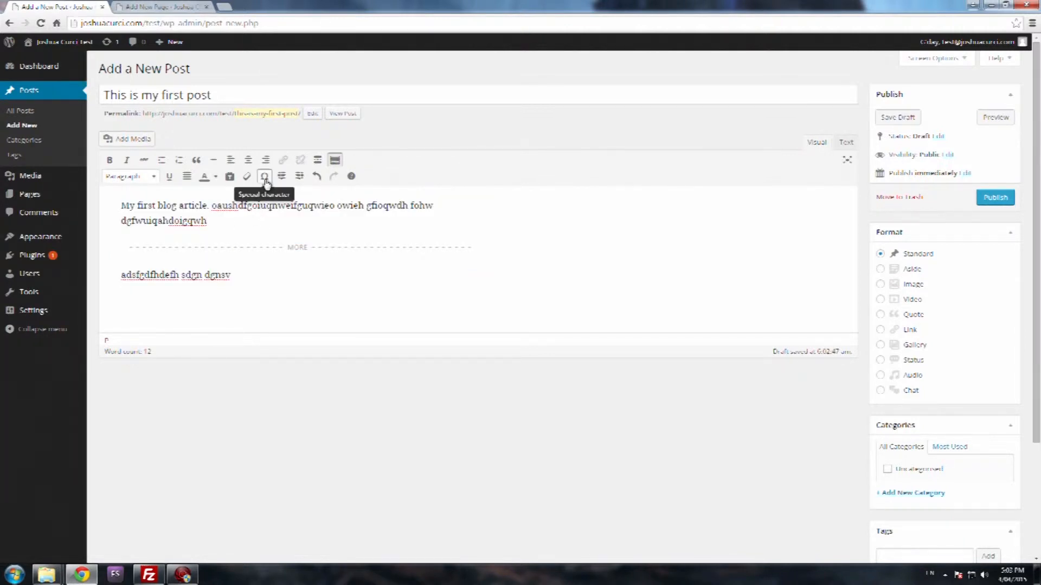
mouse_move(247, 175)
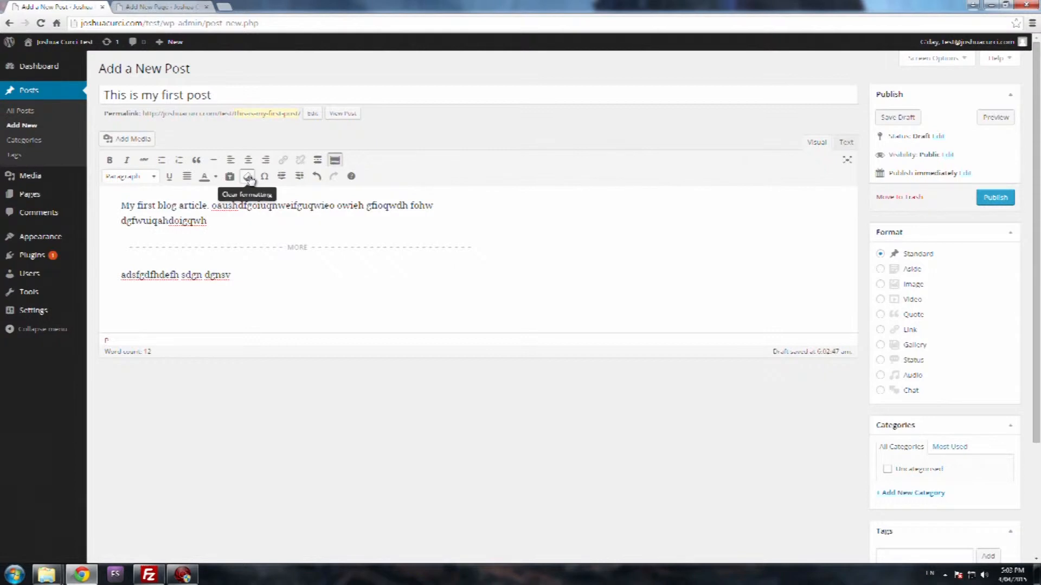
double_click(176, 221)
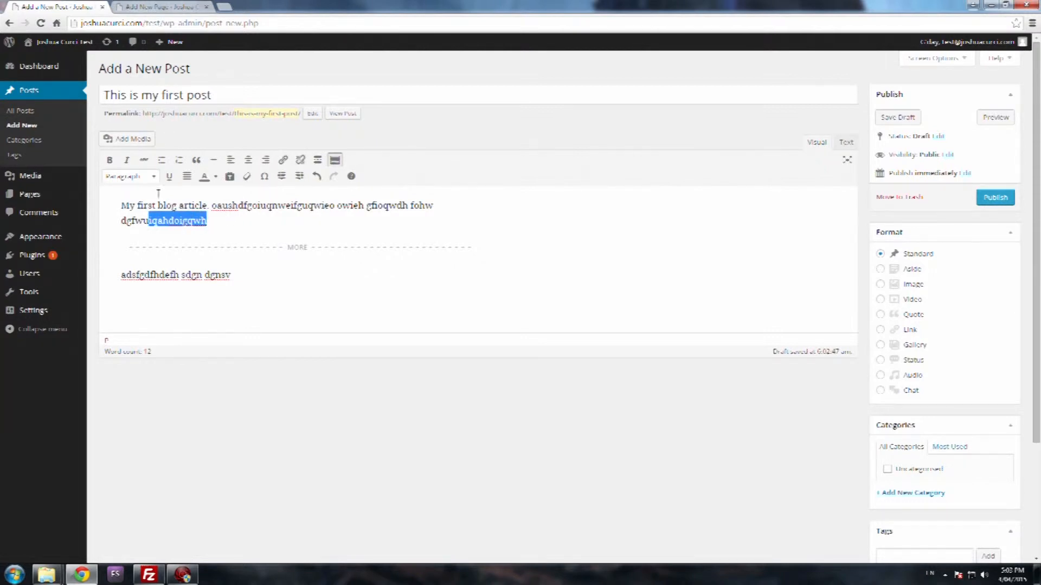
double_click(263, 205)
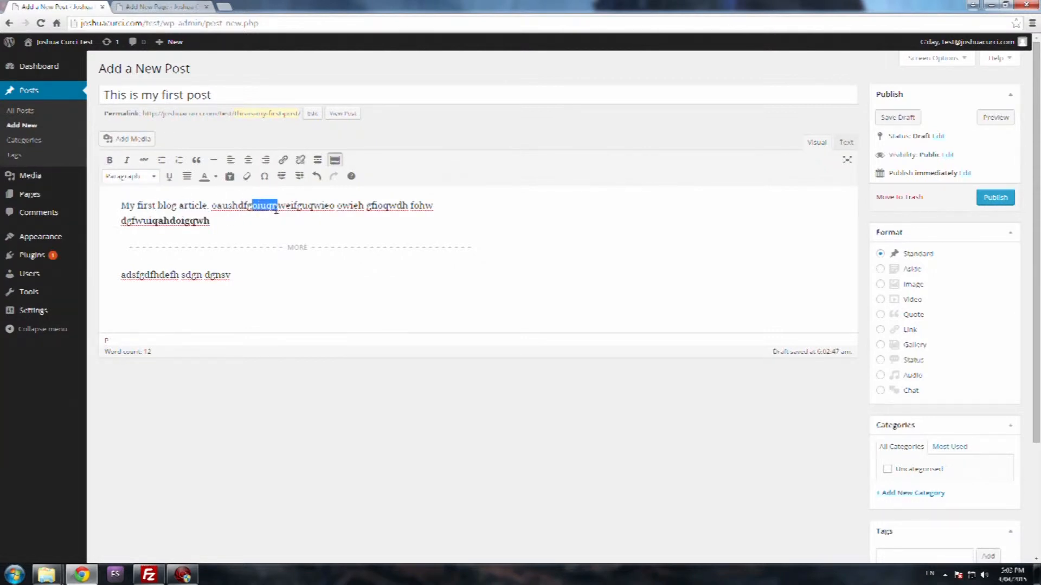
double_click(166, 205)
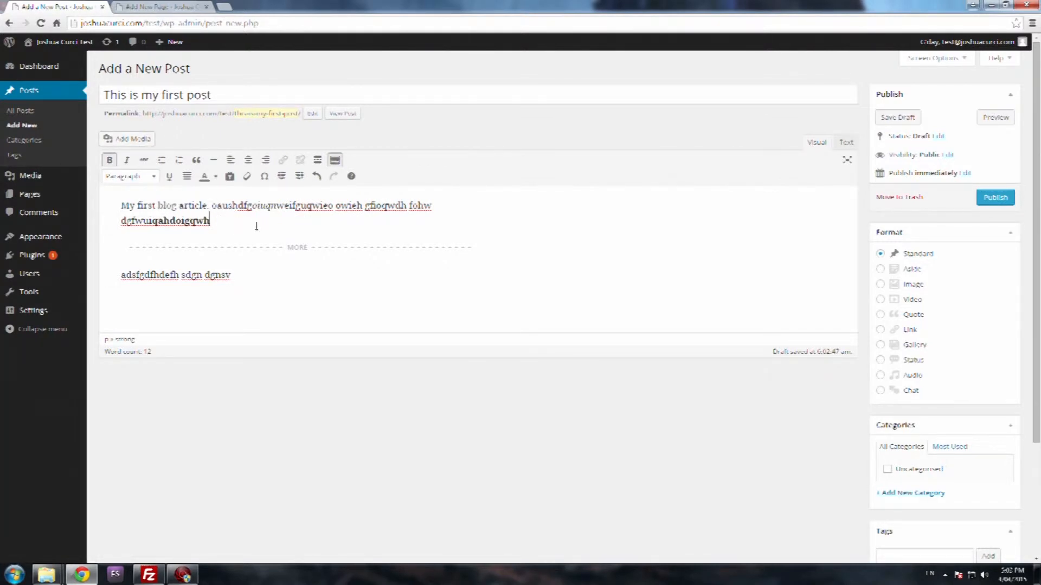
drag(120, 205, 209, 221)
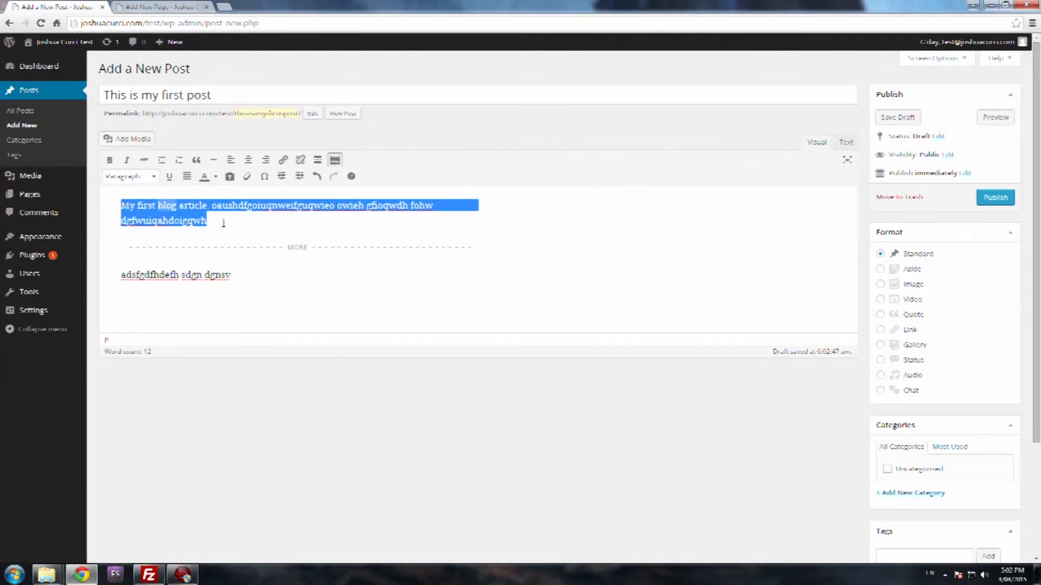
mouse_move(264, 175)
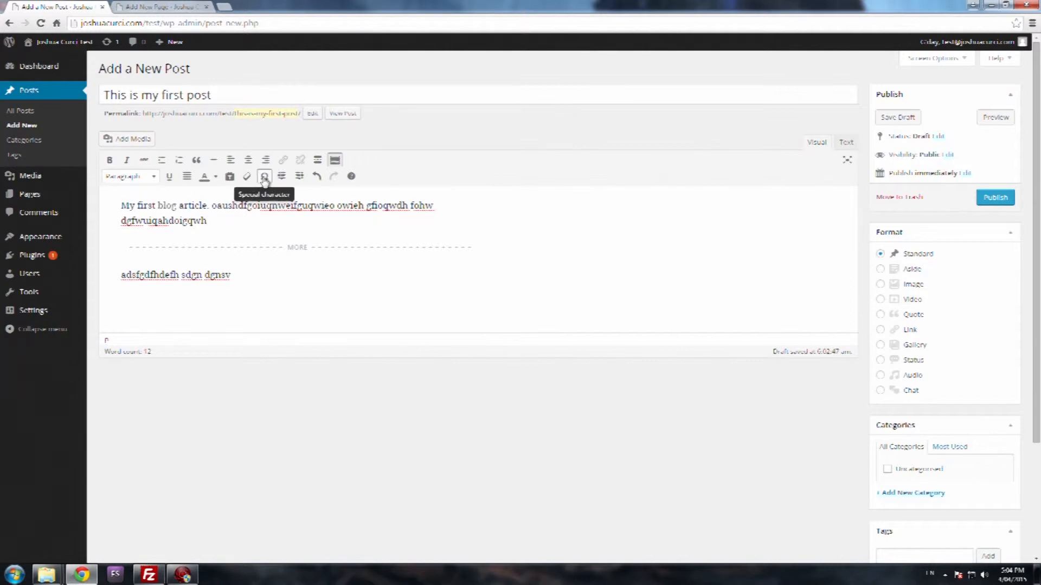
Insert the ≥ symbol and a second special character into the first paragraph
click(264, 176)
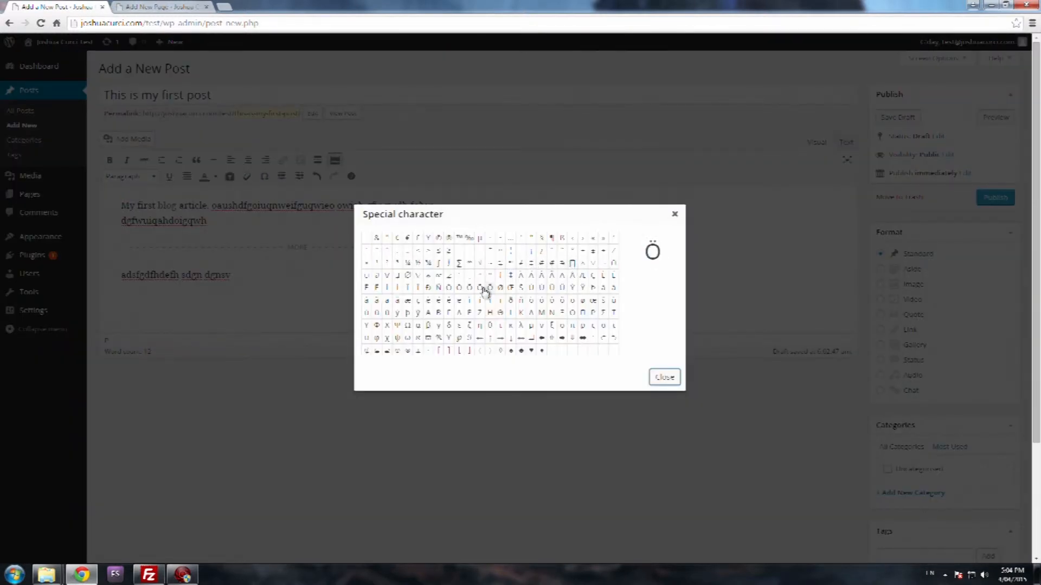
mouse_move(430, 276)
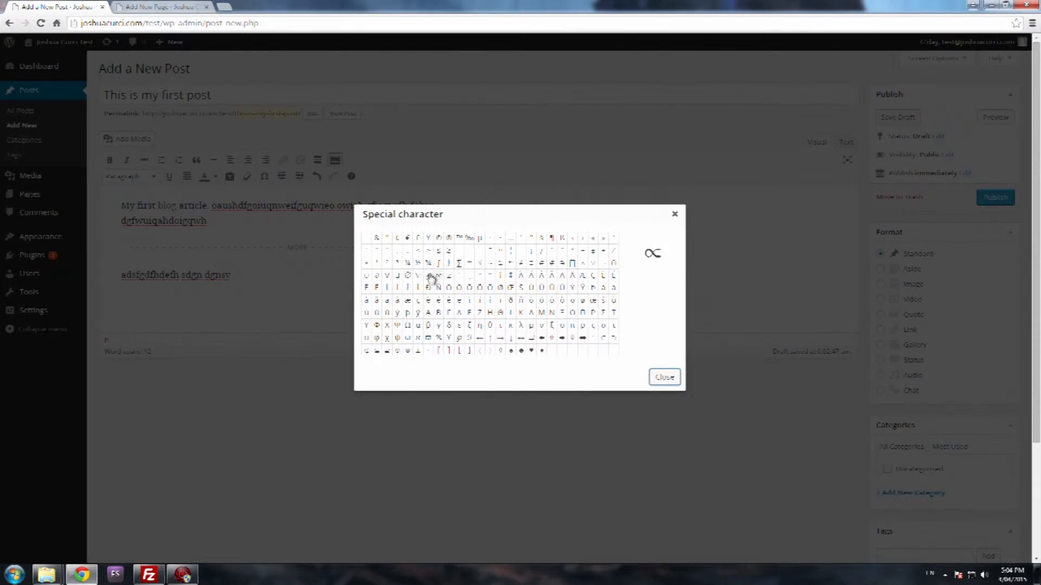
mouse_move(458, 313)
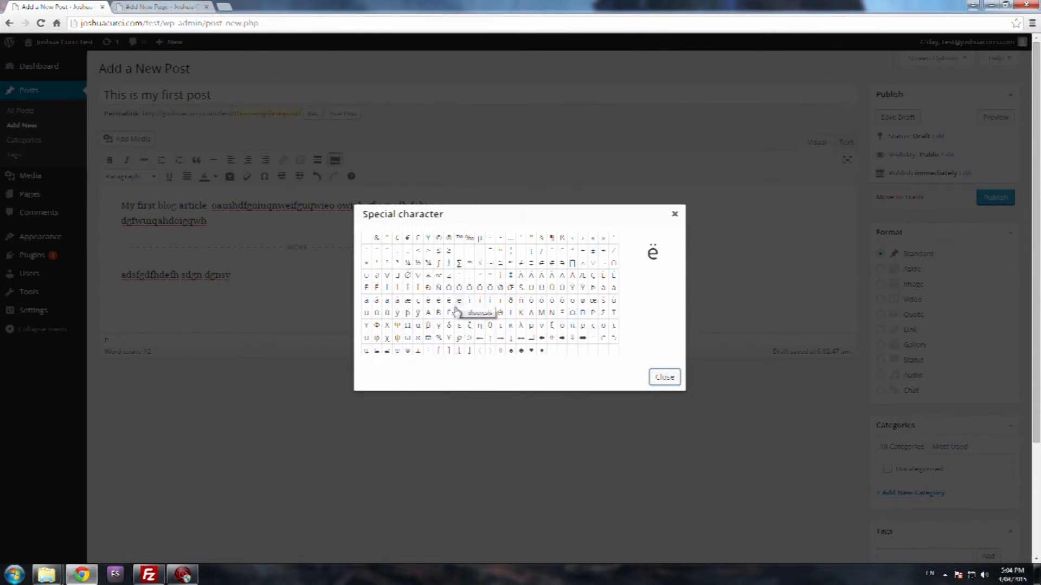
mouse_move(448, 254)
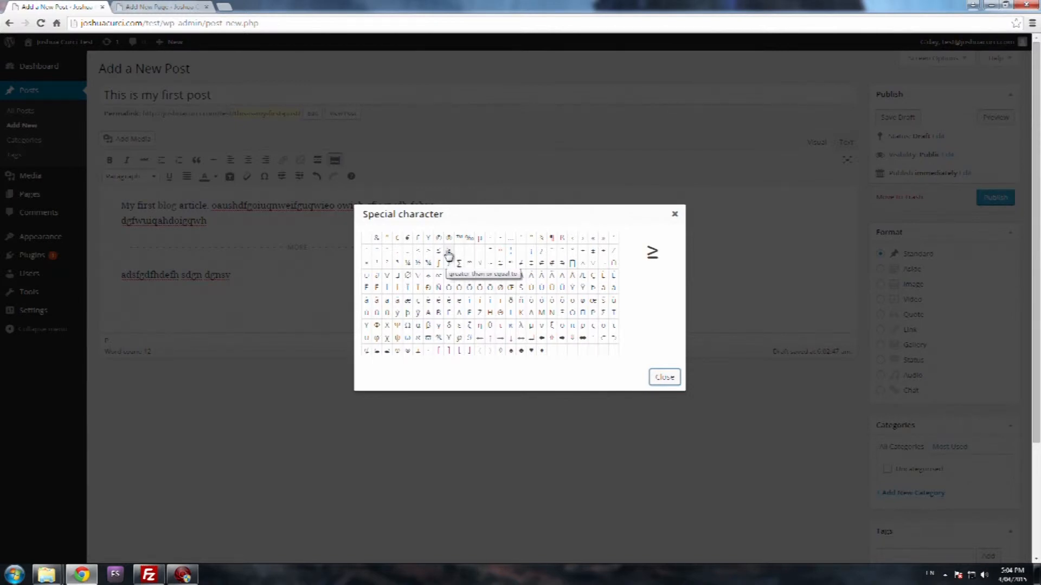
click(664, 376)
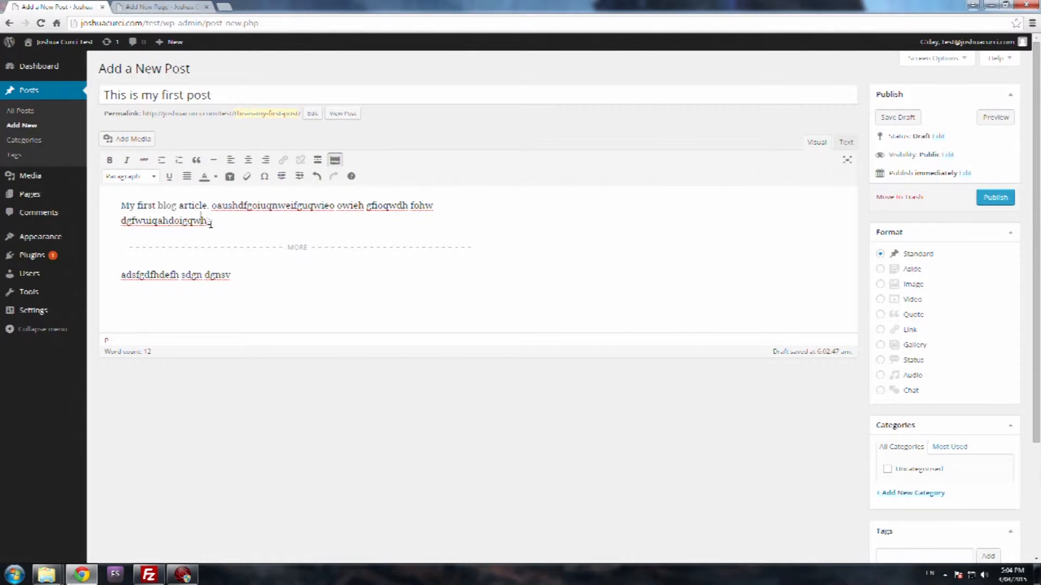
mouse_move(281, 177)
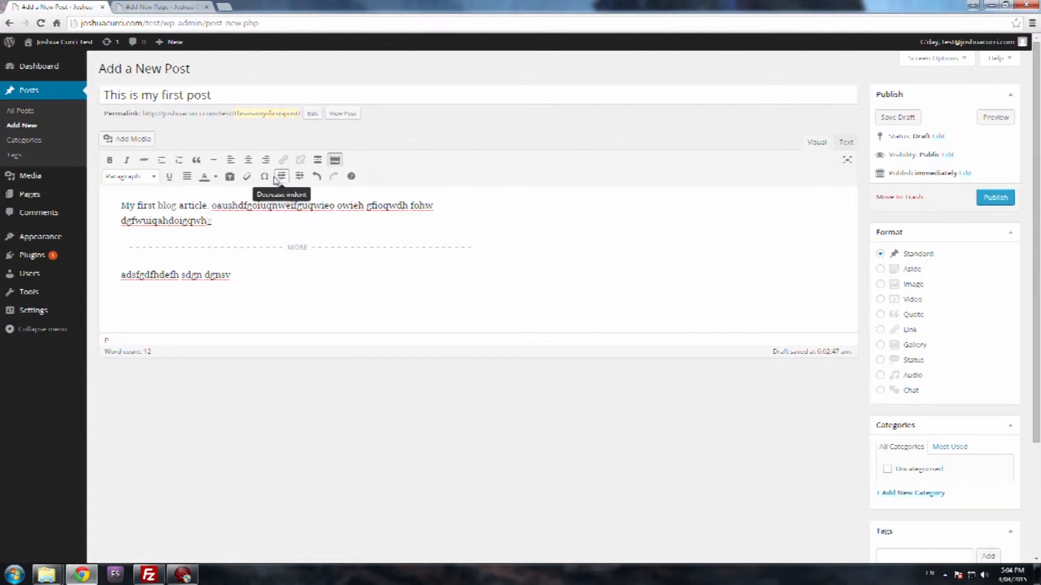
click(263, 176)
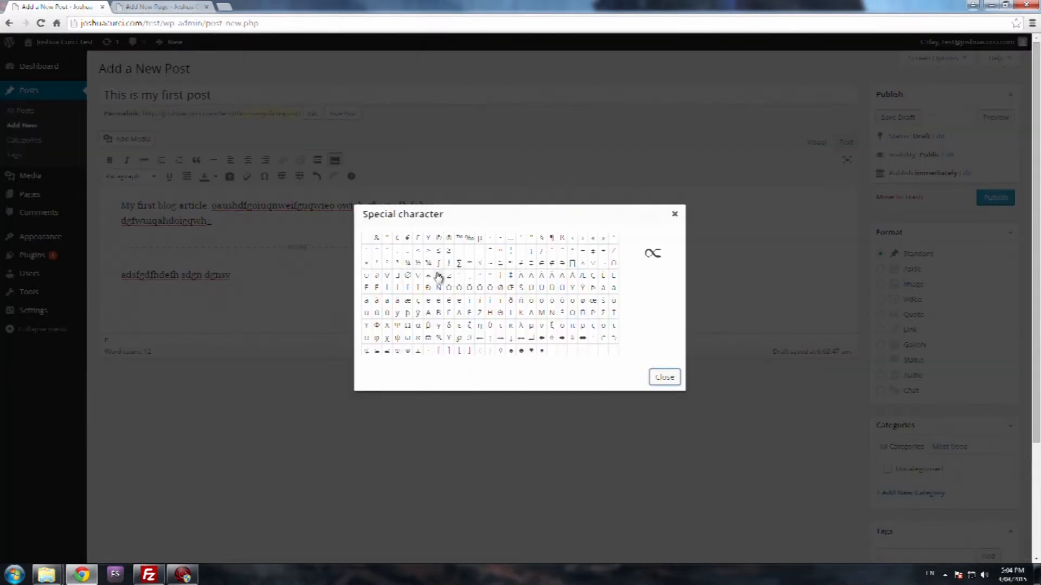
click(663, 377)
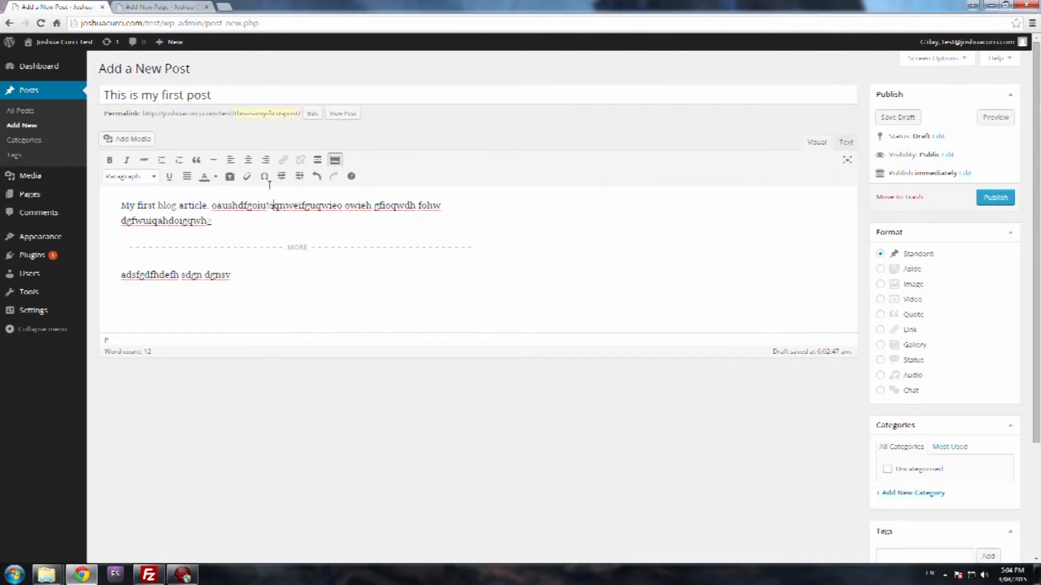
mouse_move(281, 175)
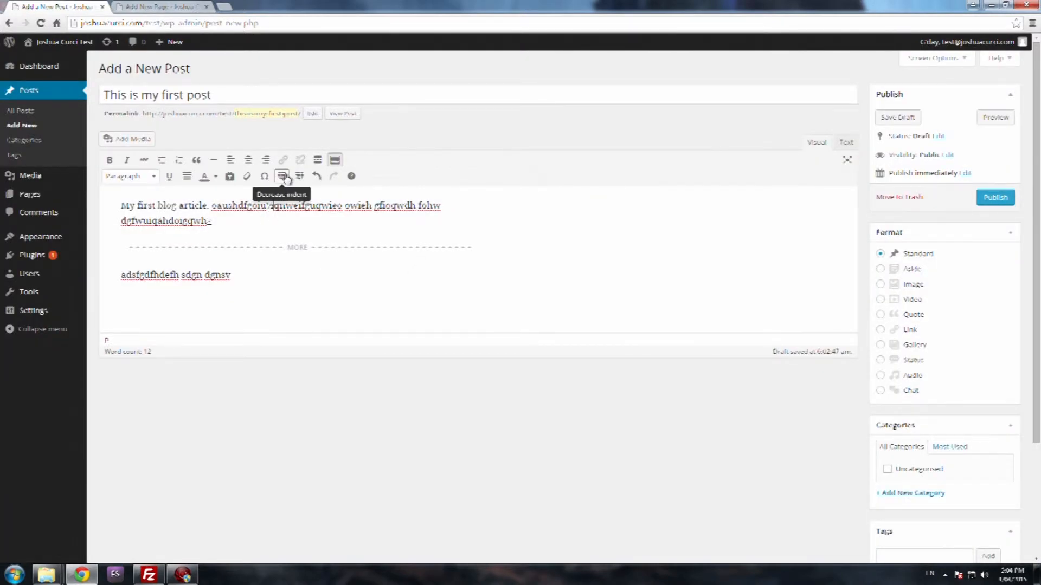
mouse_move(233, 211)
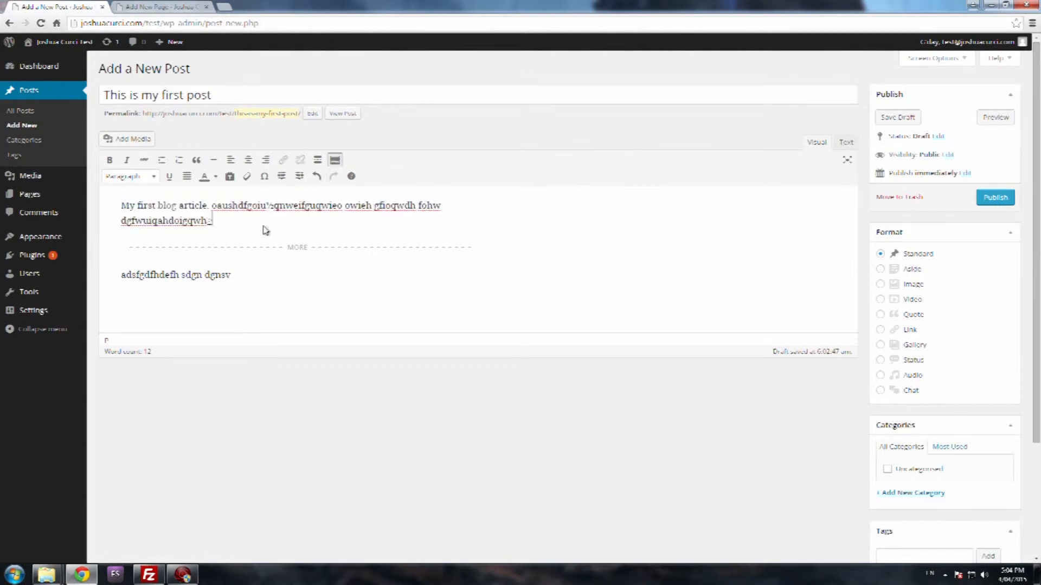
click(351, 175)
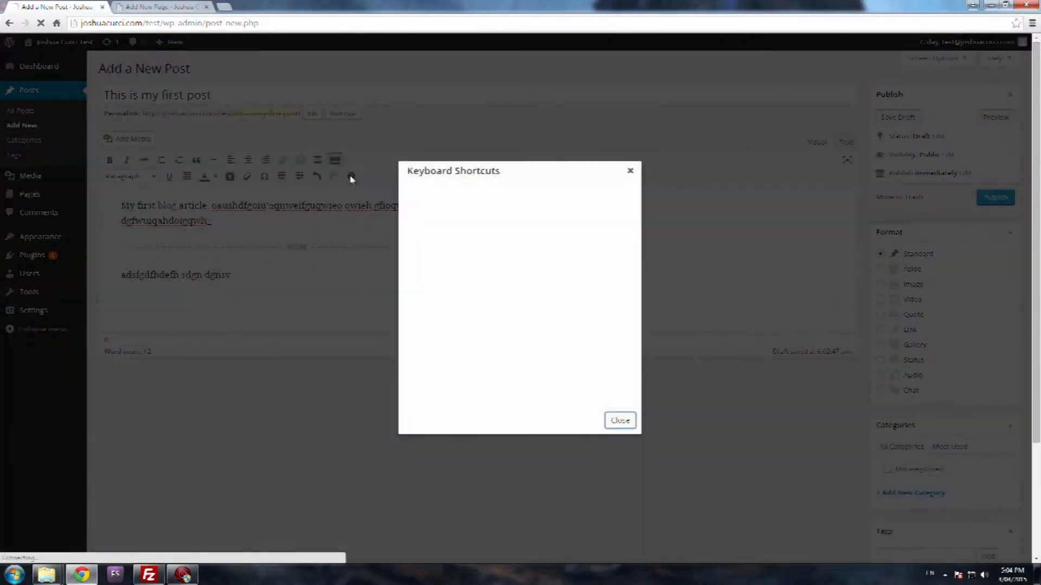
scroll(down, 3)
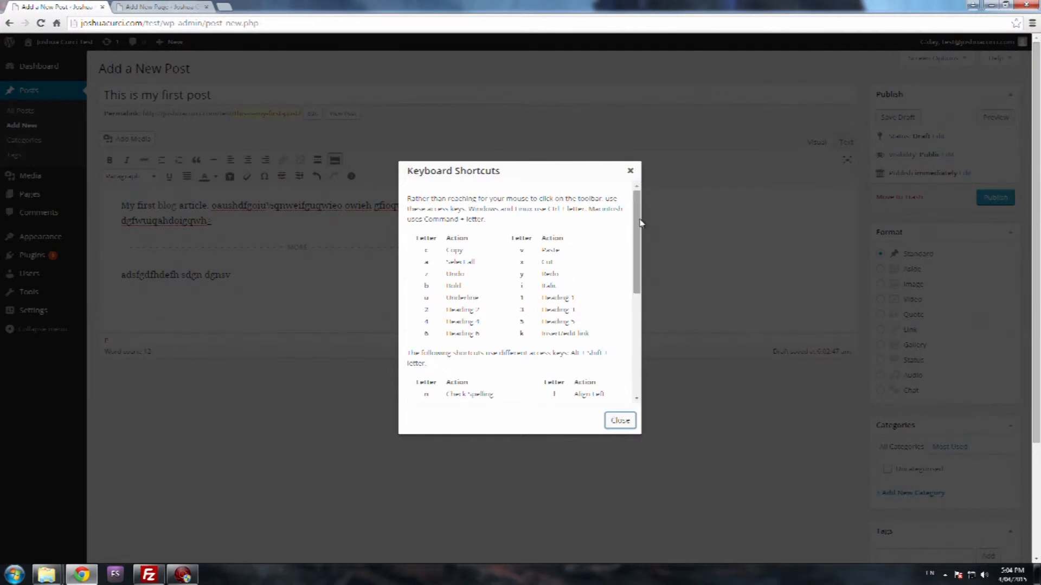
scroll(down, 3)
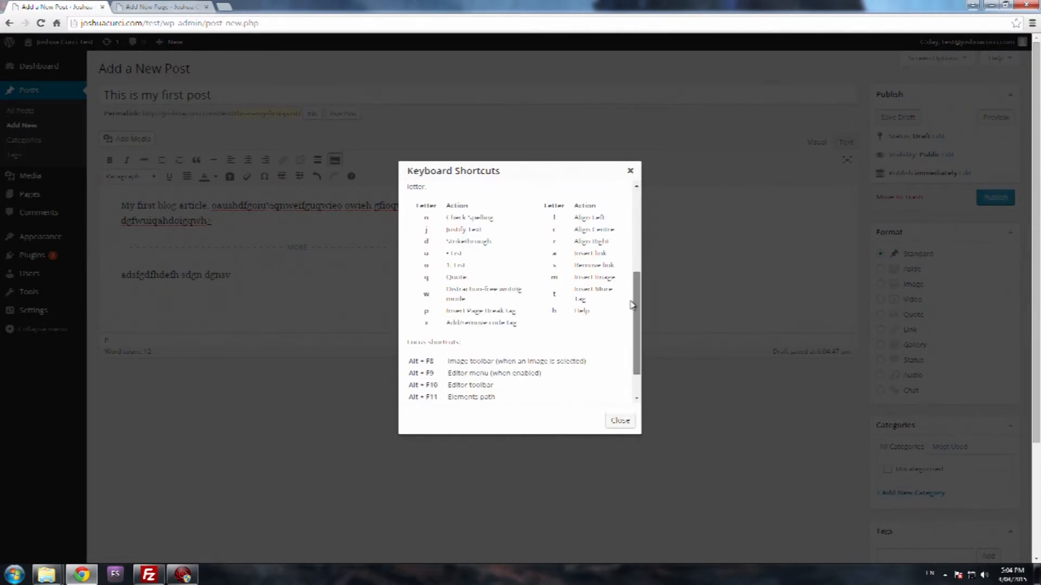
scroll(down, 3)
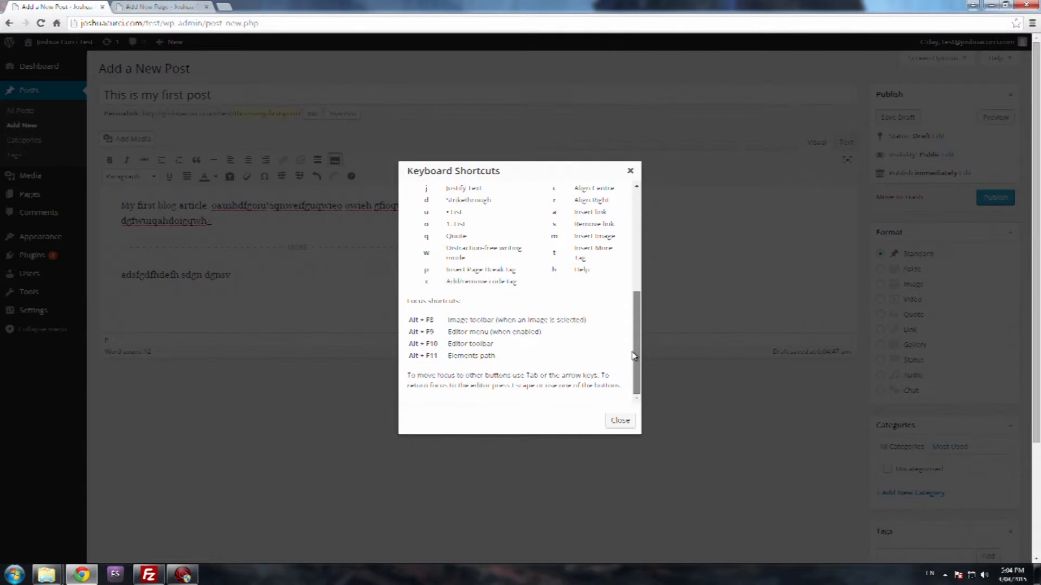
scroll(up, 3)
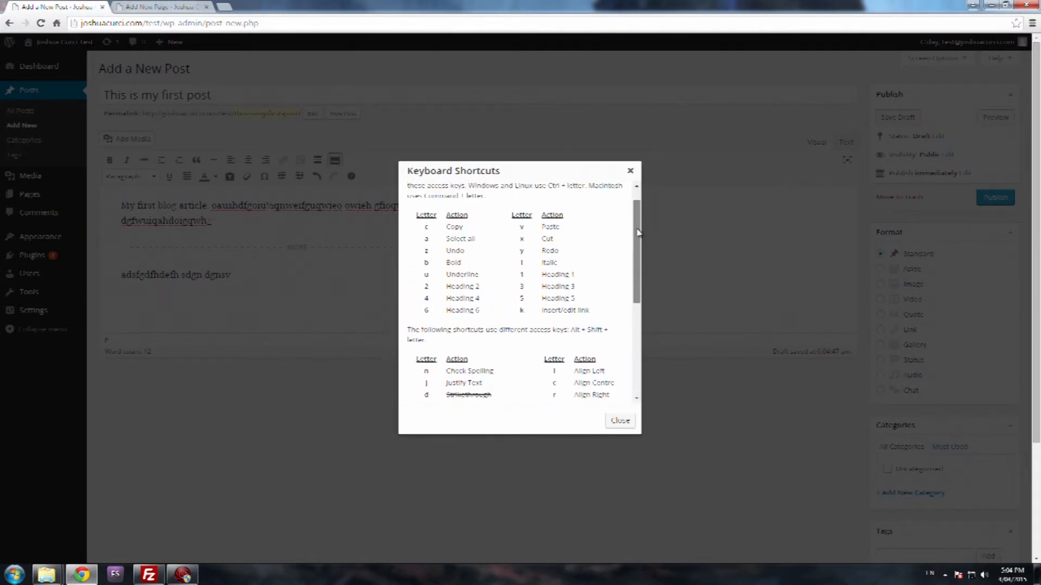
scroll(up, 3)
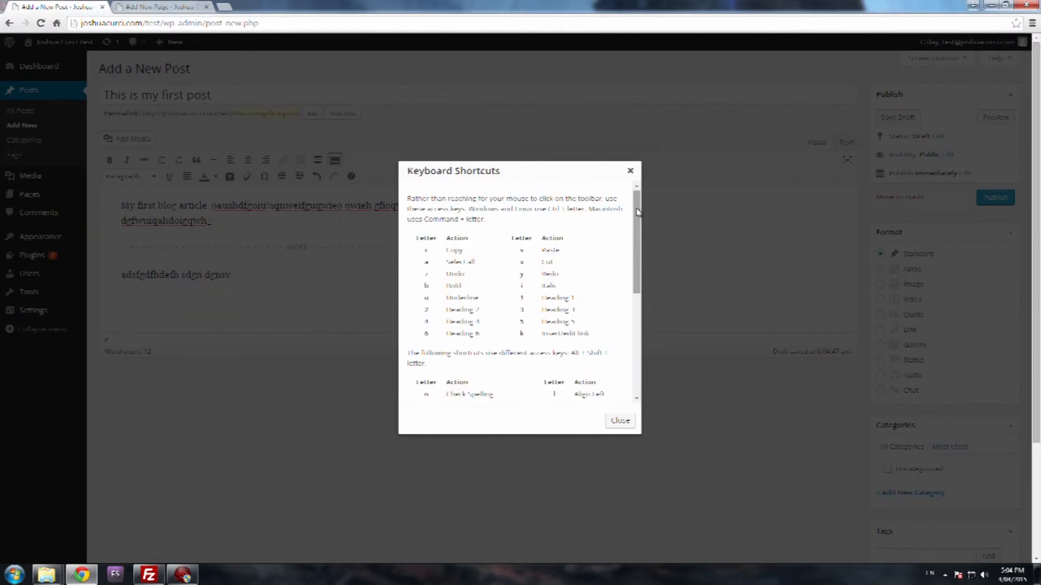
mouse_move(410, 204)
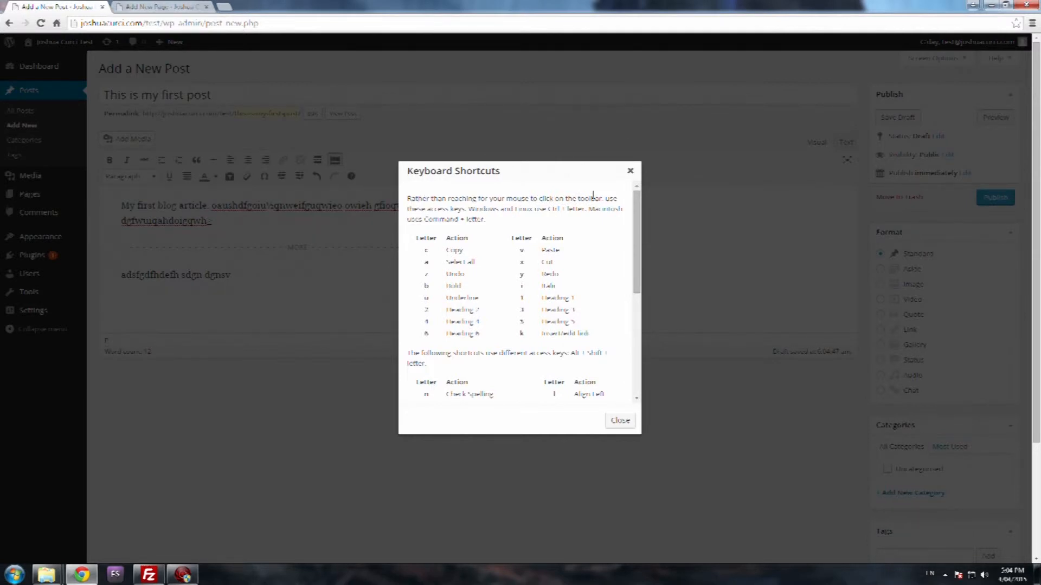
mouse_move(517, 221)
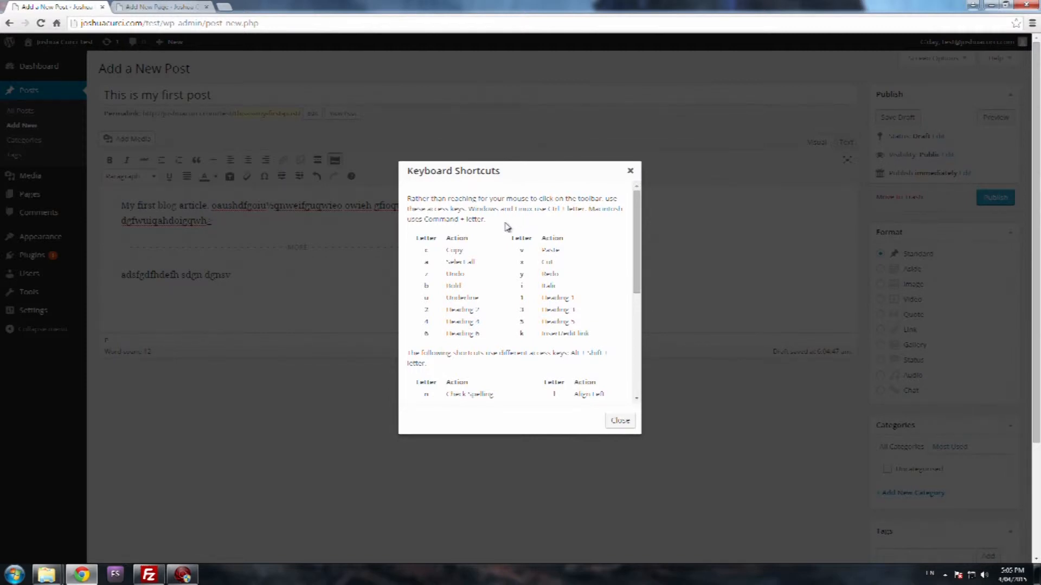
mouse_move(574, 221)
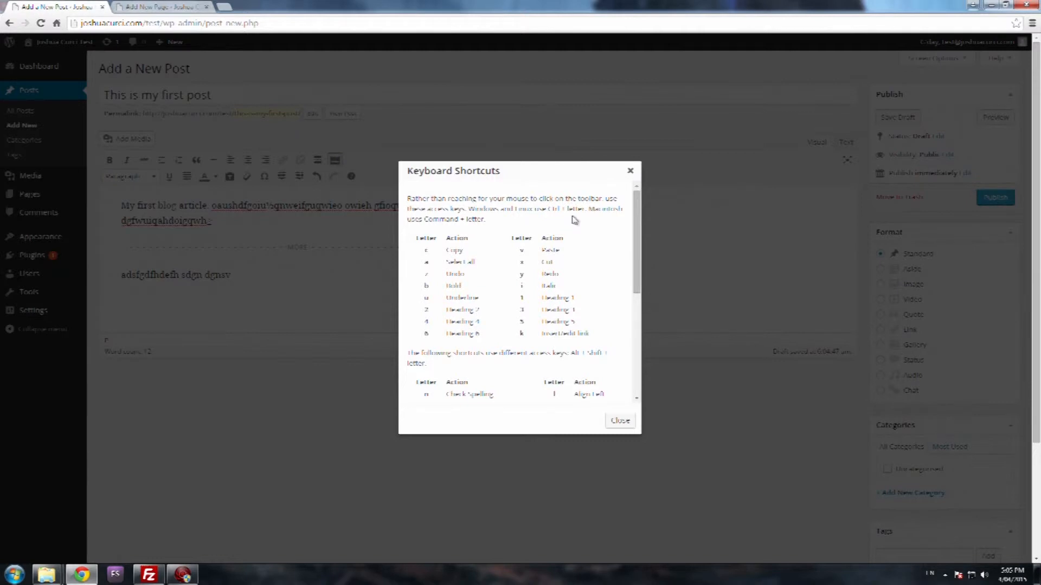
mouse_move(558, 222)
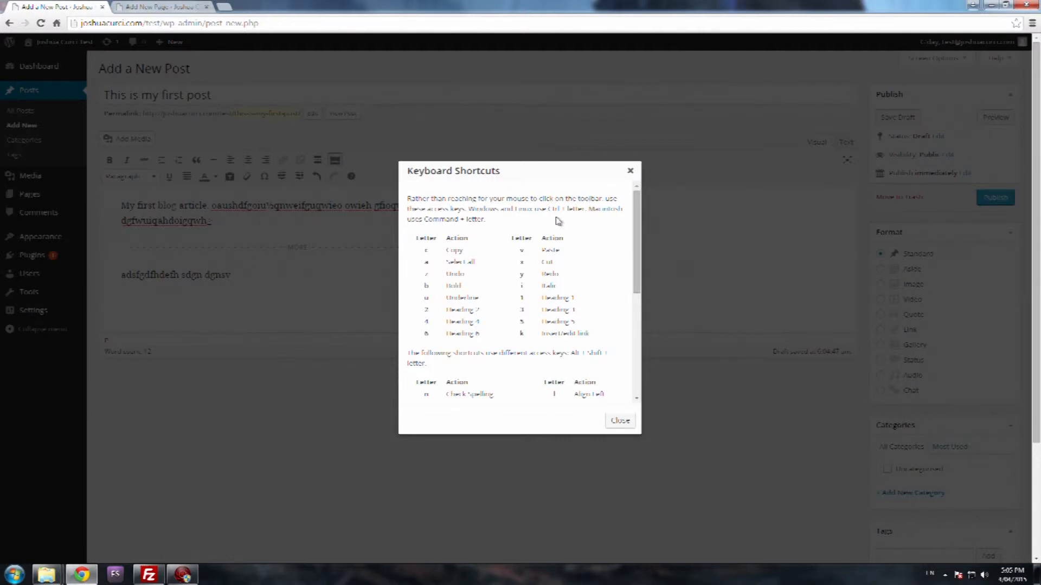
mouse_move(518, 231)
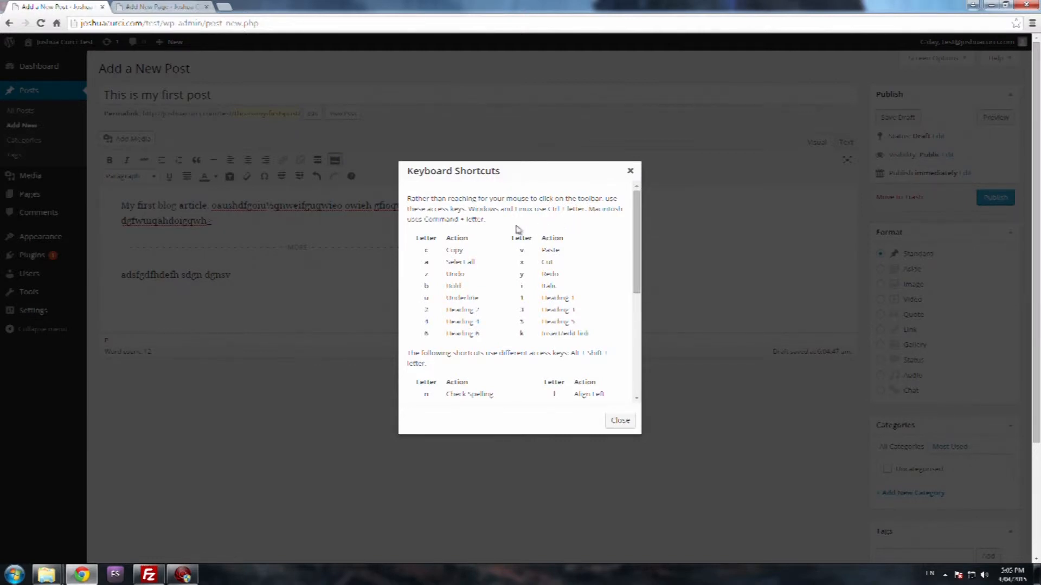
mouse_move(527, 229)
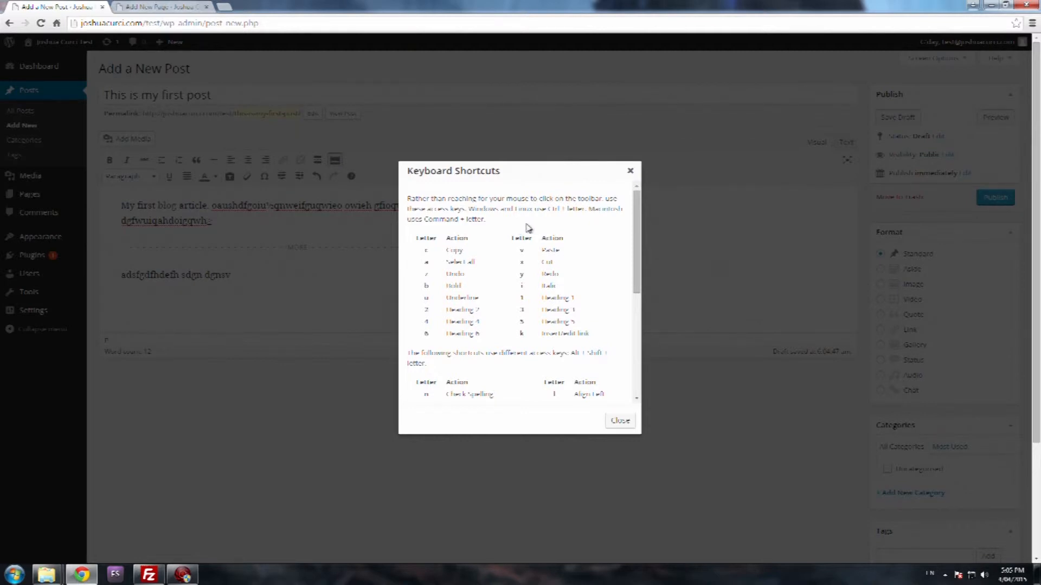
mouse_move(496, 231)
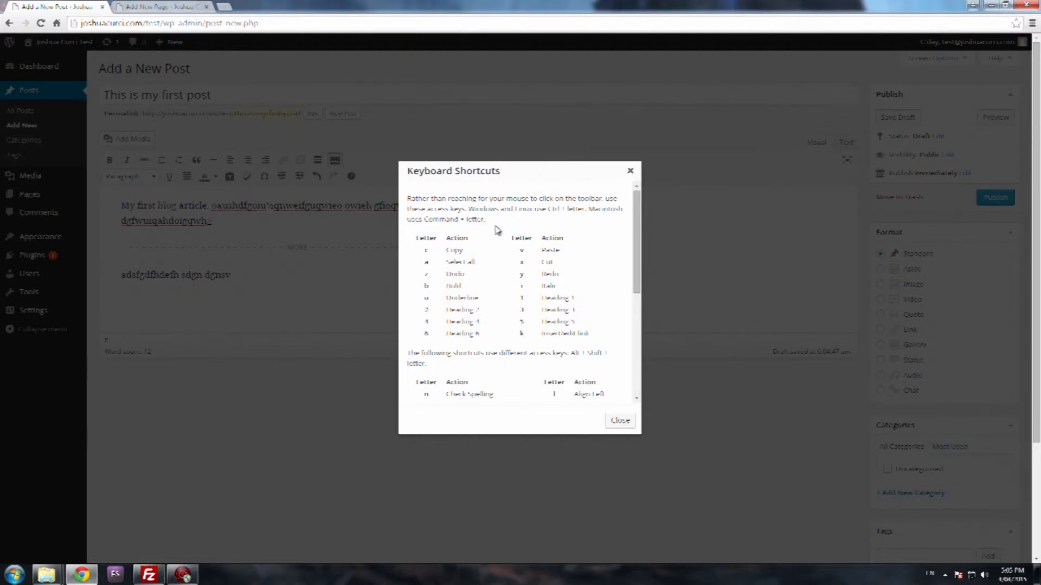
mouse_move(454, 317)
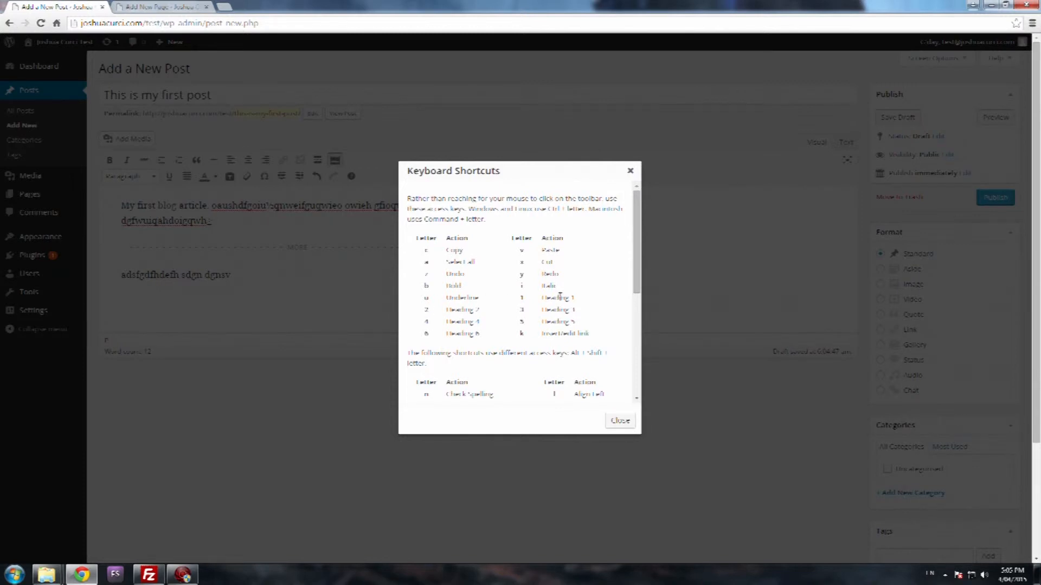
click(619, 420)
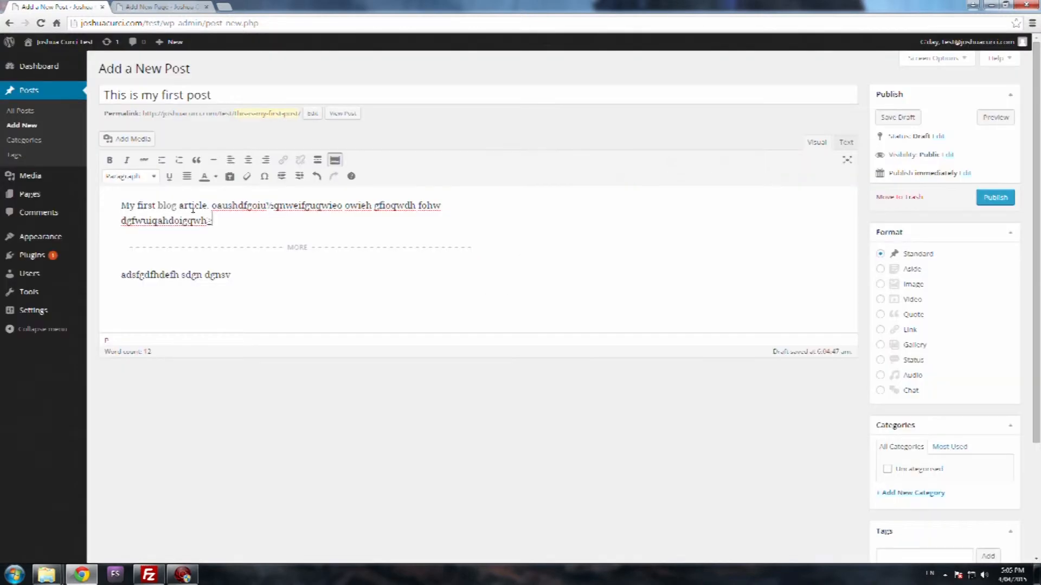
Return the first paragraph from Heading 1 to Paragraph and show Keyboard Shortcuts
drag(121, 205, 213, 220)
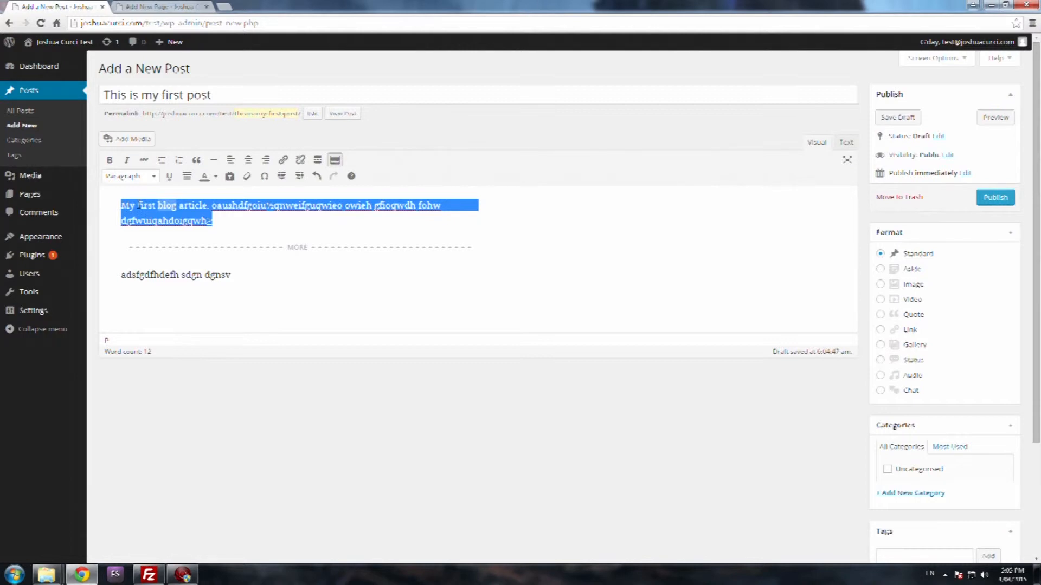
click(129, 175)
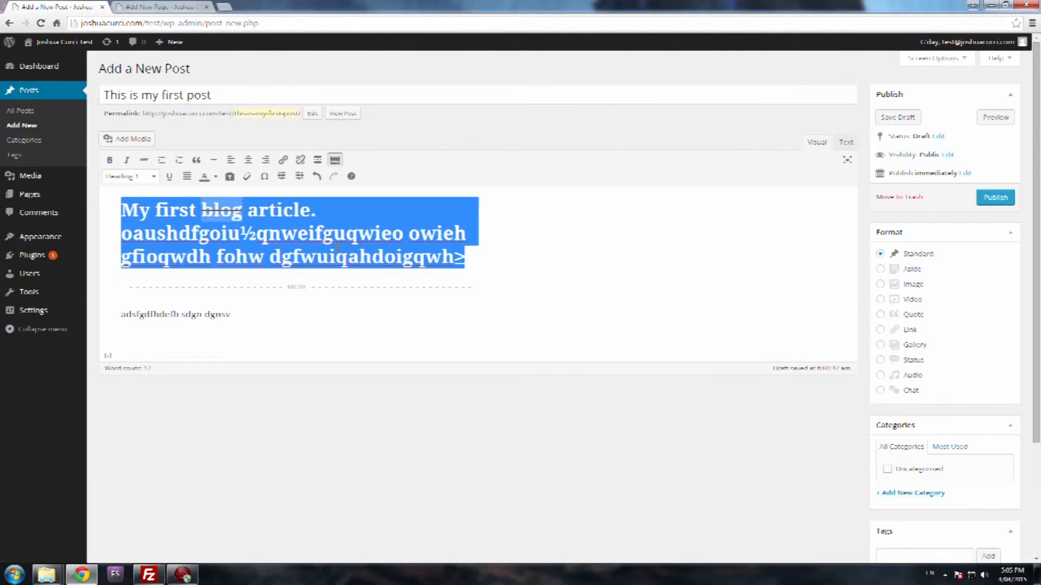
click(130, 176)
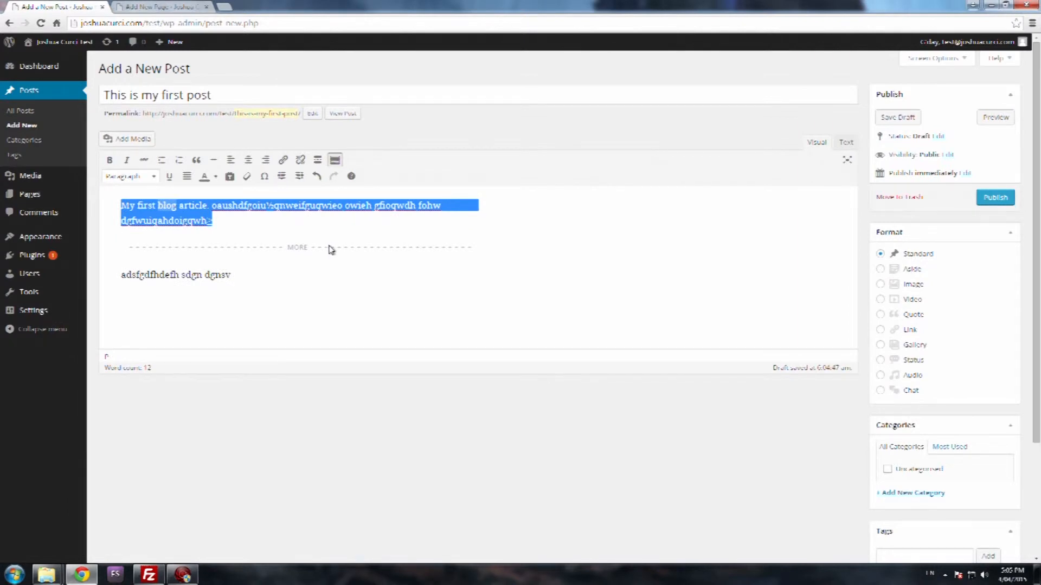
mouse_move(247, 222)
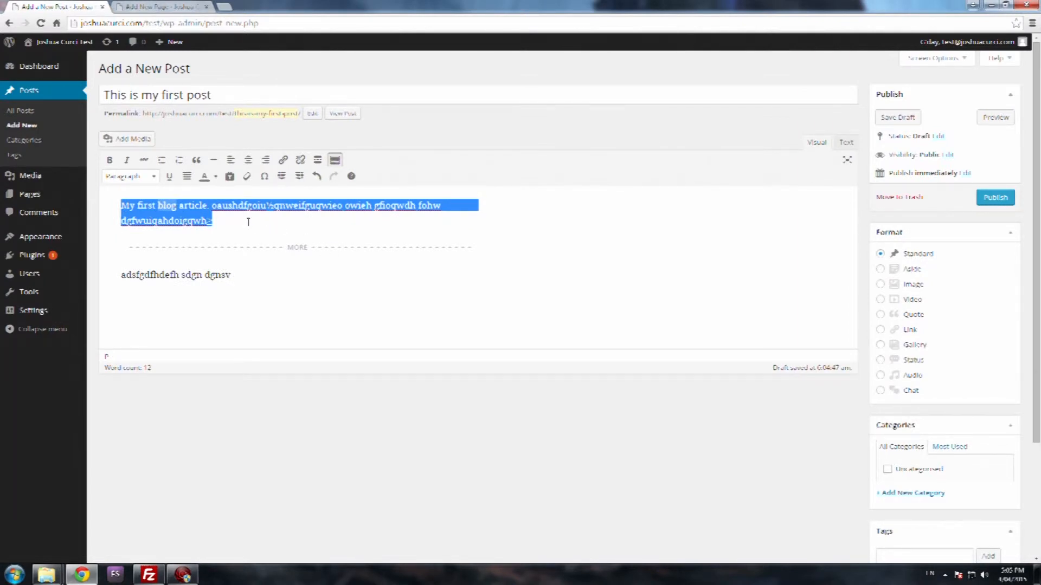
click(352, 176)
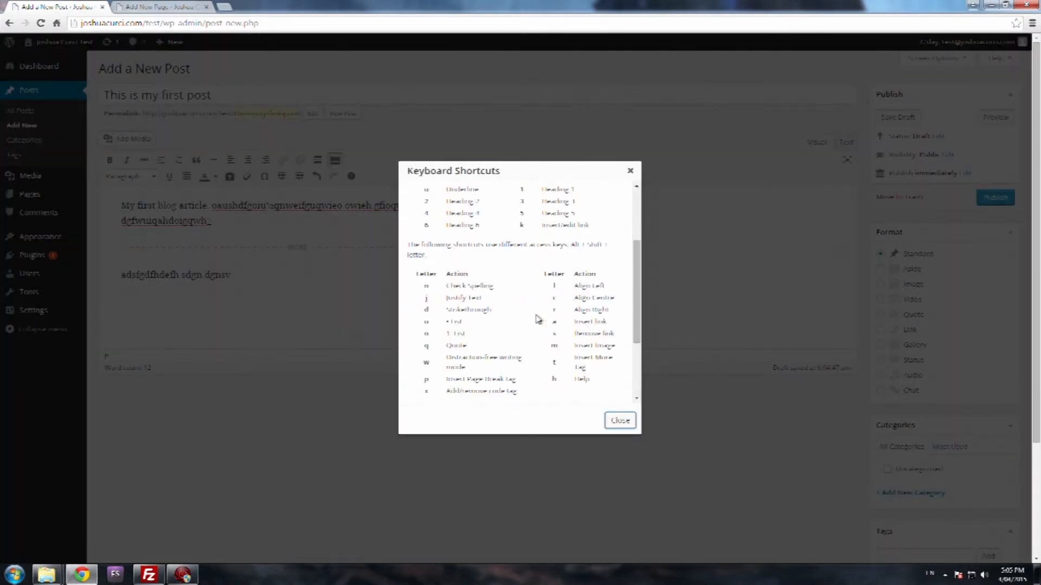
Scroll the Keyboard Shortcuts reference back to the top and close it
scroll(up, 3)
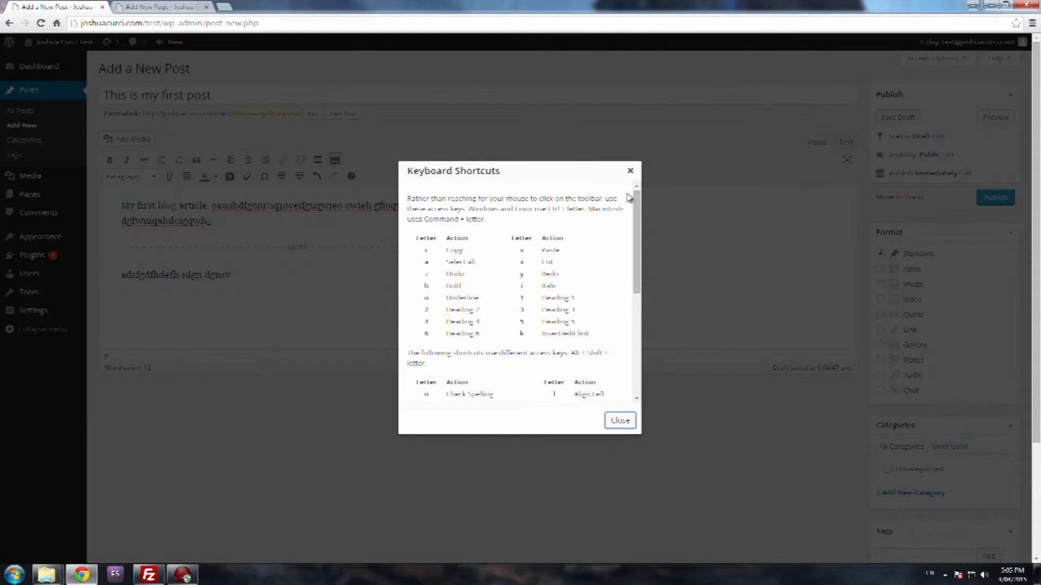
click(618, 420)
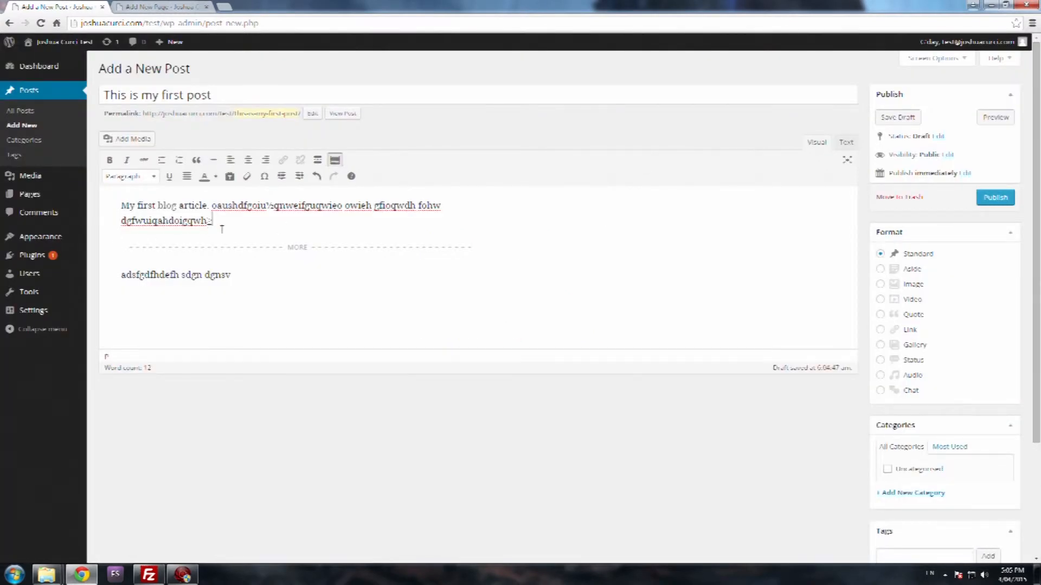
mouse_move(849, 141)
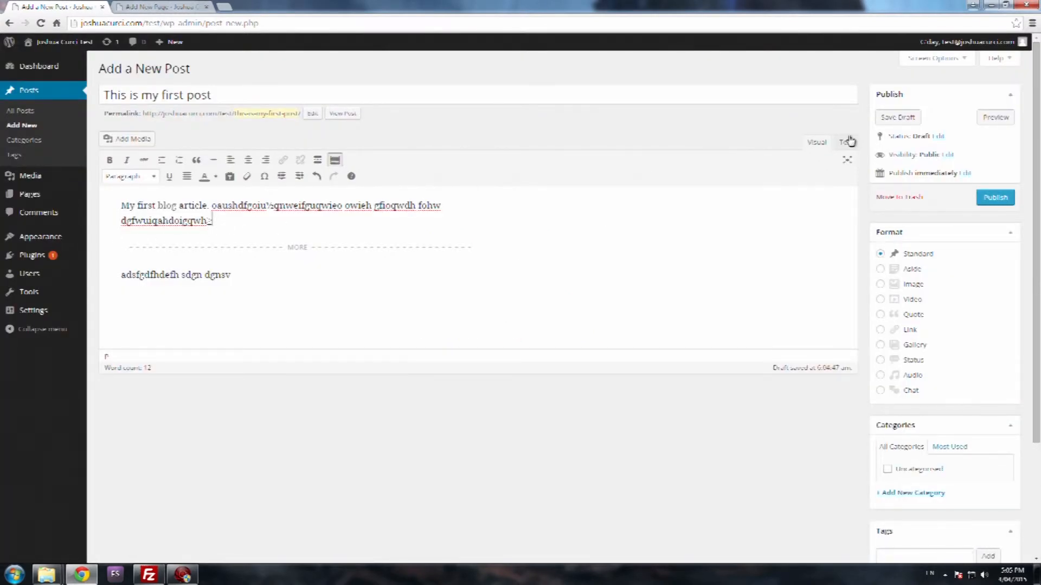
mouse_move(939, 116)
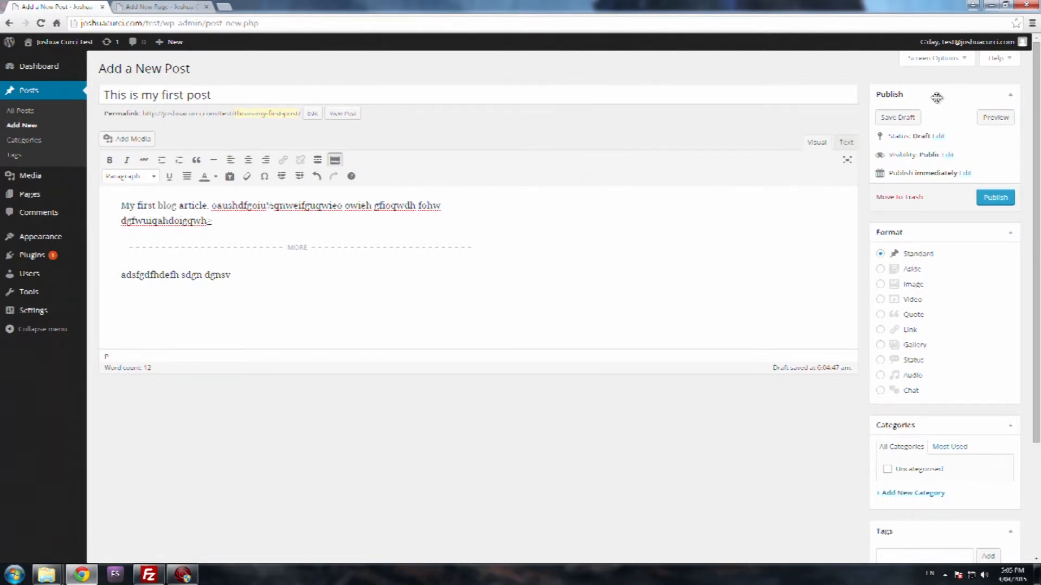
mouse_move(945, 118)
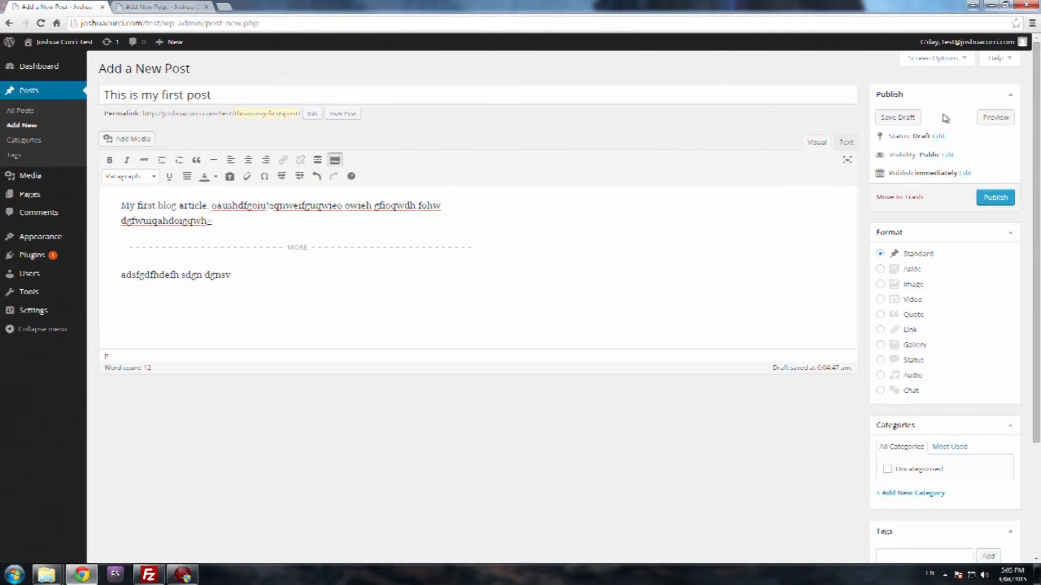
mouse_move(964, 165)
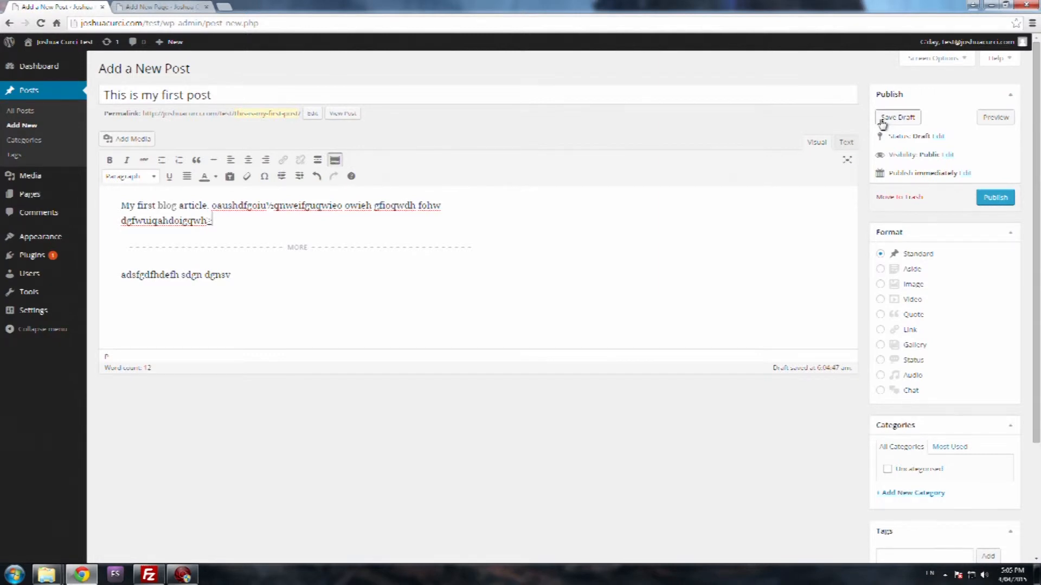
mouse_move(918, 123)
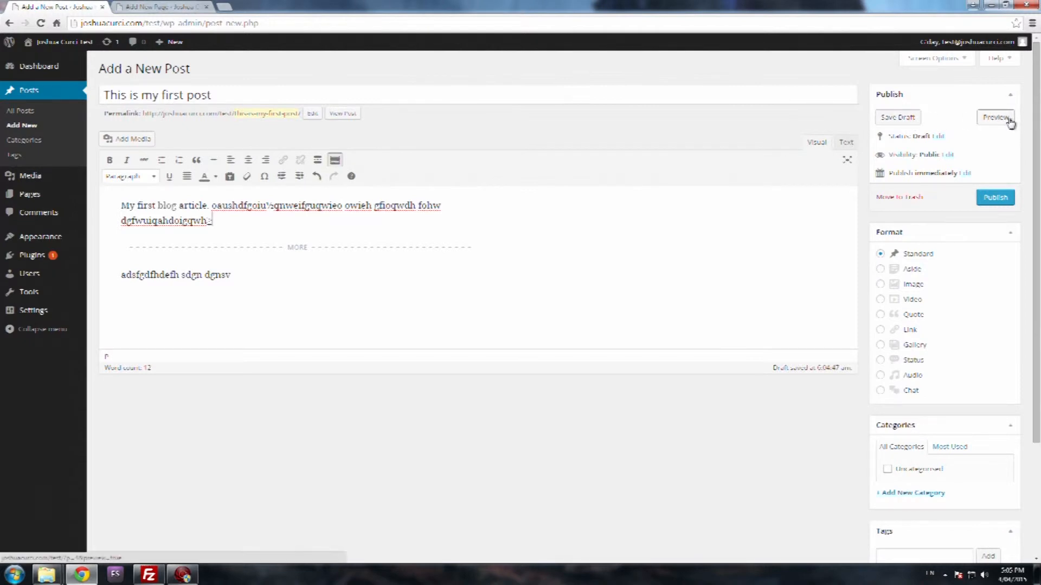
click(995, 118)
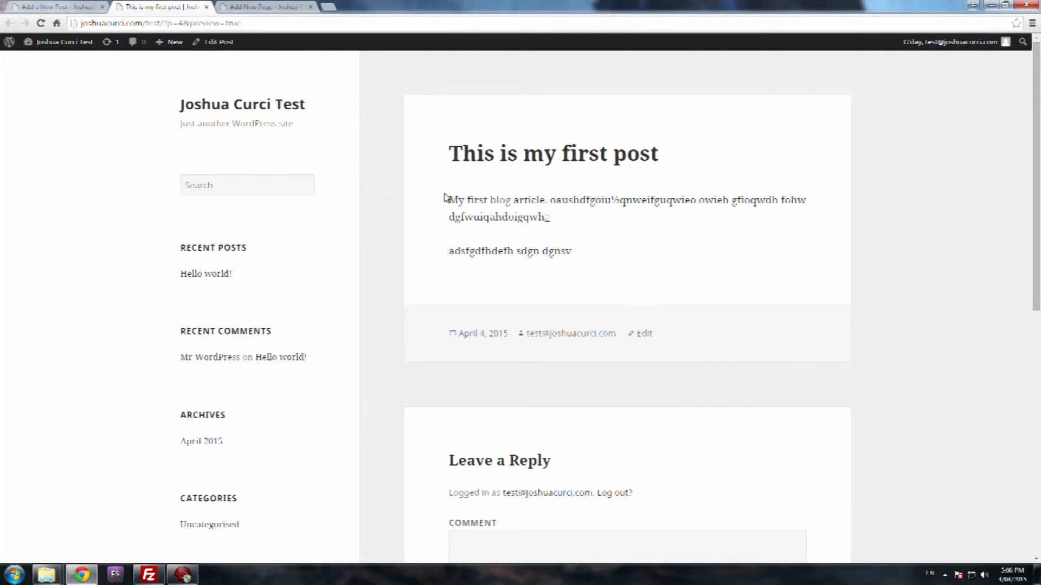
mouse_move(473, 215)
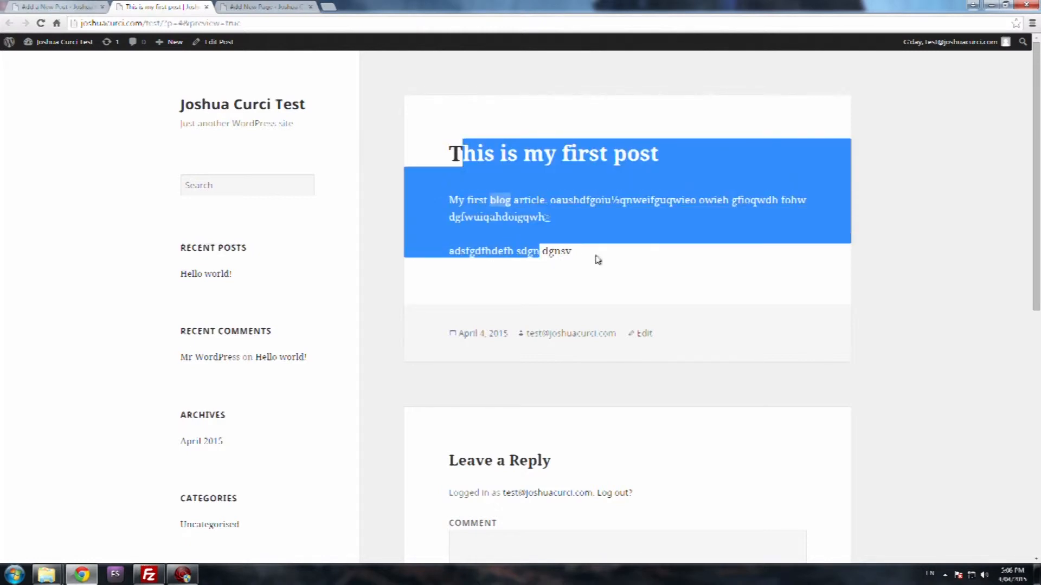
click(502, 230)
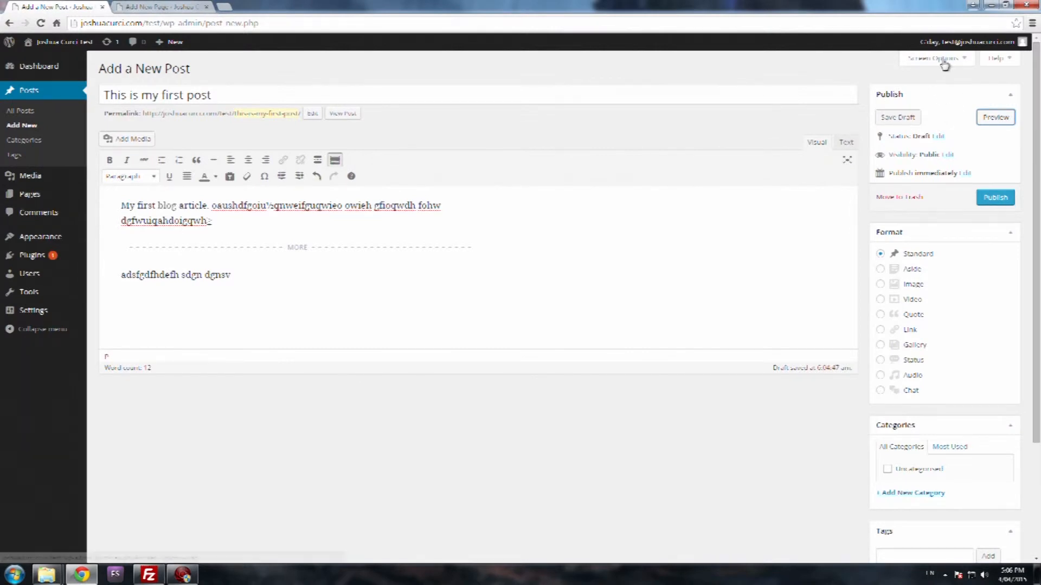
mouse_move(948, 137)
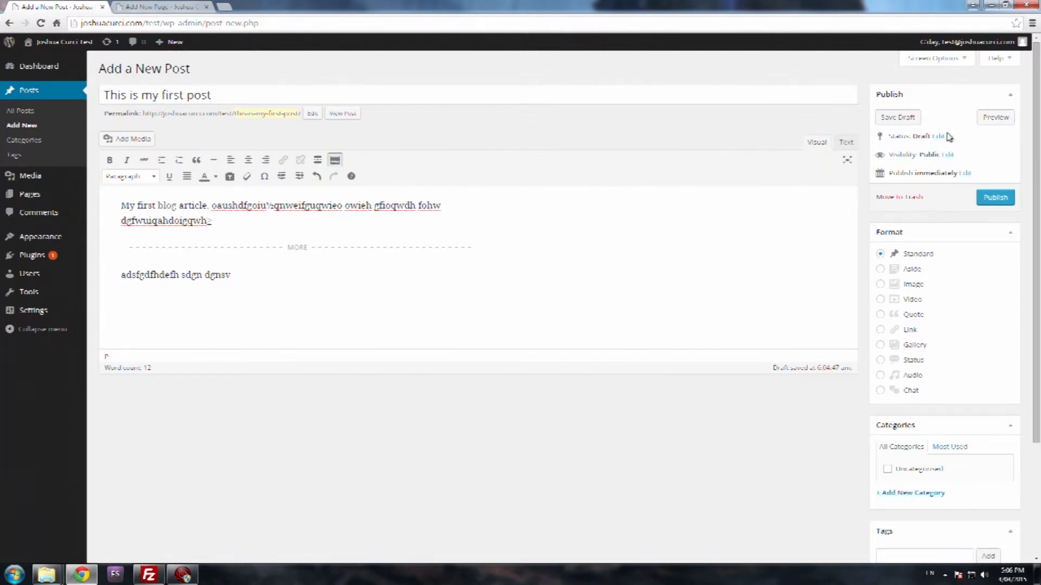
click(937, 136)
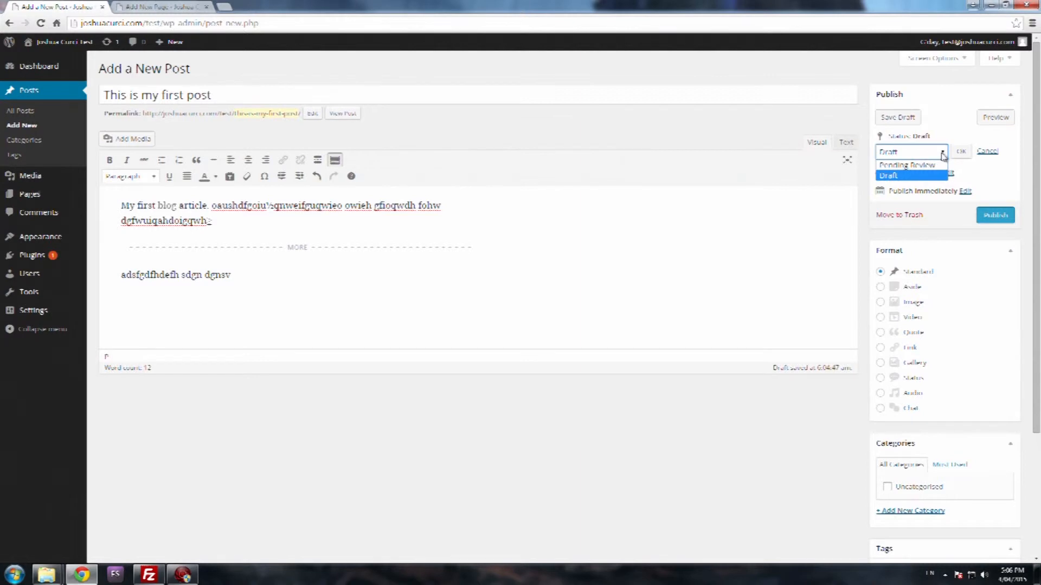
click(960, 151)
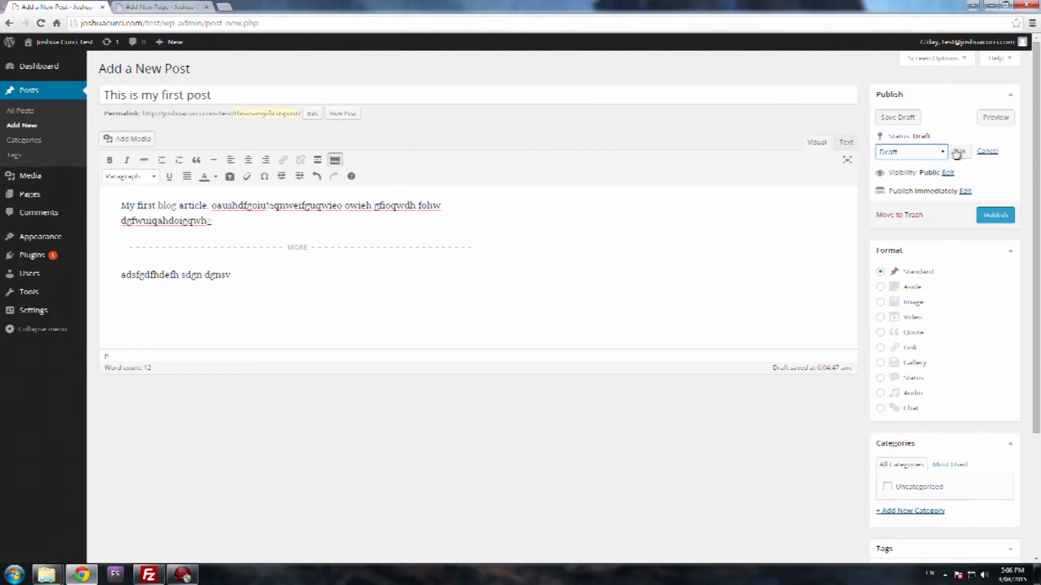
click(958, 152)
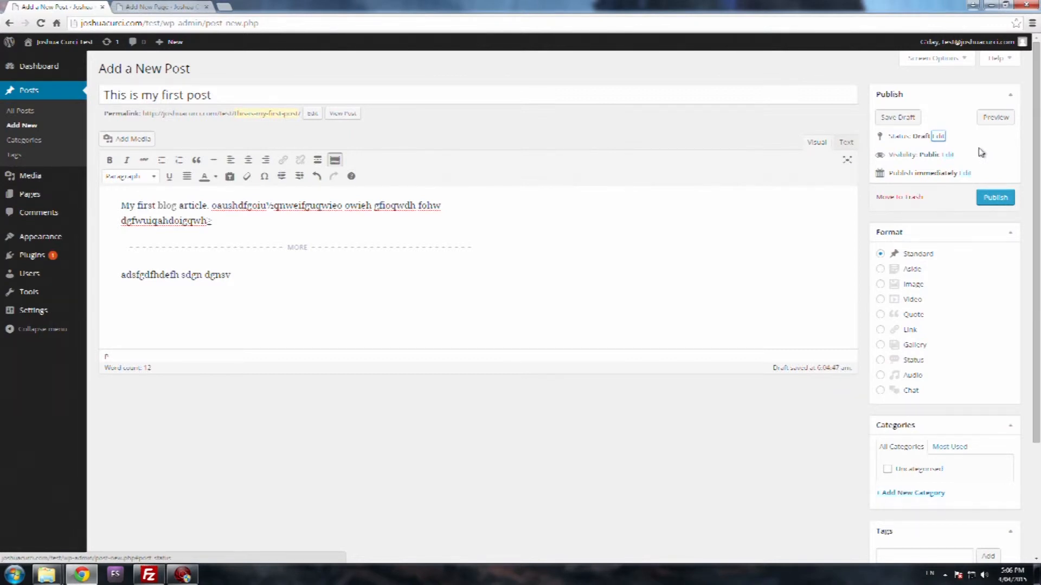
mouse_move(975, 155)
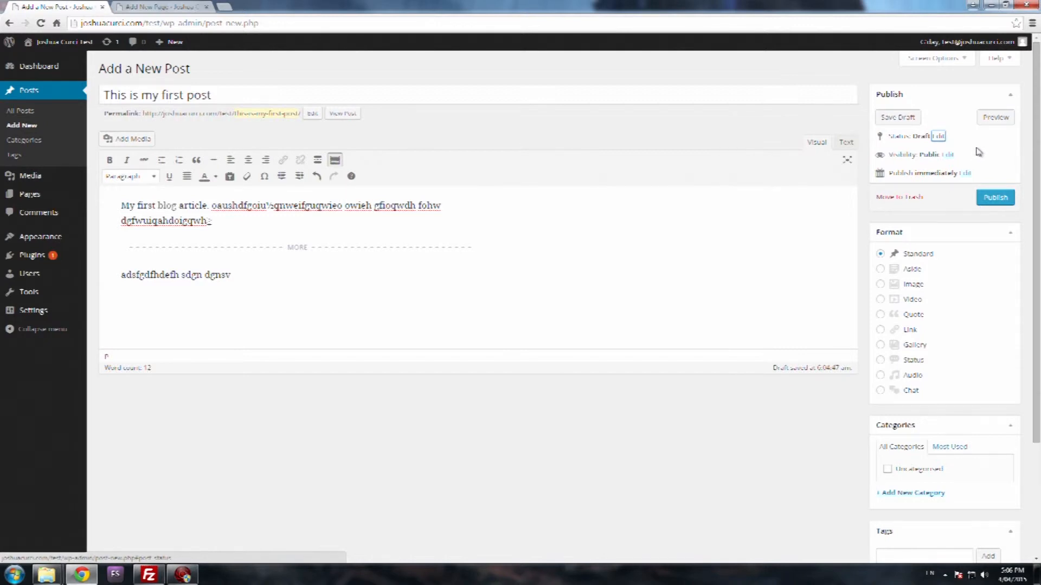
mouse_move(971, 159)
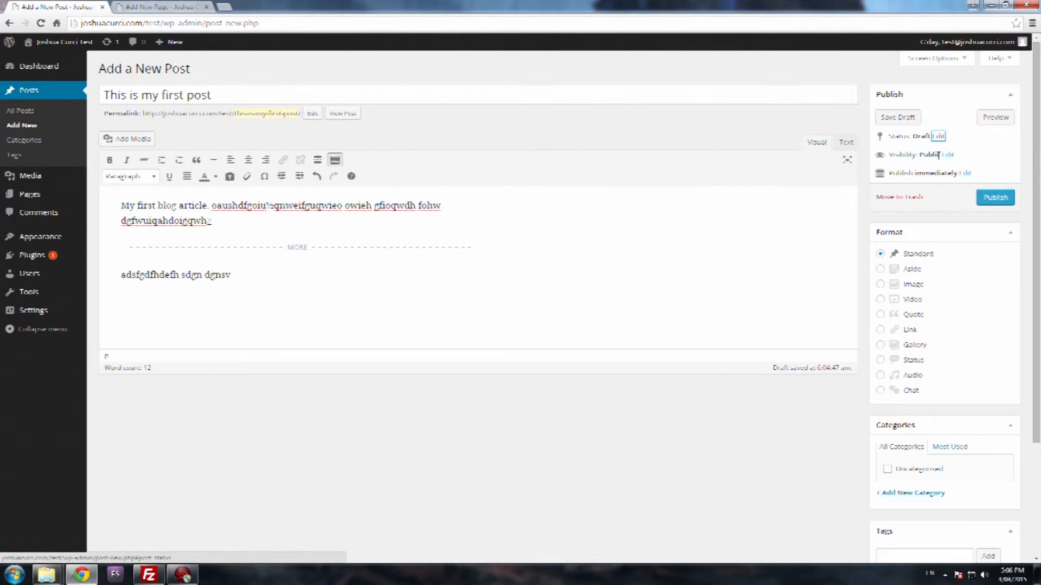
click(948, 154)
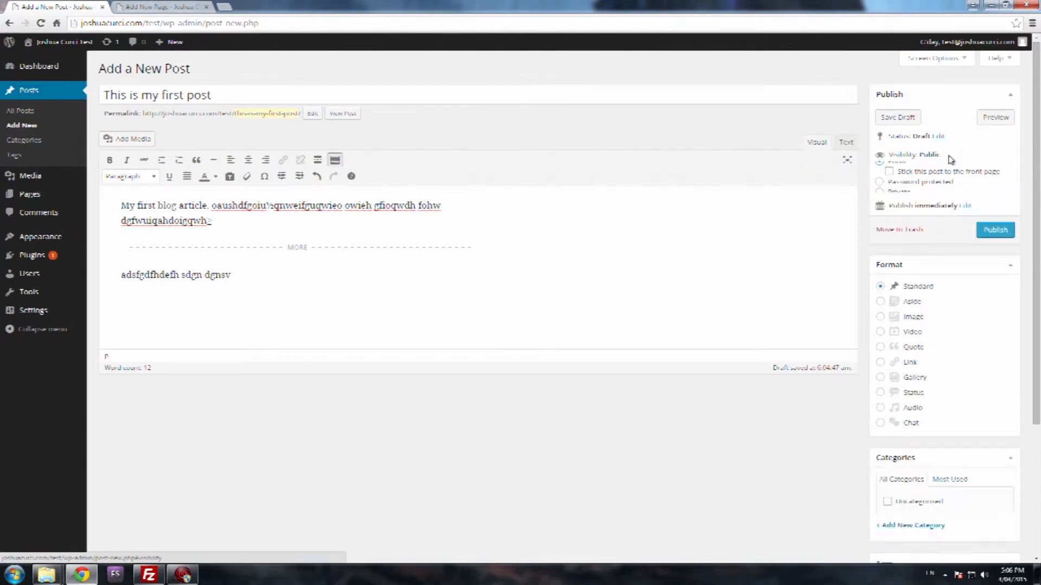
click(941, 155)
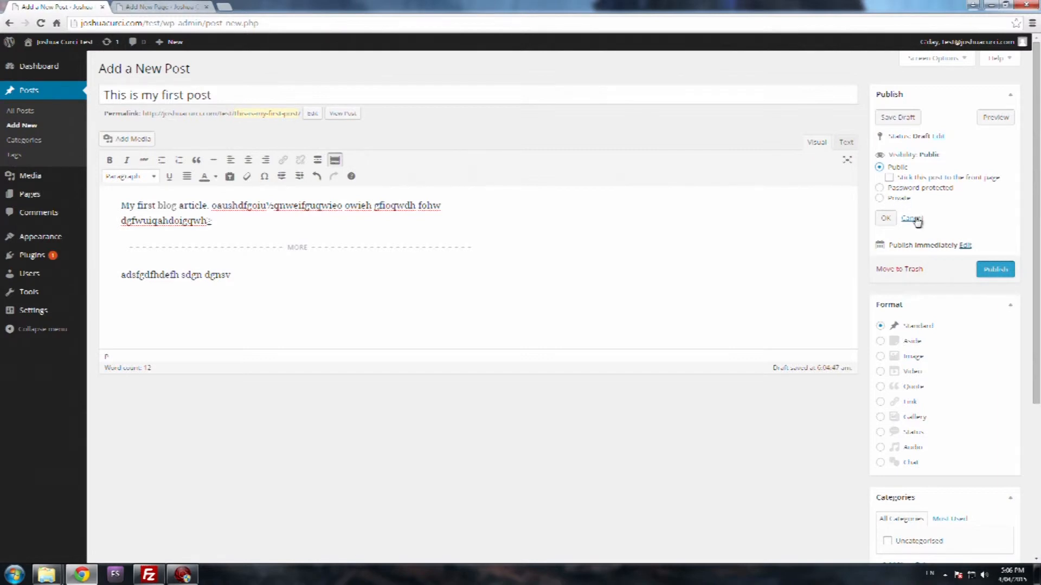
click(911, 218)
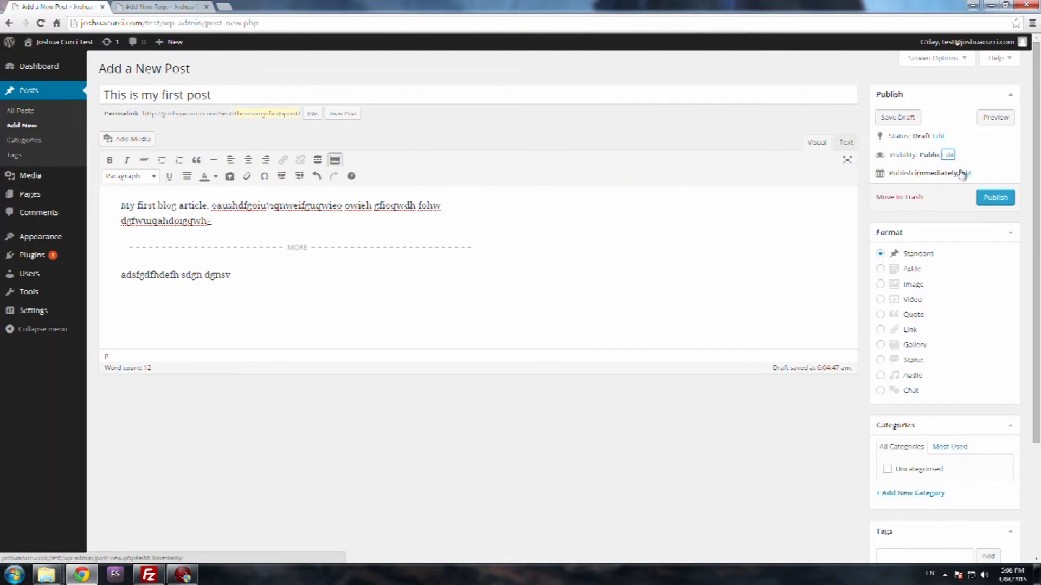
mouse_move(883, 178)
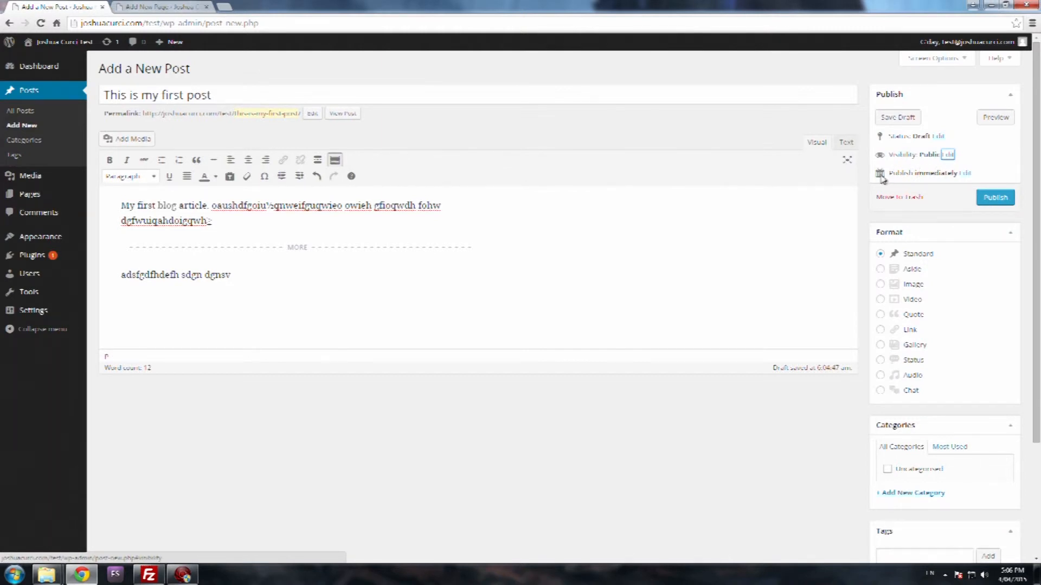
mouse_move(966, 175)
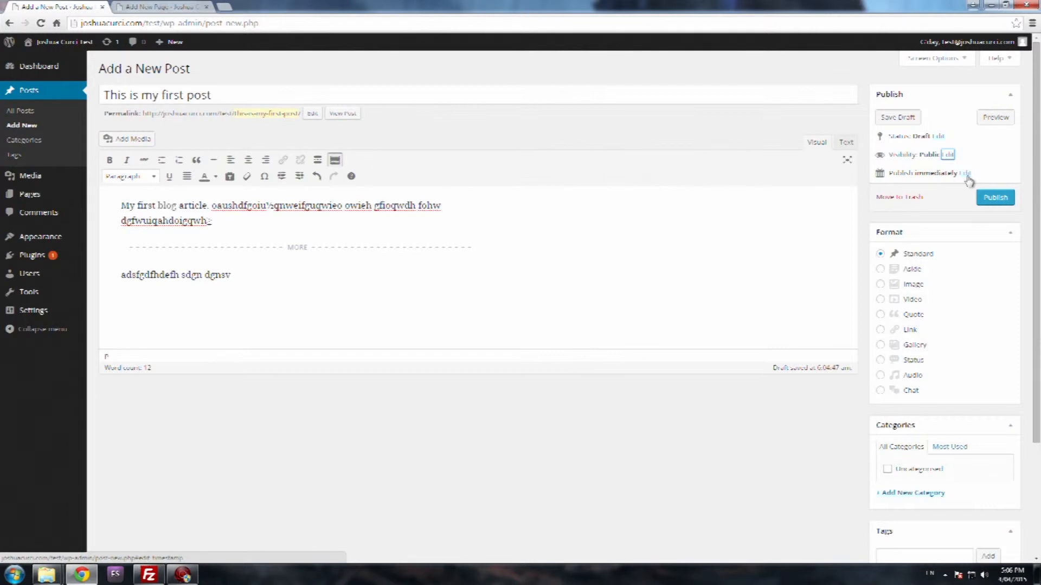
click(966, 173)
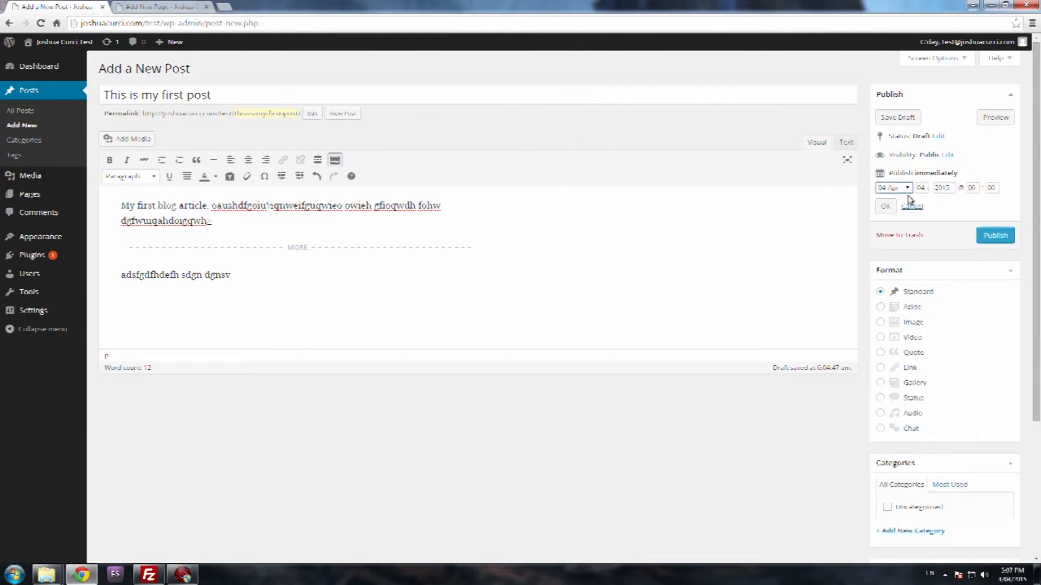
click(892, 187)
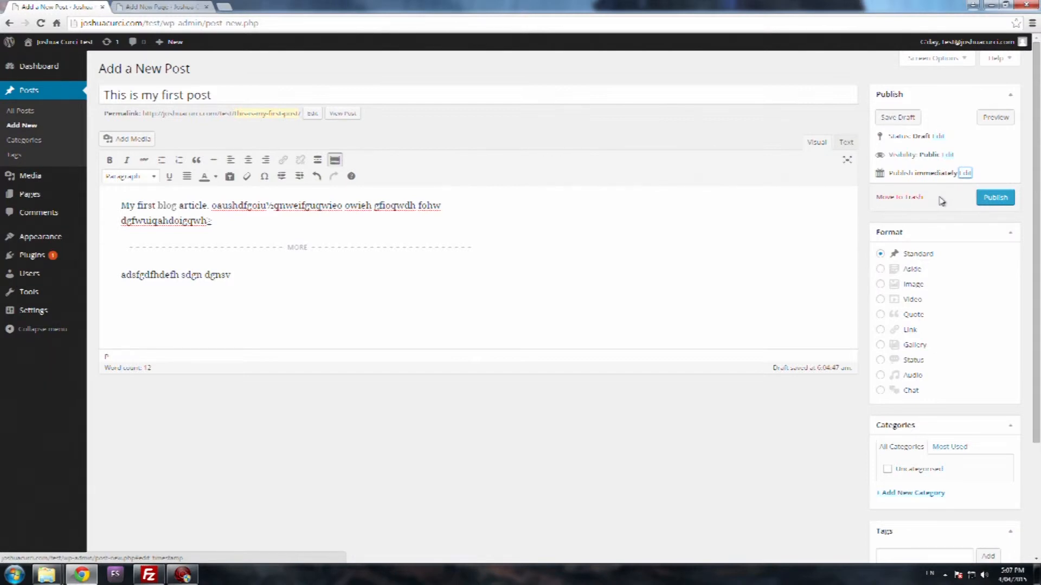
mouse_move(899, 197)
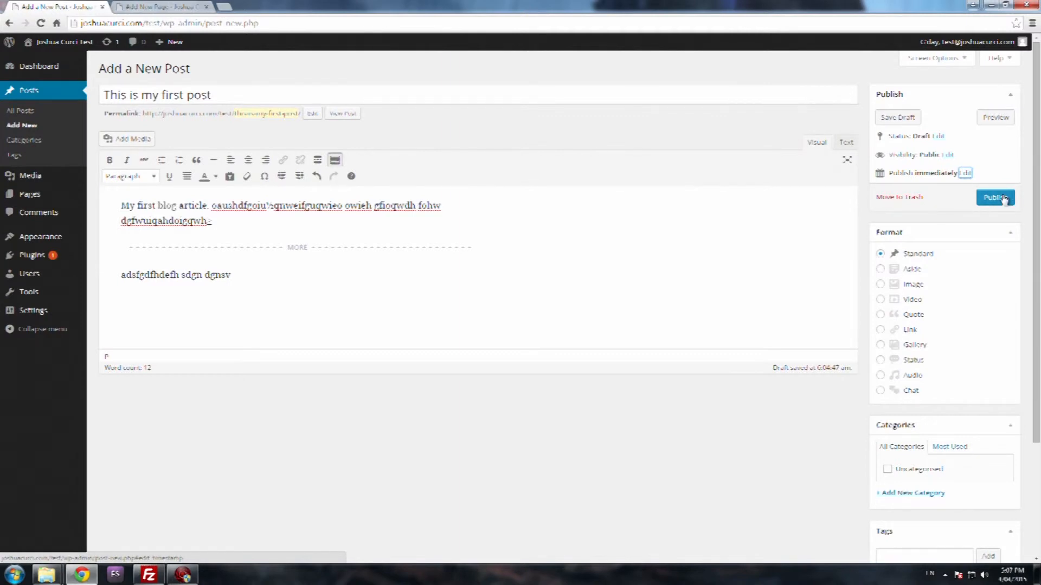
mouse_move(932, 204)
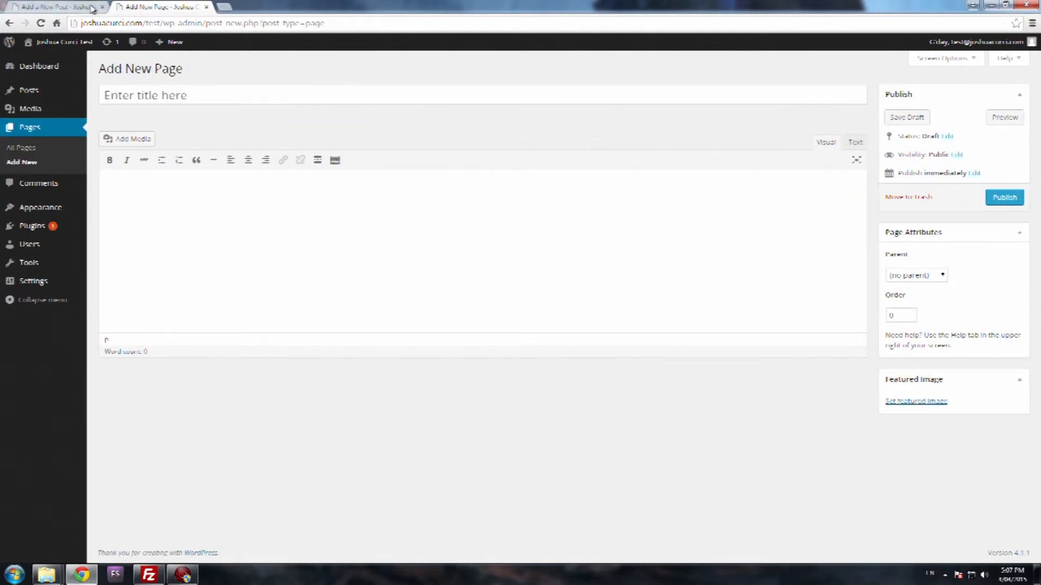
click(50, 7)
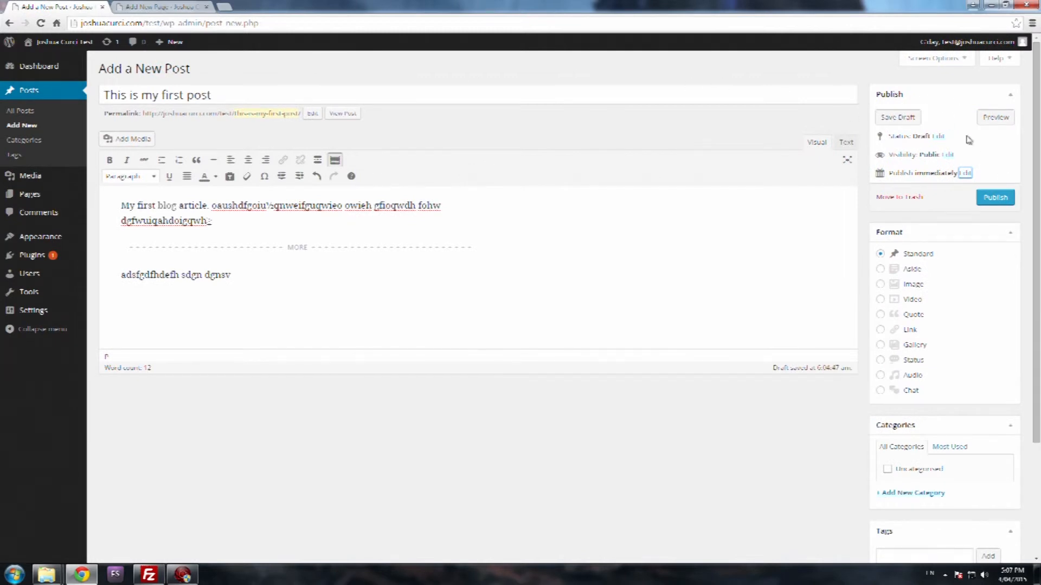
mouse_move(864, 70)
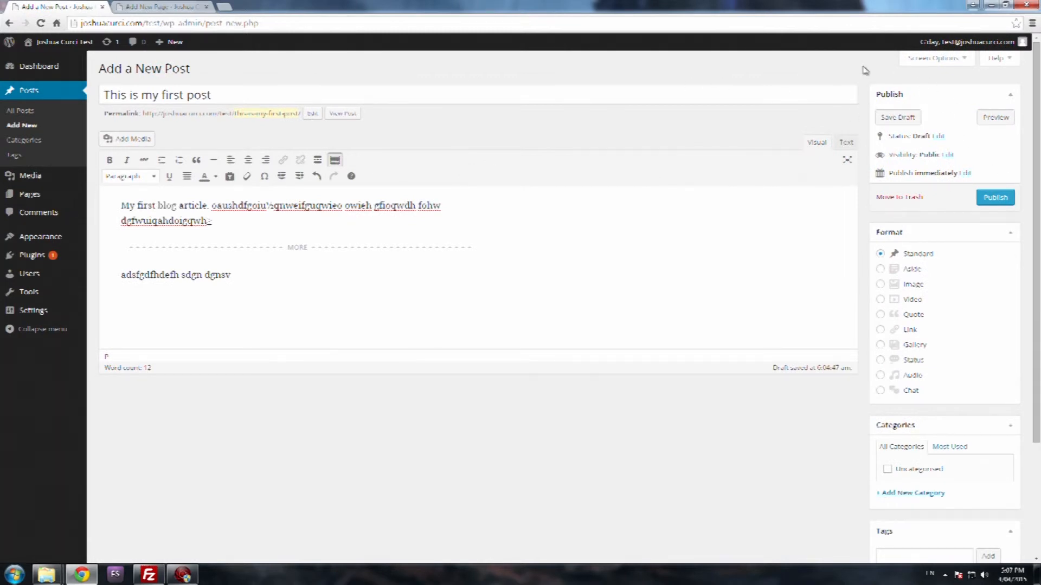
mouse_move(863, 215)
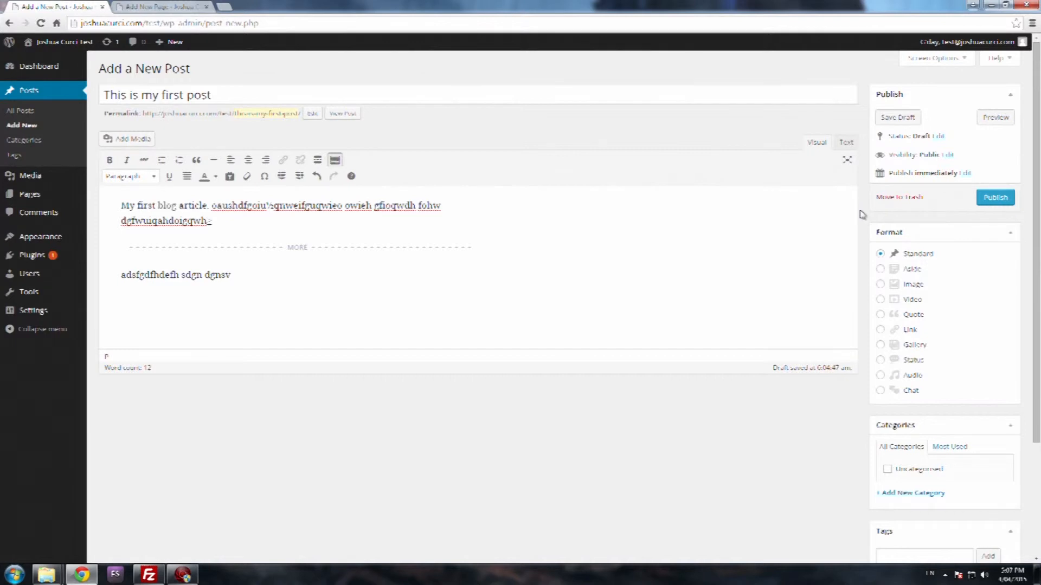
Switch the post format from Standard to Image in the Format box
scroll(down, 3)
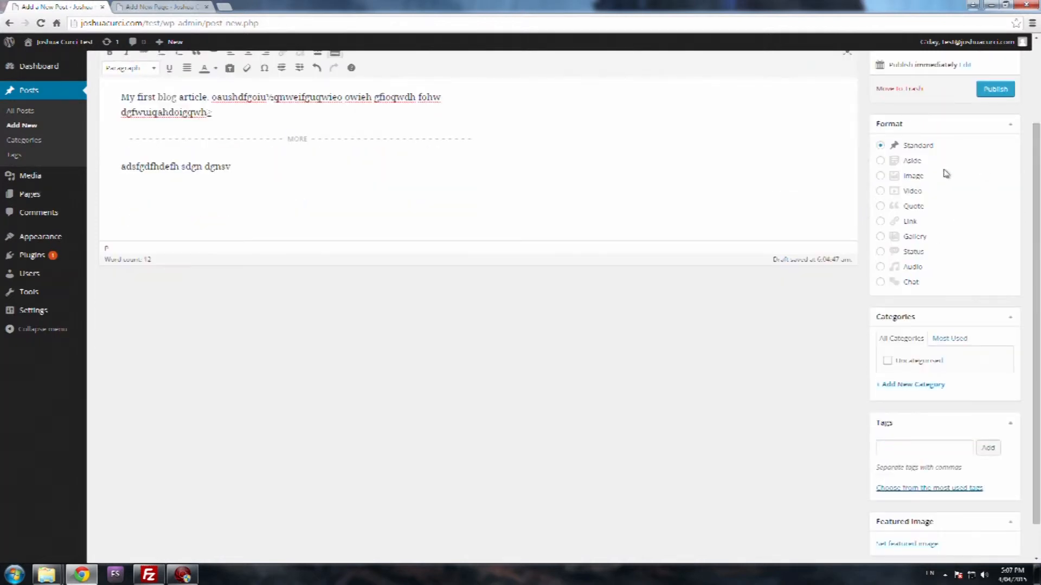
mouse_move(939, 165)
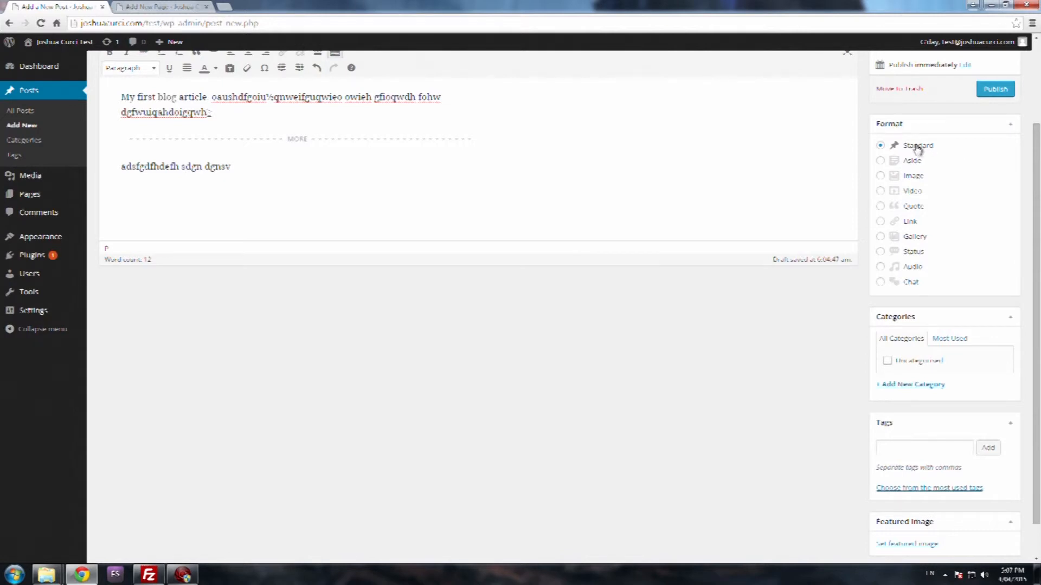
mouse_move(914, 165)
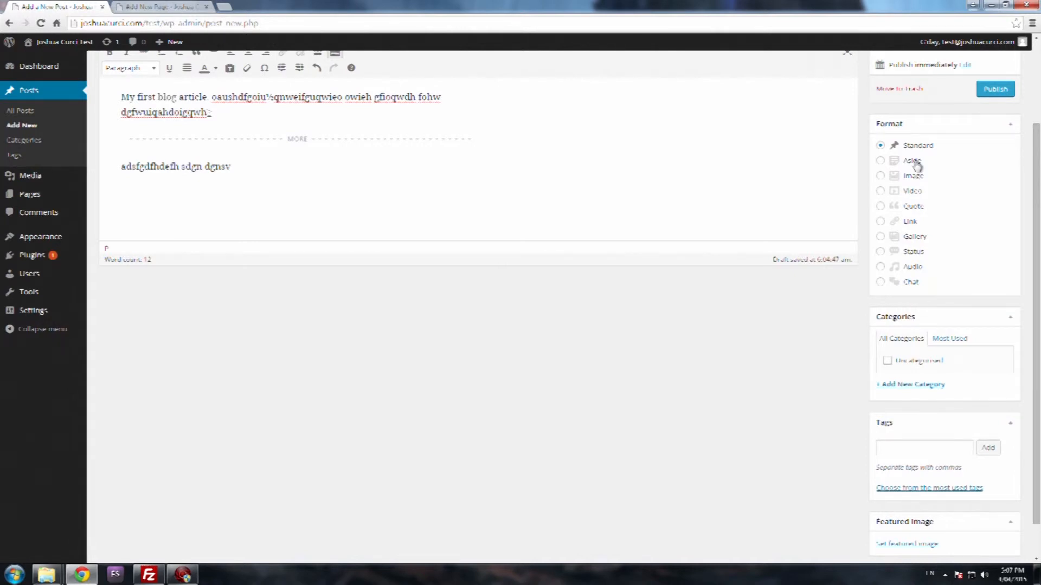
mouse_move(915, 169)
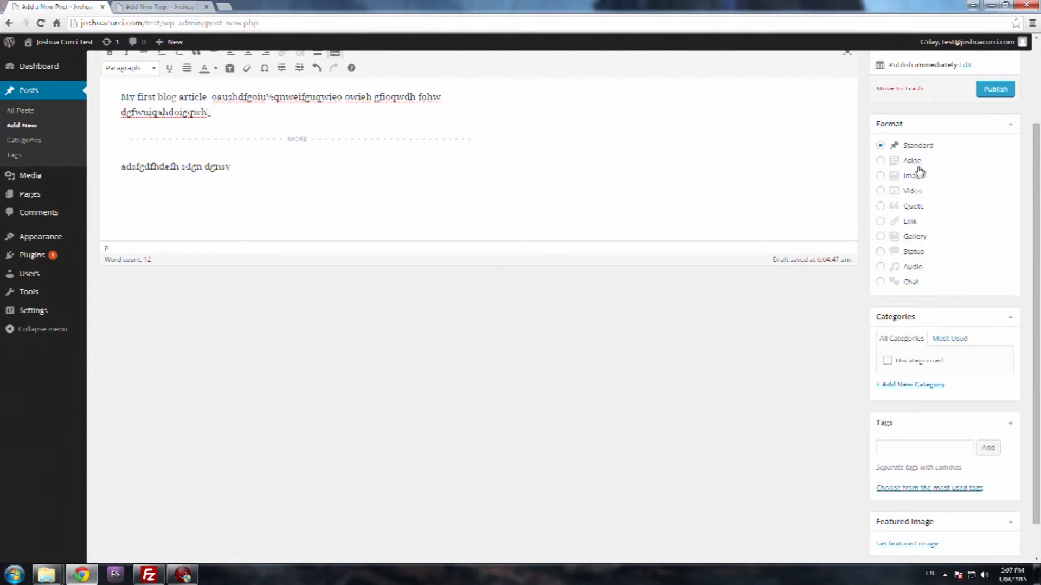
mouse_move(910, 152)
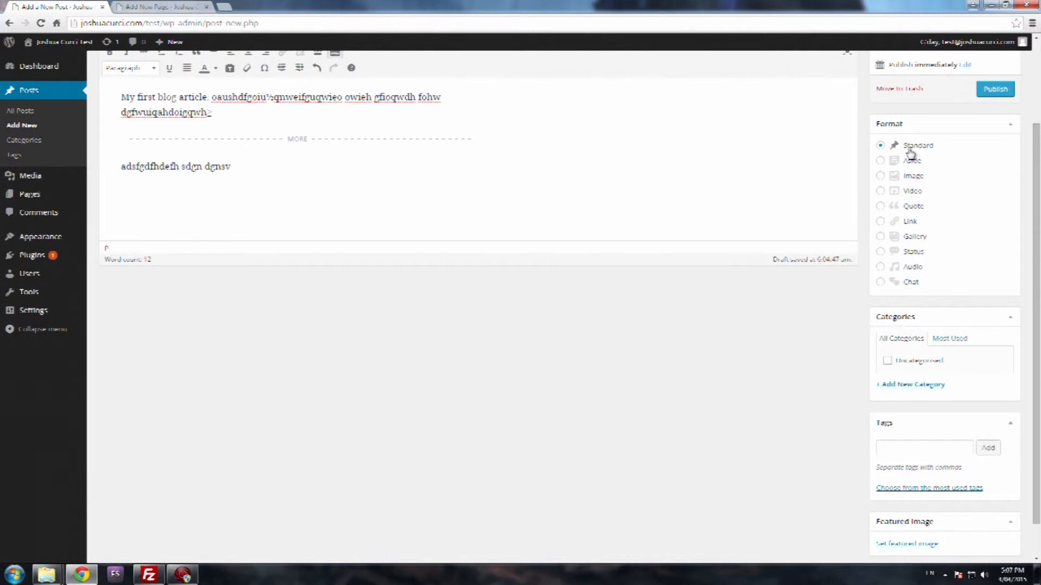
mouse_move(910, 279)
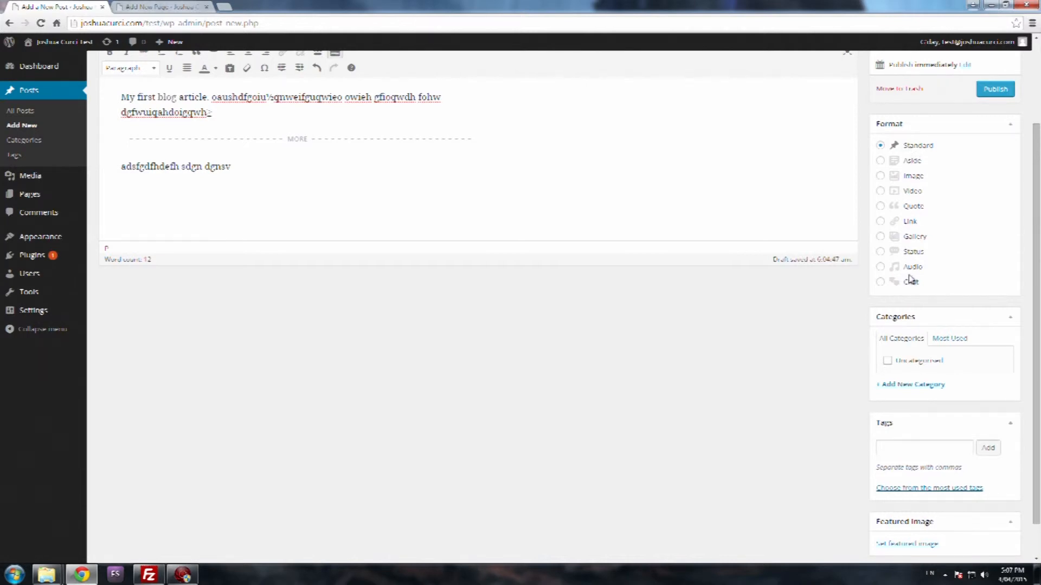
mouse_move(957, 237)
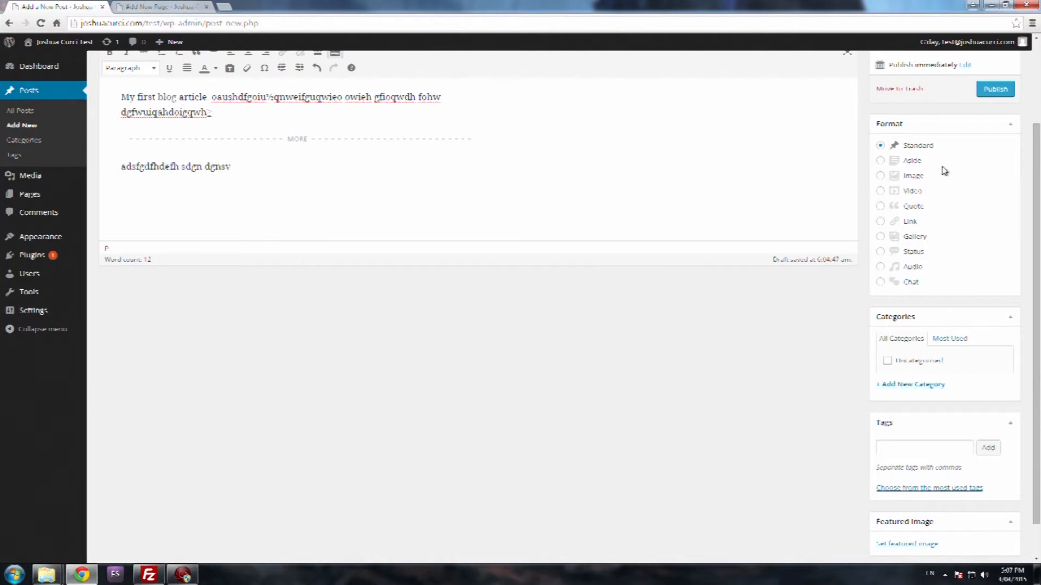
mouse_move(923, 186)
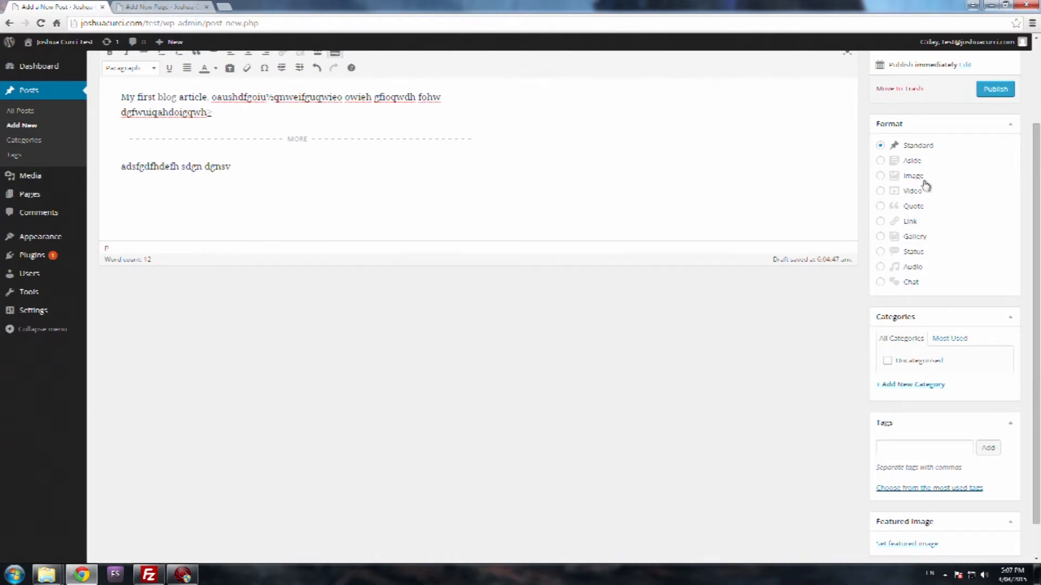
mouse_move(913, 189)
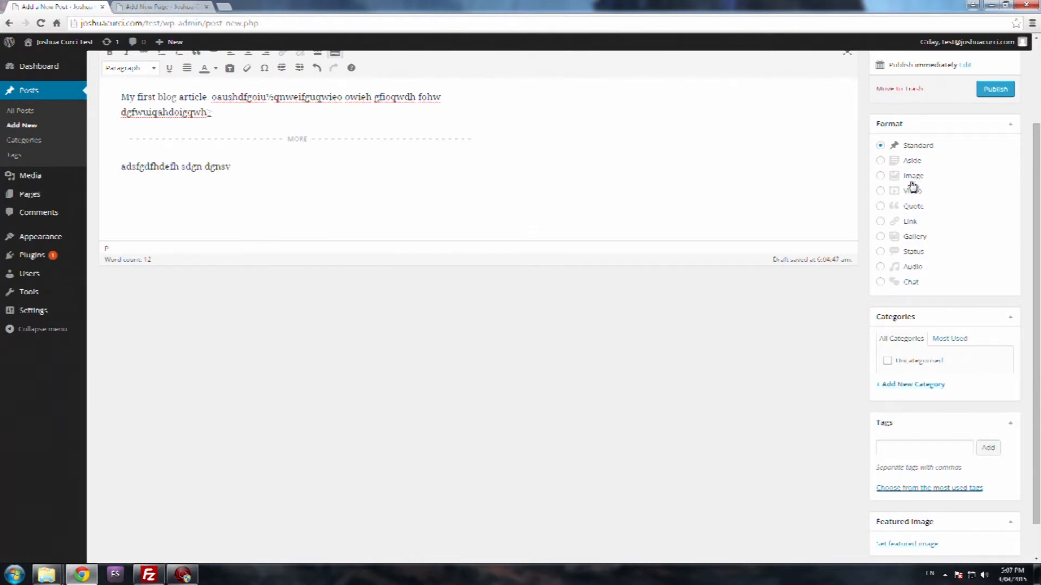
mouse_move(911, 183)
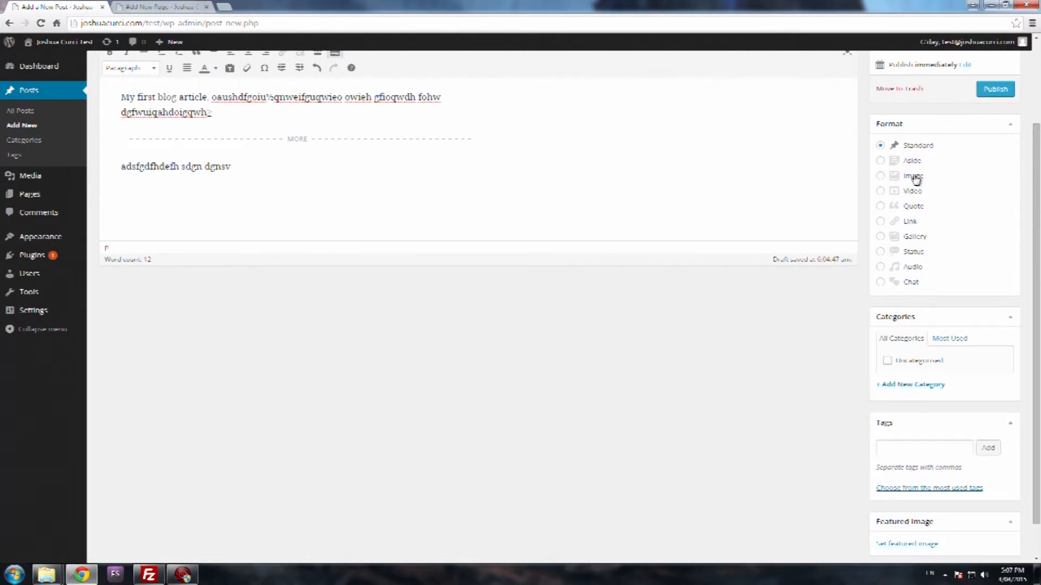
click(880, 175)
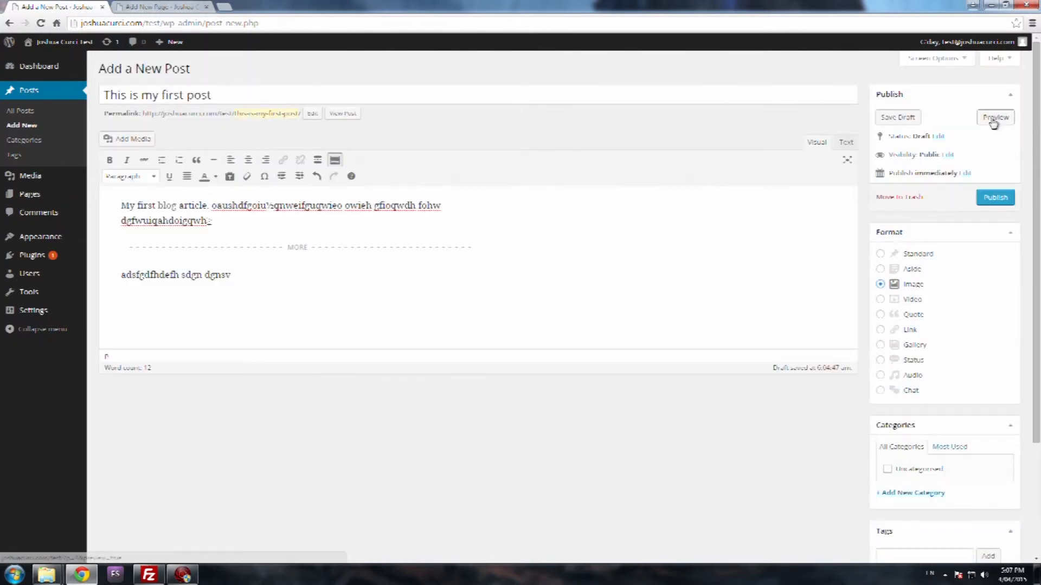
click(995, 118)
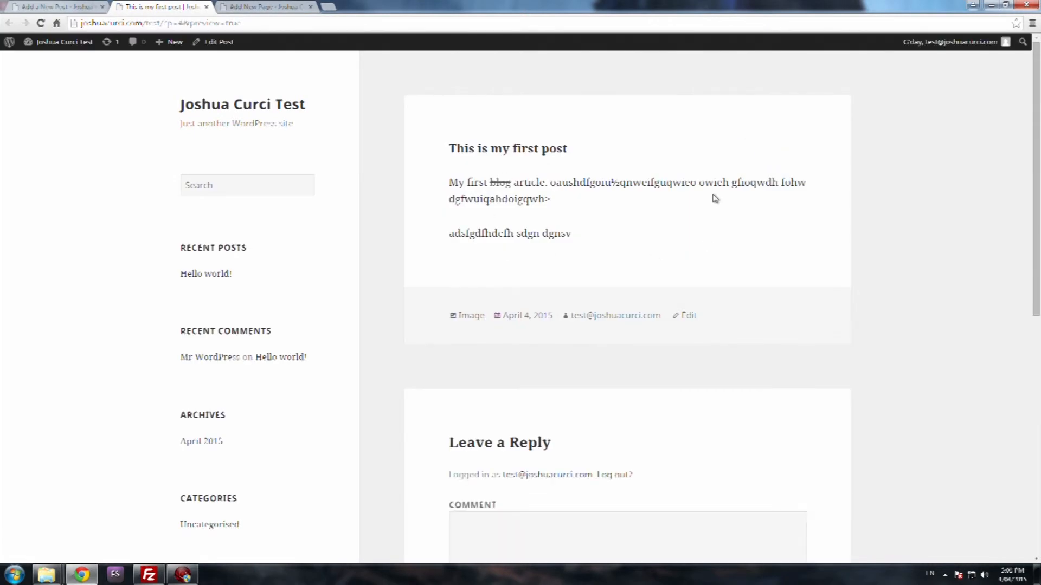
mouse_move(638, 223)
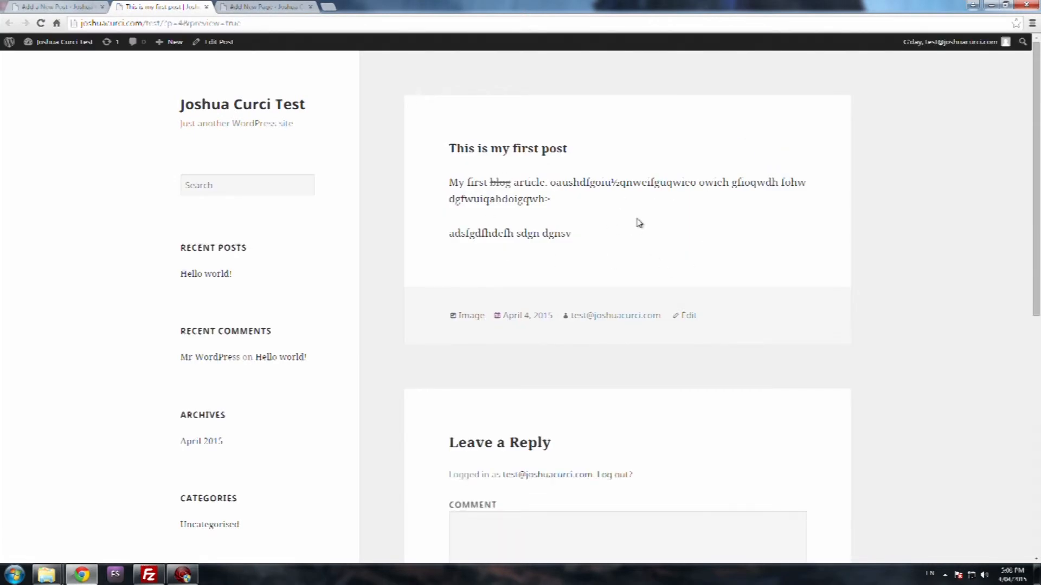
mouse_move(240, 42)
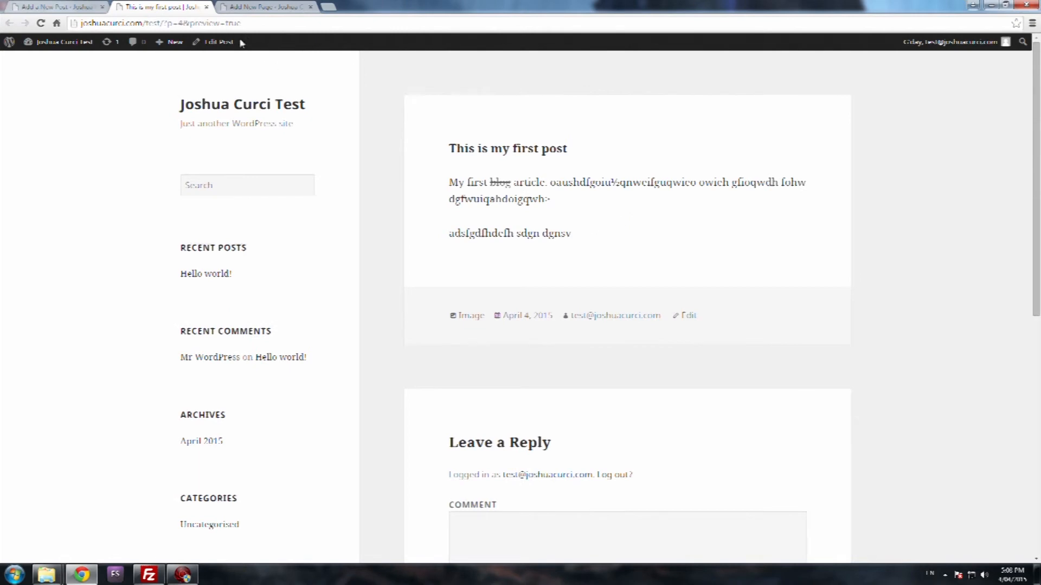
click(233, 7)
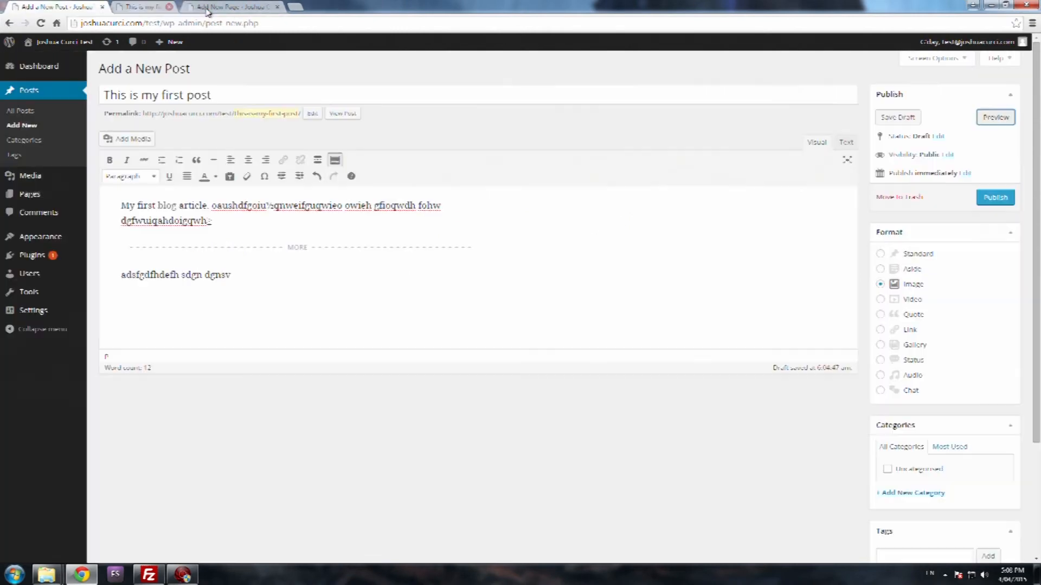
Reset the post format to Standard, then choose Quote
scroll(down, 3)
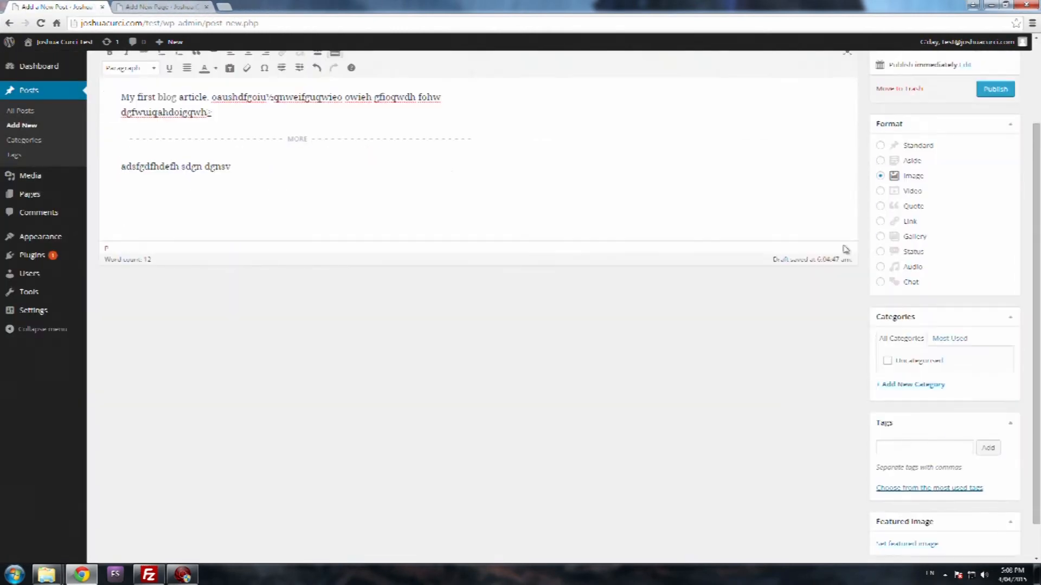
scroll(up, 3)
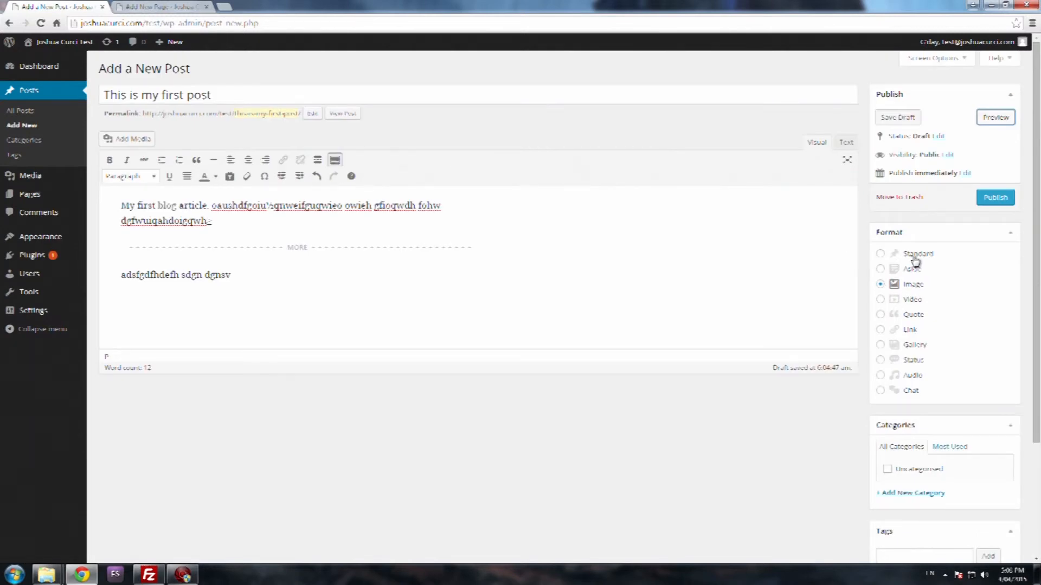
click(880, 254)
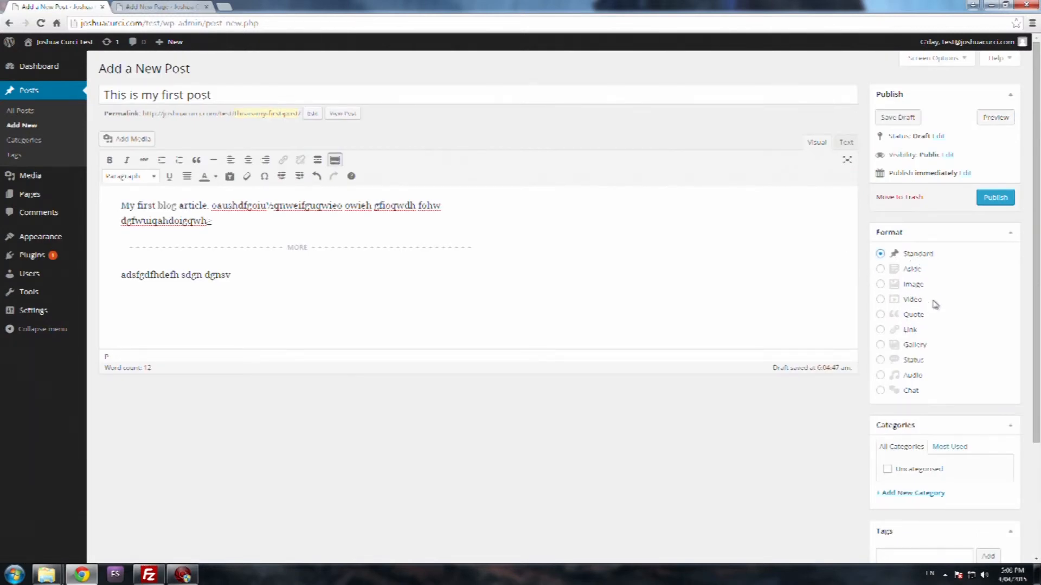
mouse_move(916, 320)
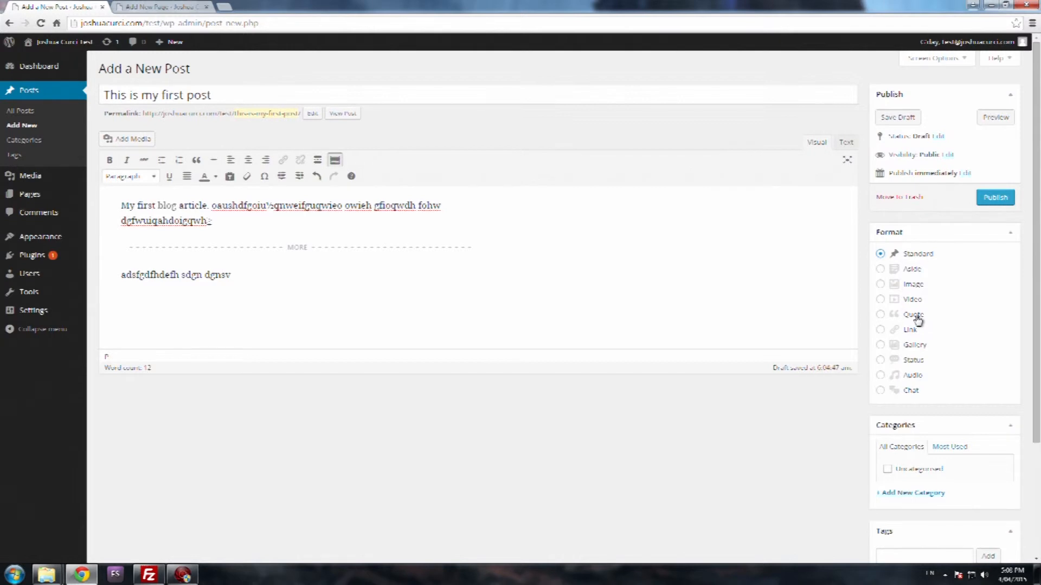
click(880, 314)
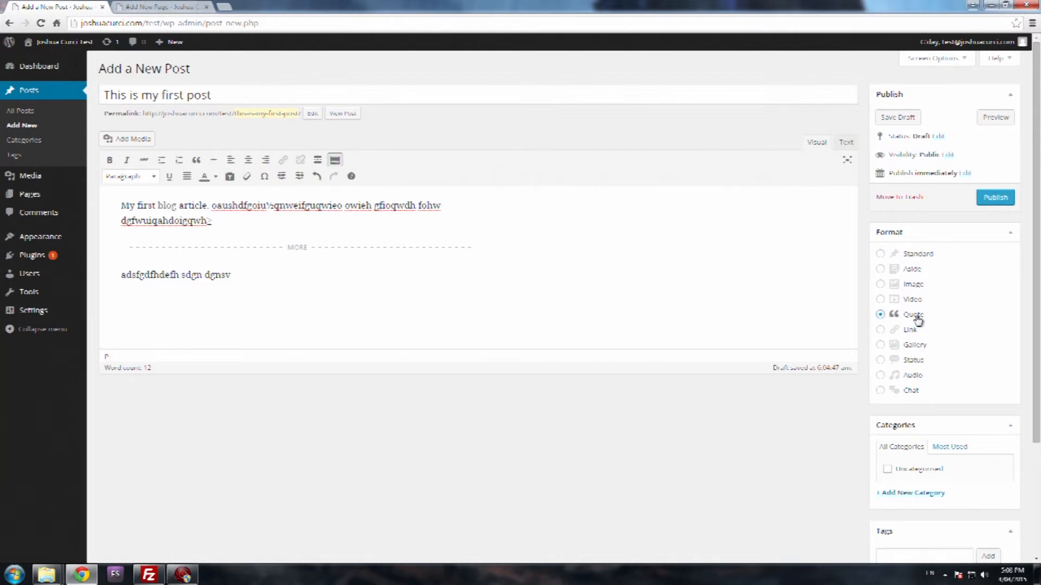
mouse_move(946, 214)
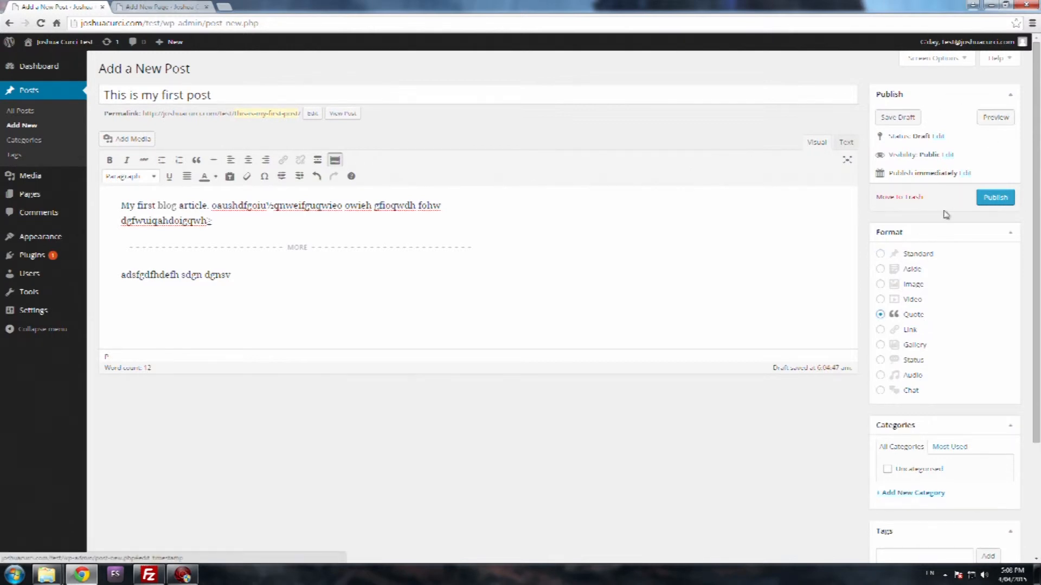
scroll(down, 3)
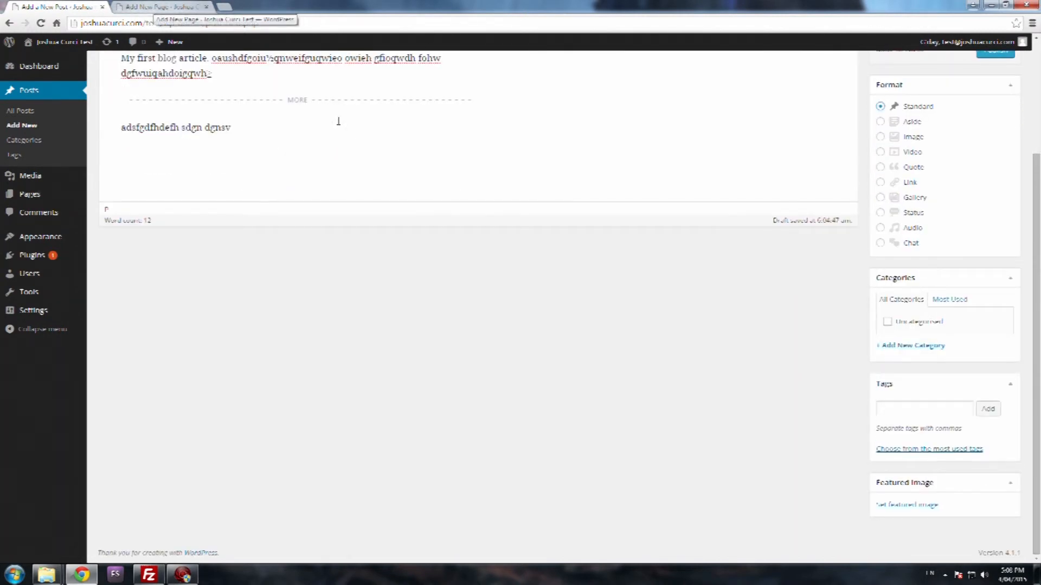
mouse_move(788, 308)
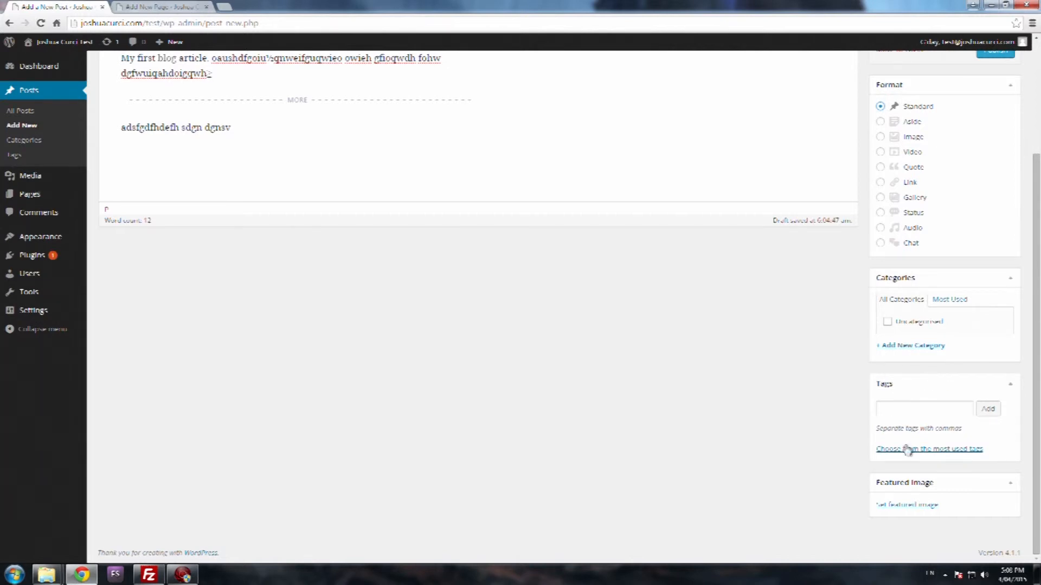
mouse_move(952, 322)
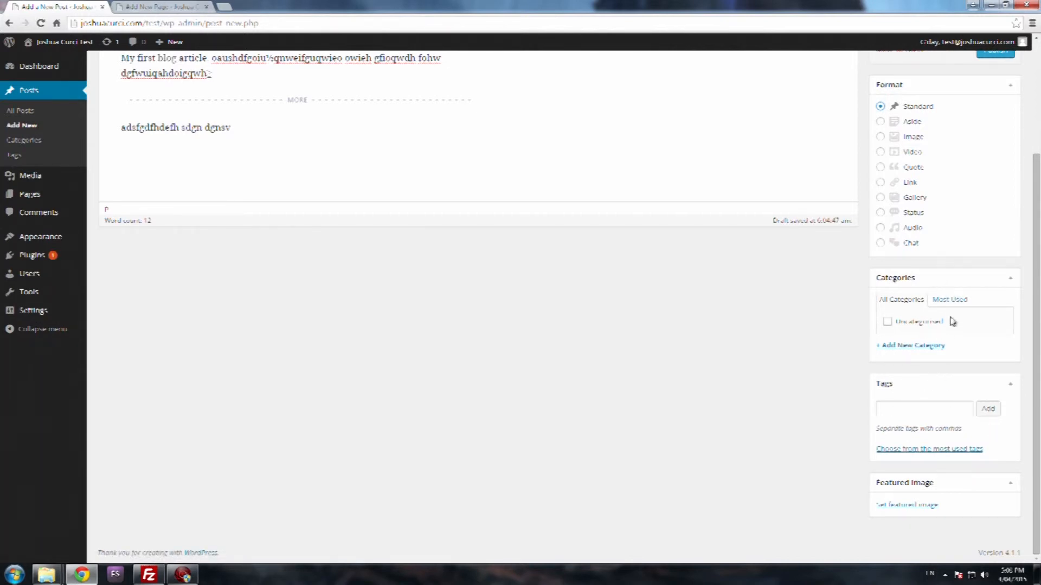
mouse_move(945, 319)
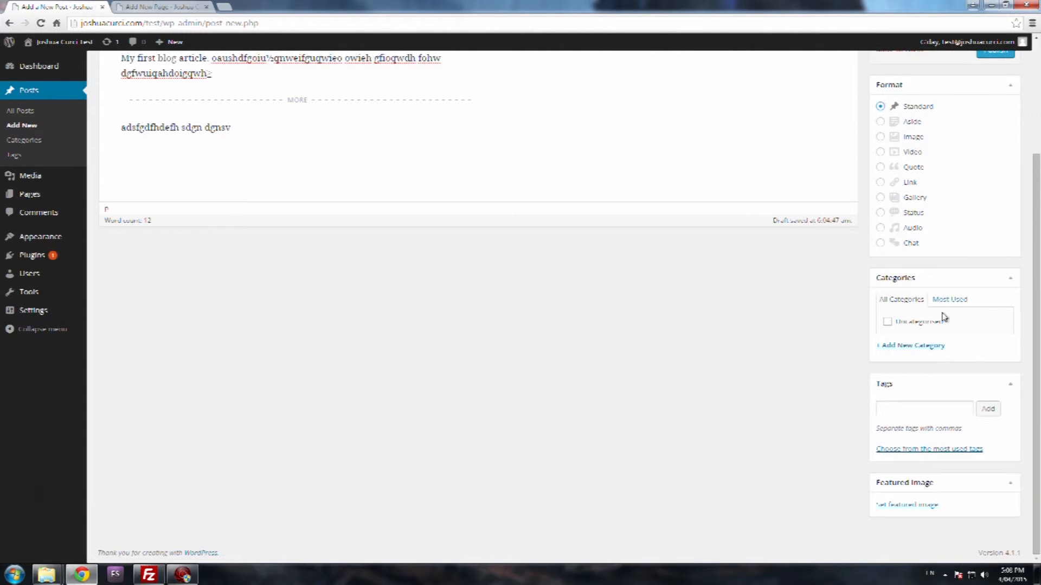
mouse_move(943, 315)
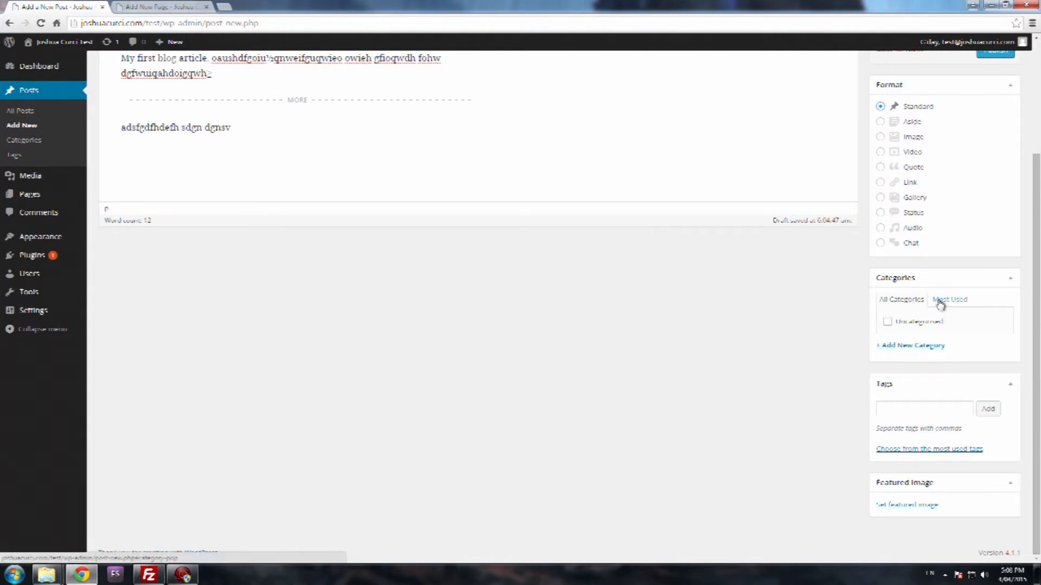
Toggle Categories between Most Used and All Categories, then start a new category
click(949, 300)
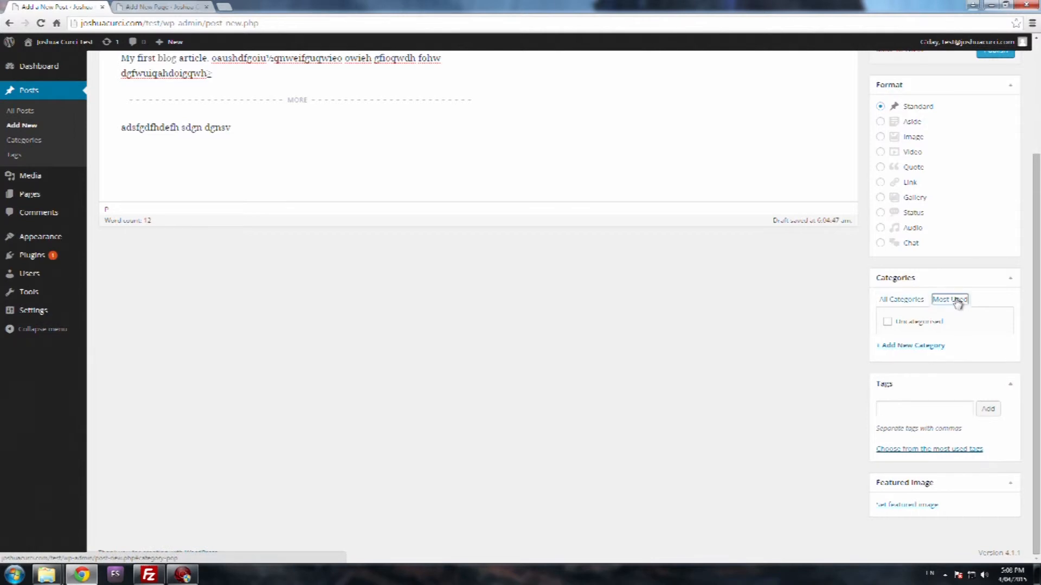
click(901, 299)
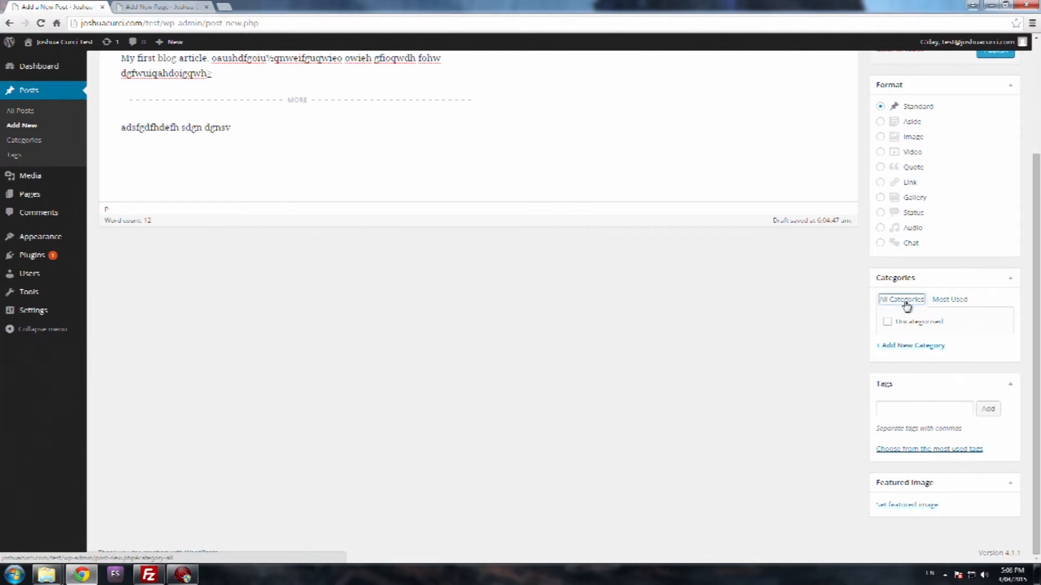
click(913, 346)
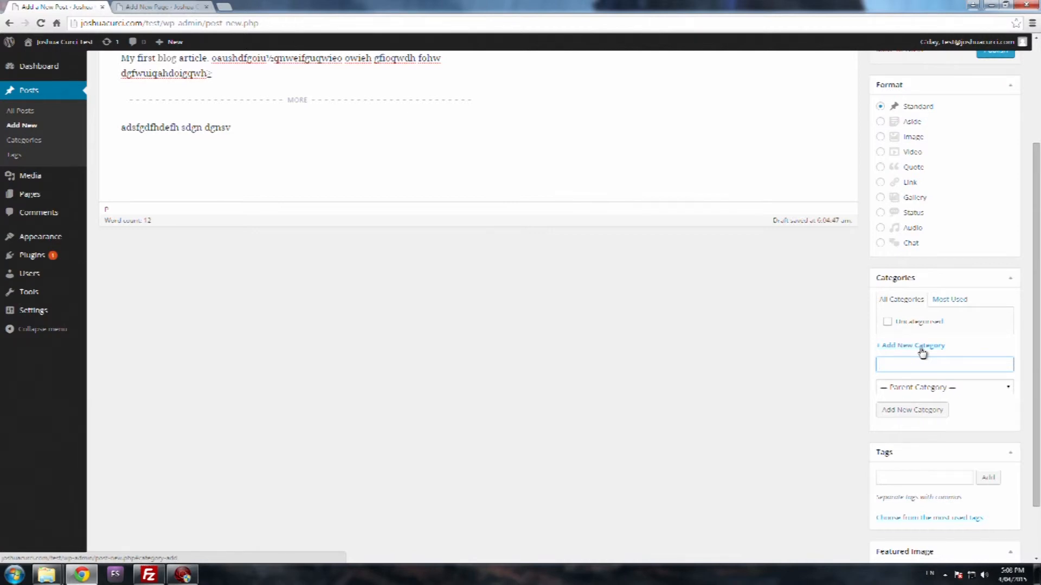
Add the category Test, then Test 2 with Test as its parent
text(Test)
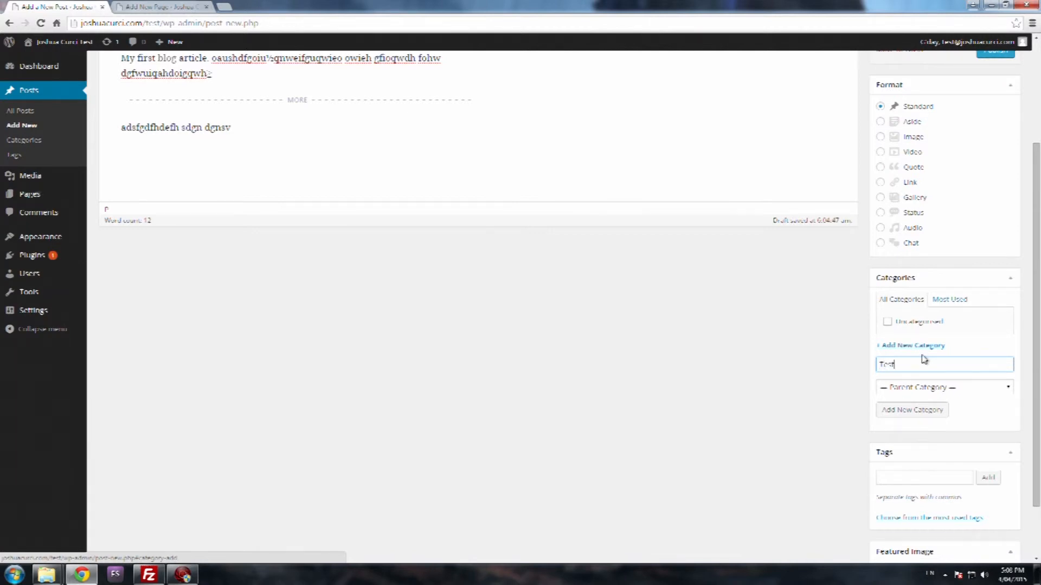
click(911, 409)
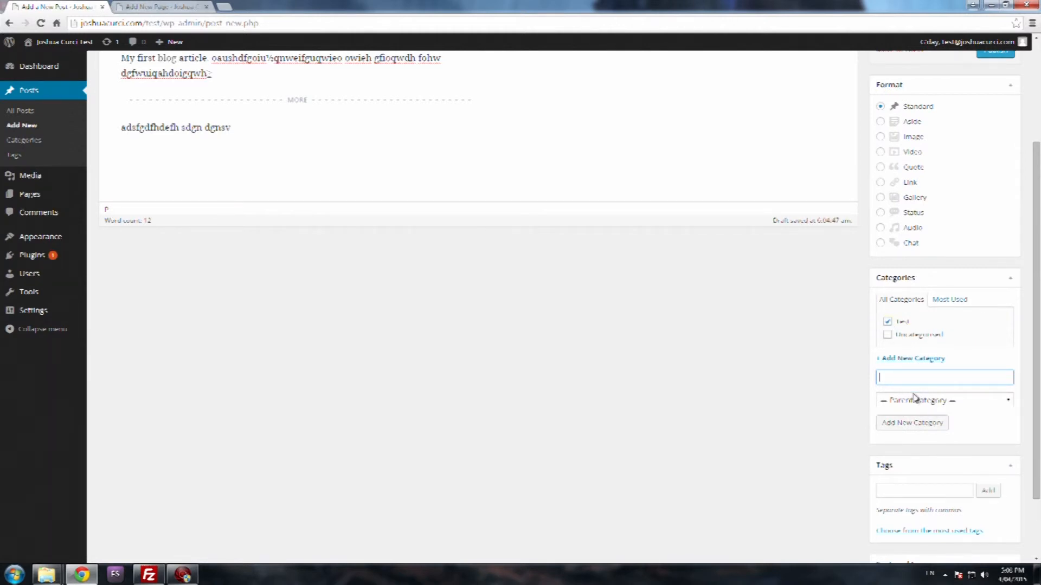
text(Test 2)
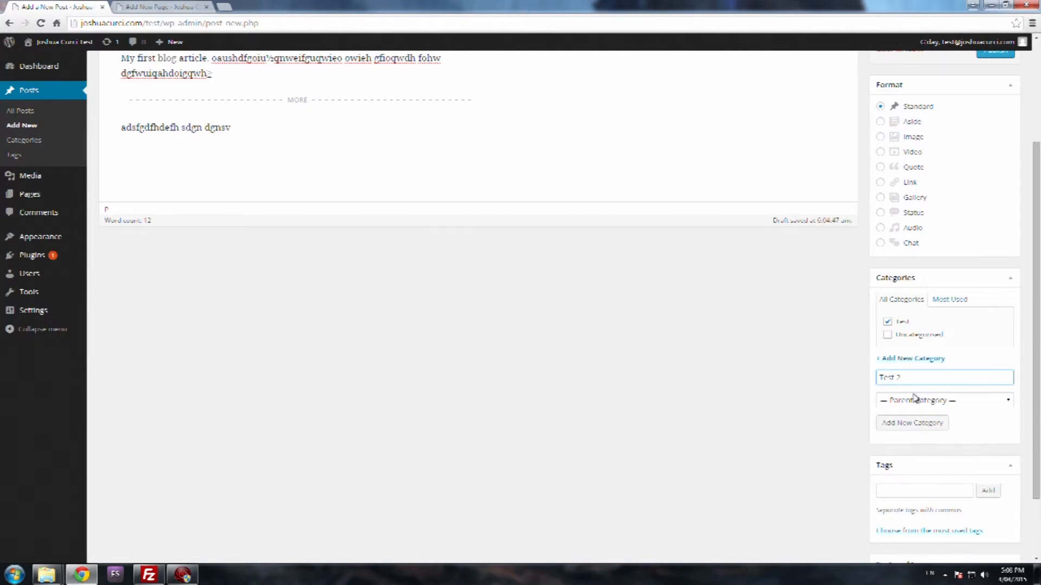
click(943, 400)
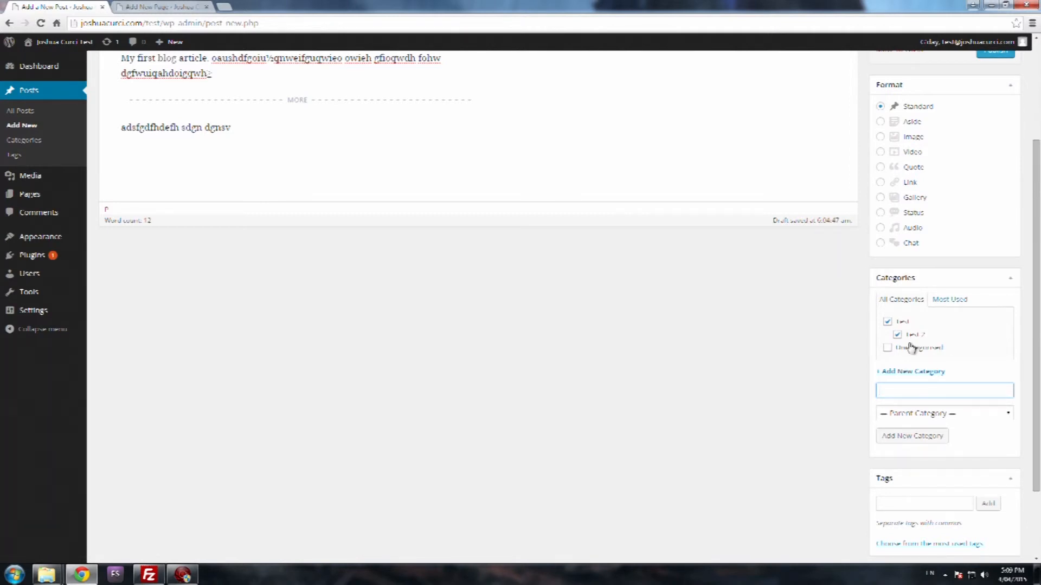
mouse_move(982, 341)
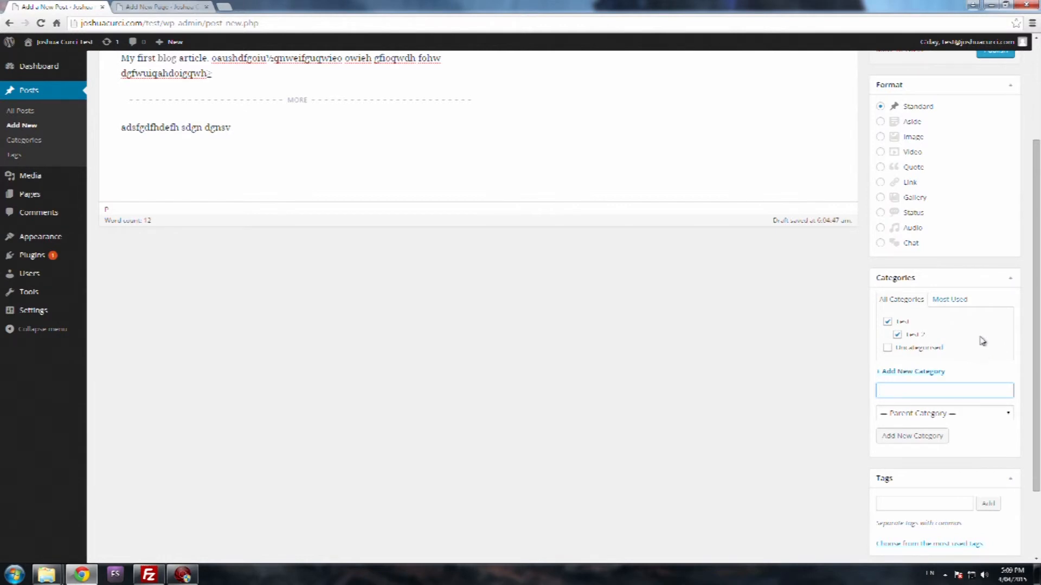
mouse_move(981, 340)
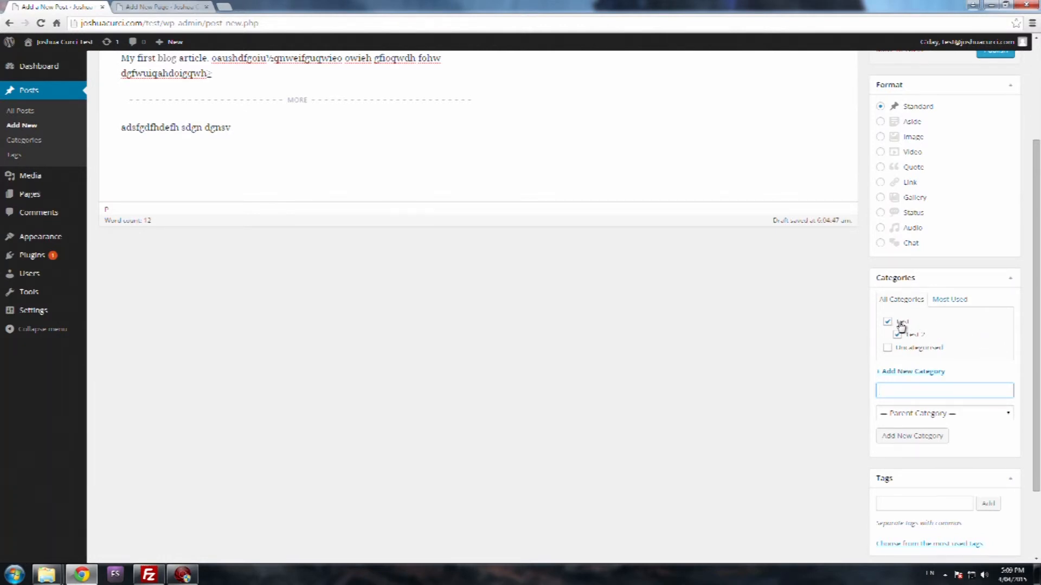
click(887, 334)
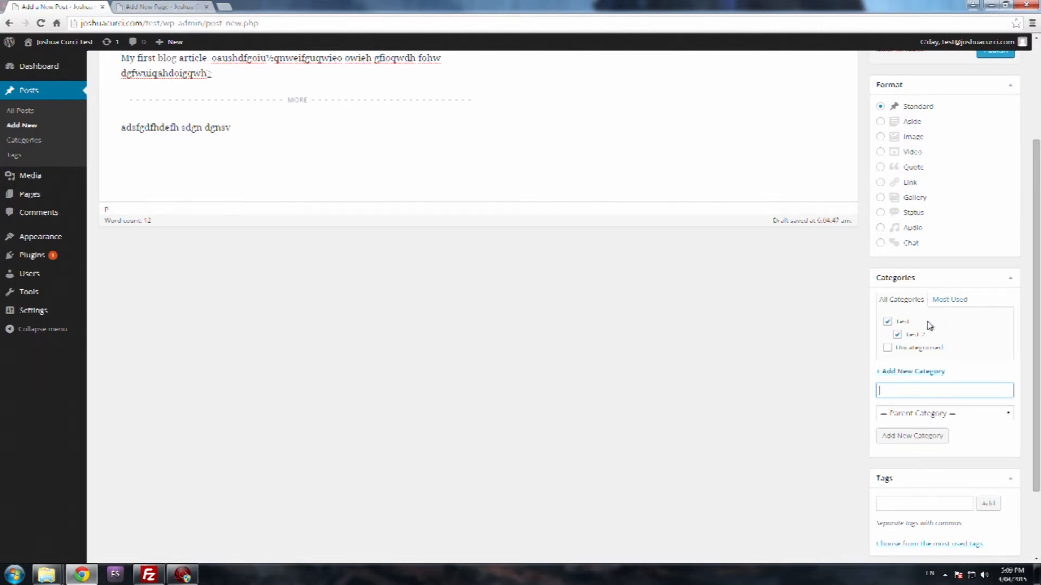
mouse_move(904, 343)
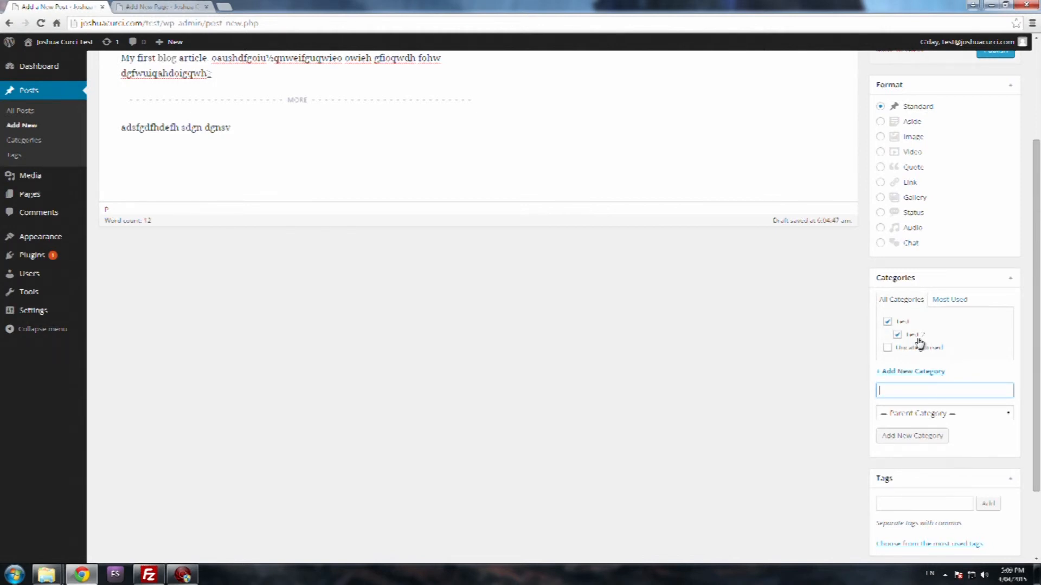
mouse_move(922, 342)
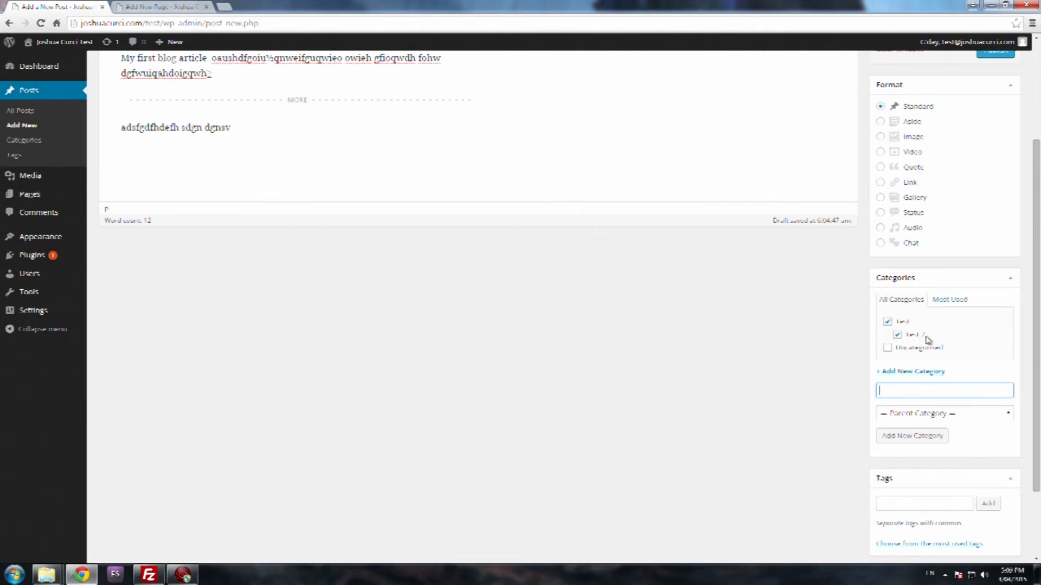
mouse_move(799, 359)
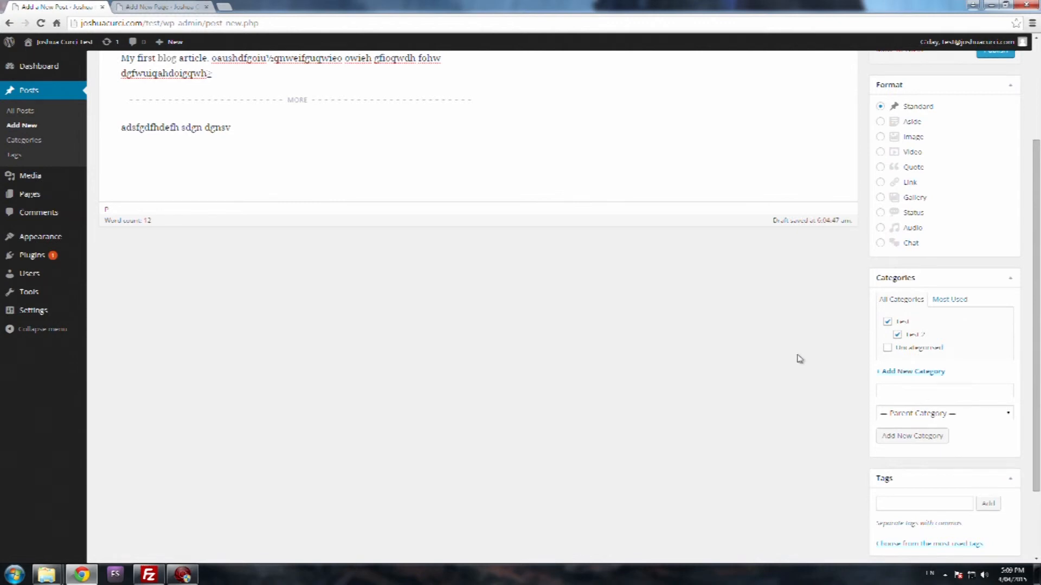
scroll(down, 3)
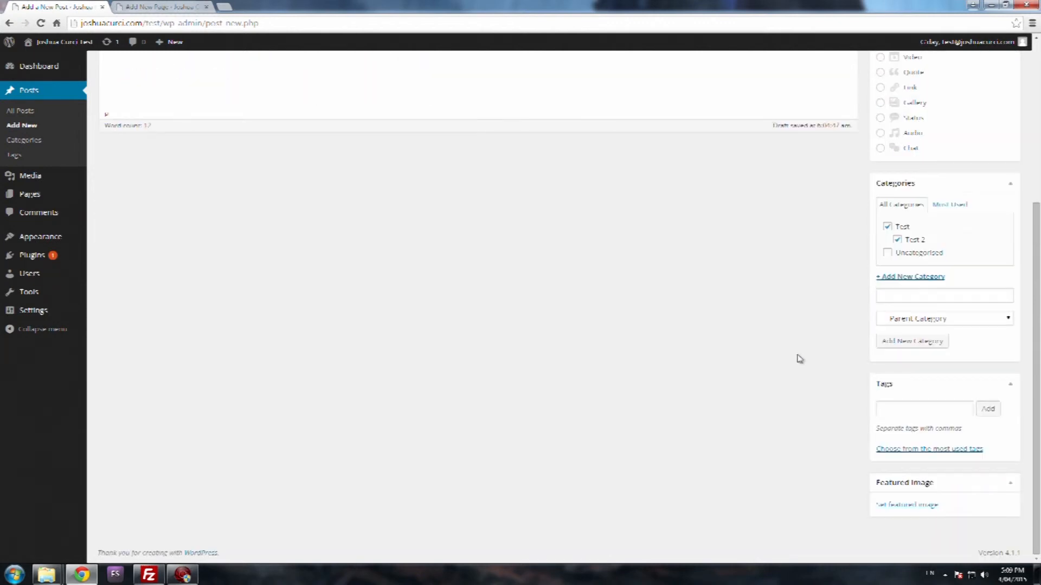
Add tags test, first and post, then remove post and hide the most used tags
click(924, 408)
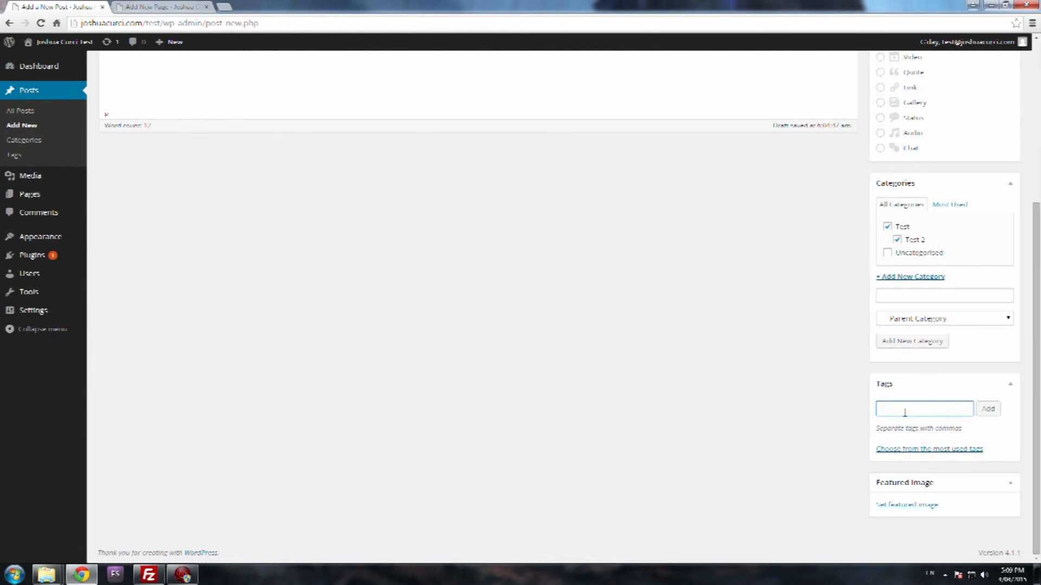
mouse_move(919, 449)
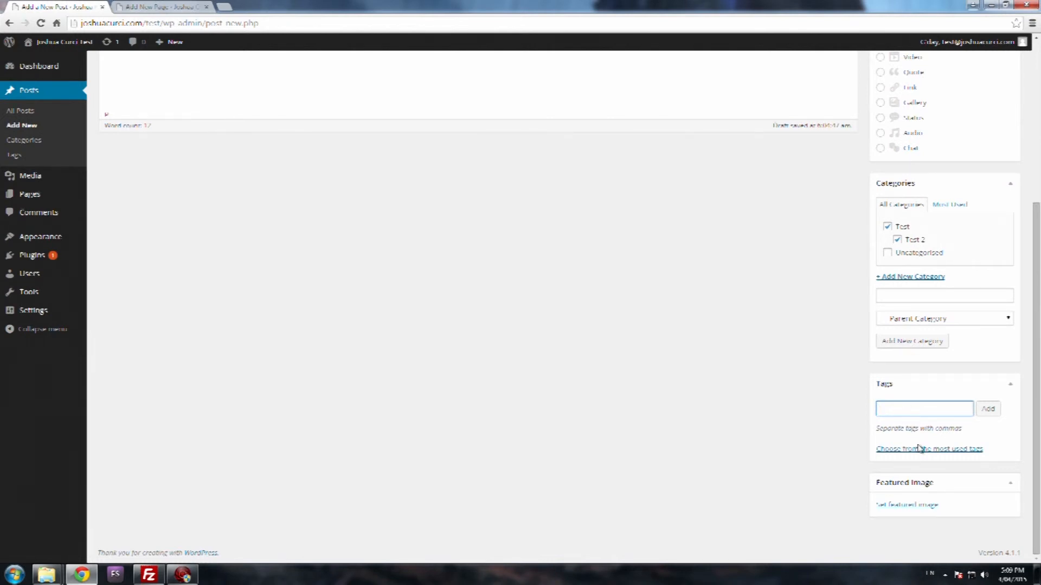
click(928, 448)
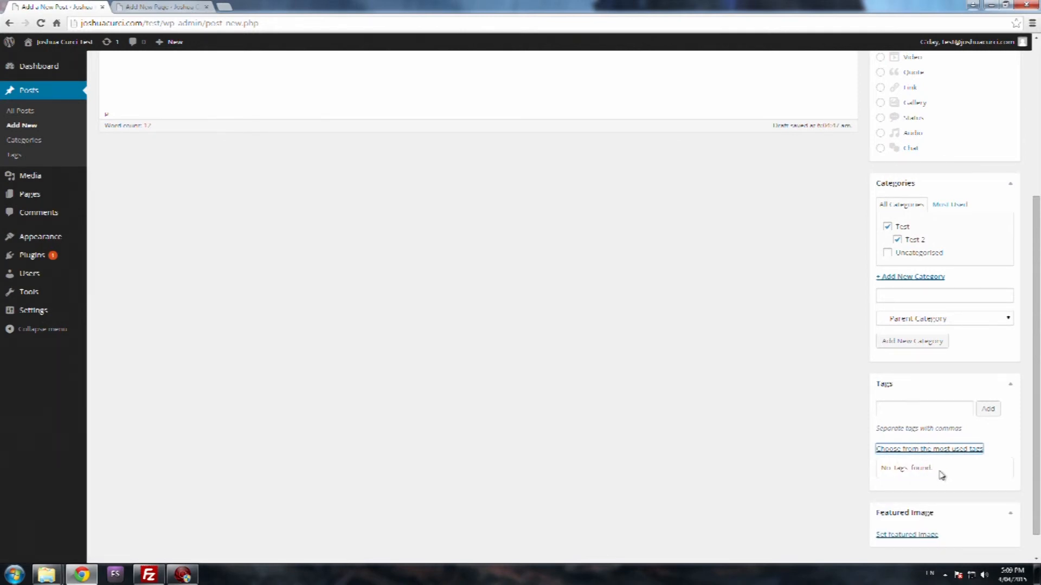
click(923, 409)
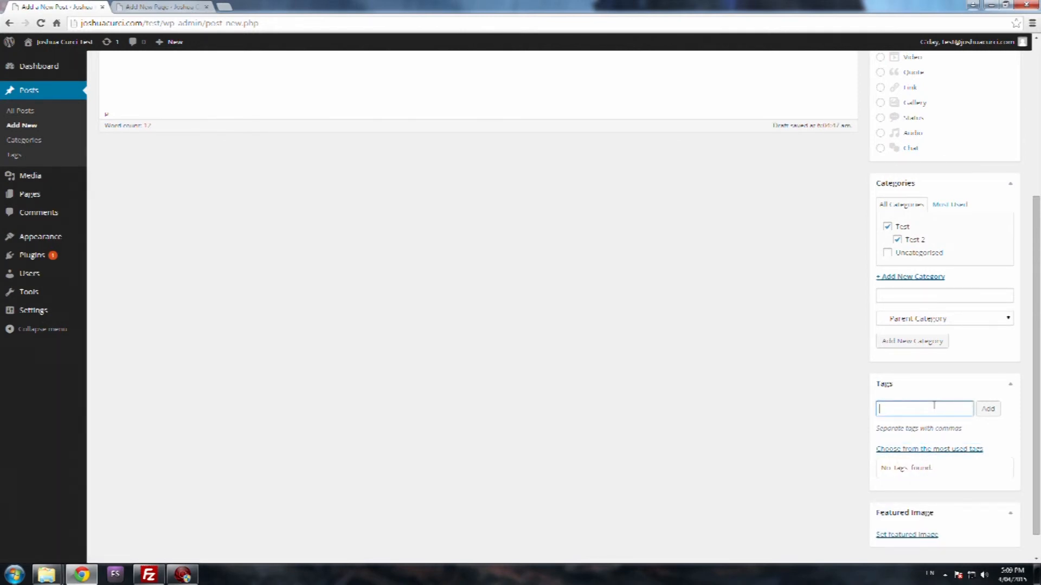
text(test)
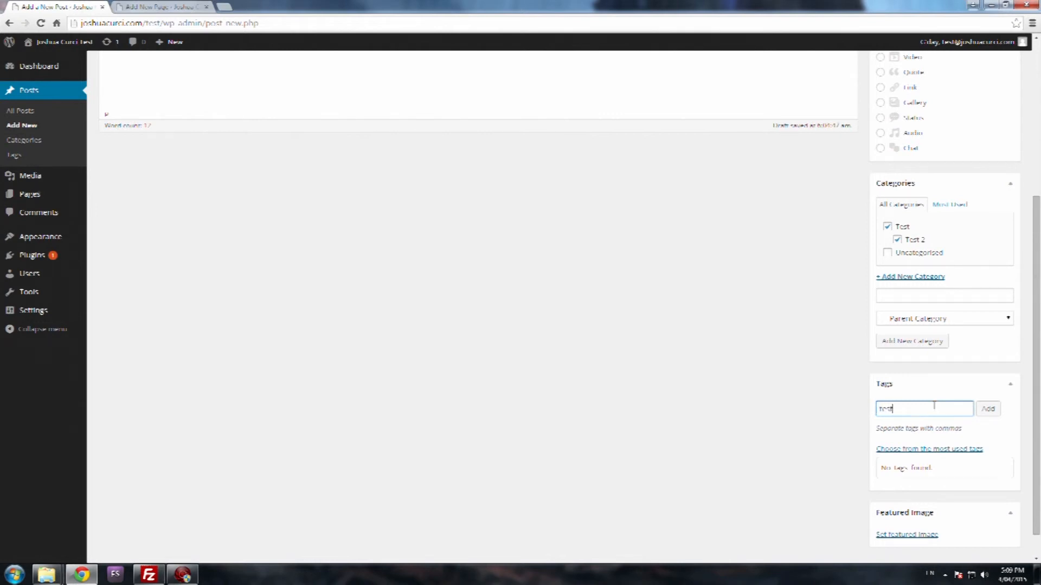
text(,first)
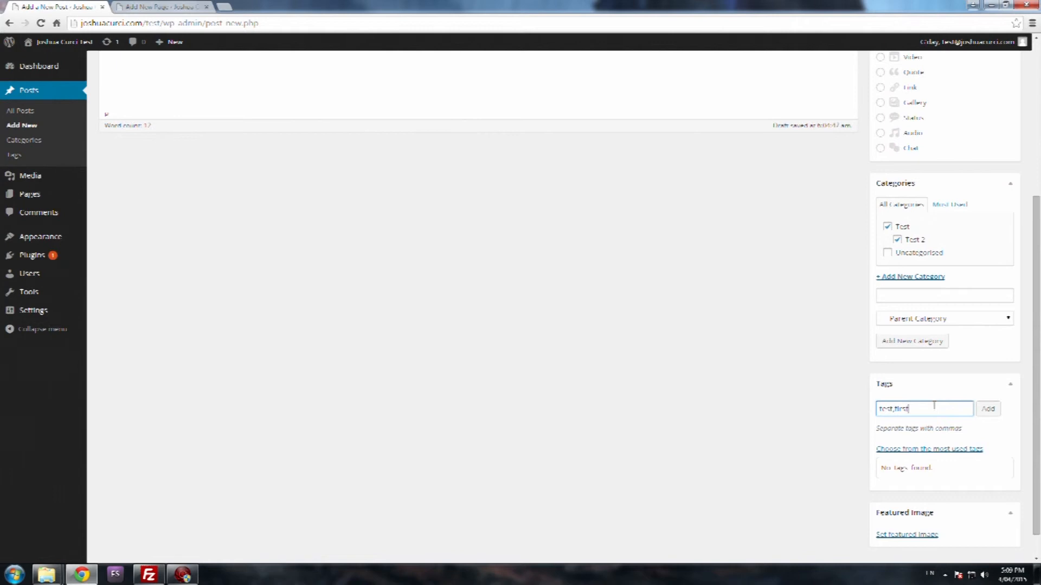
text(p)
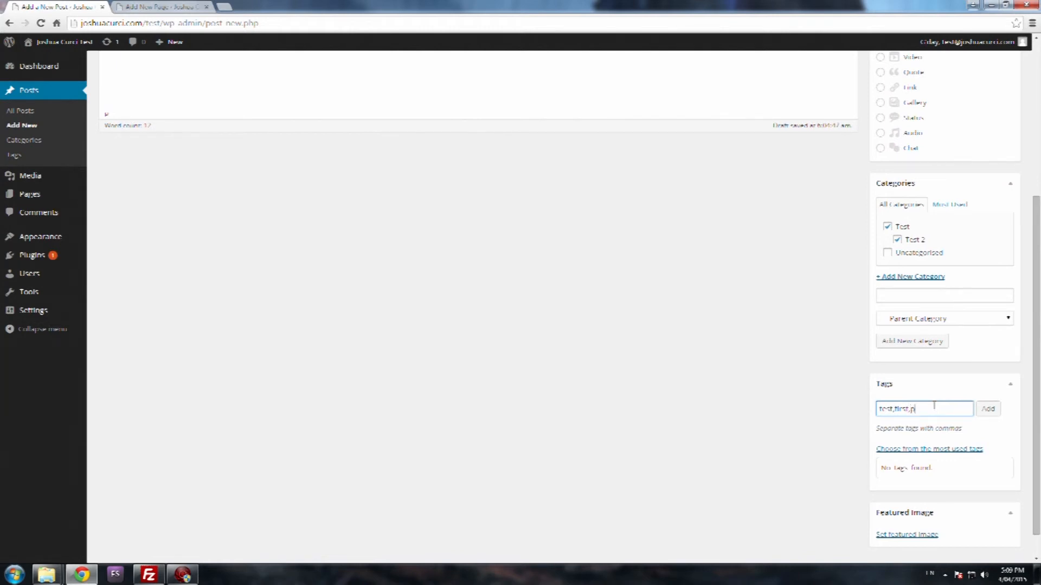
text(ost)
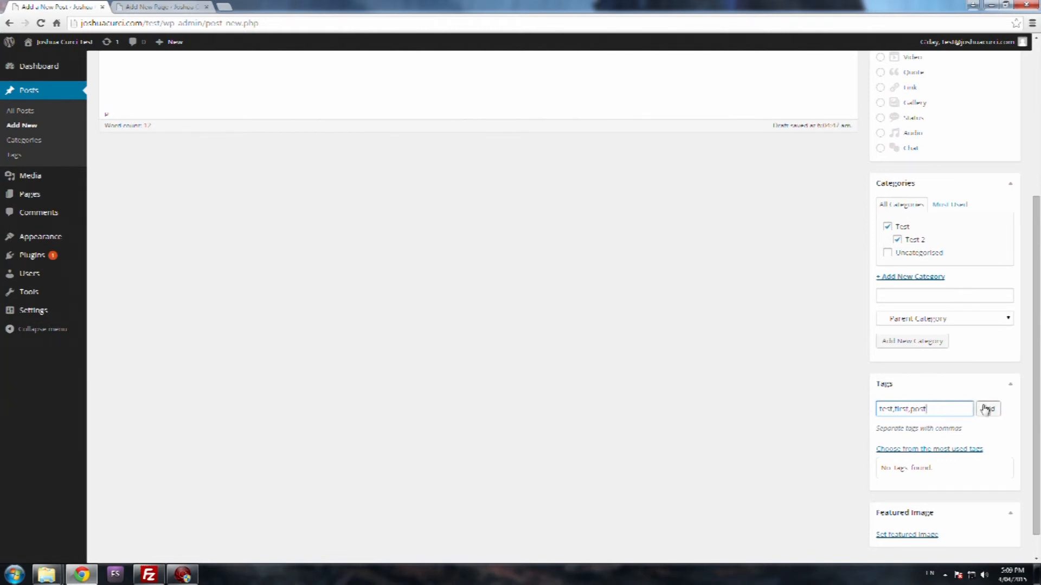
click(987, 408)
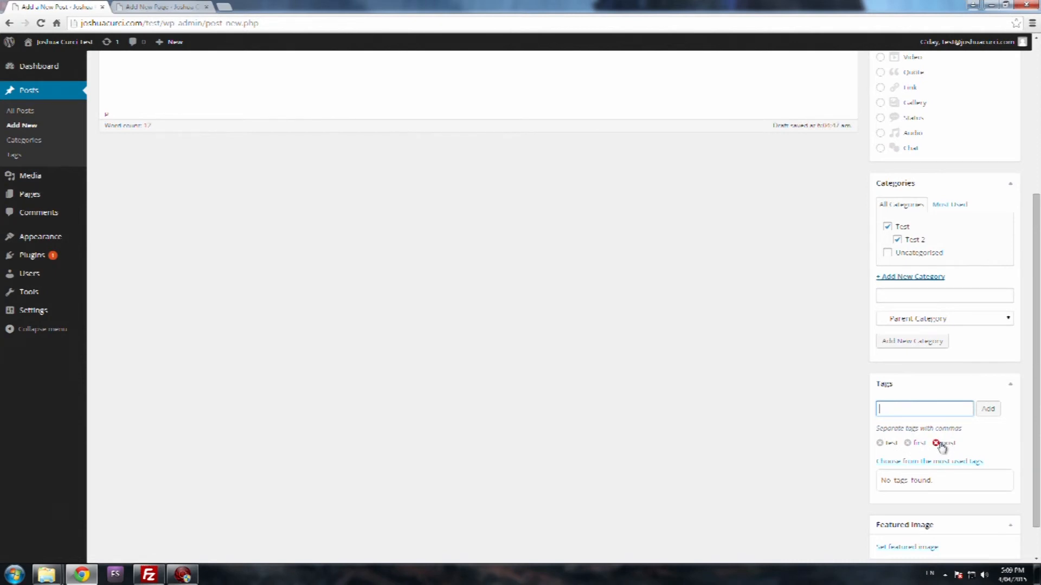
click(934, 443)
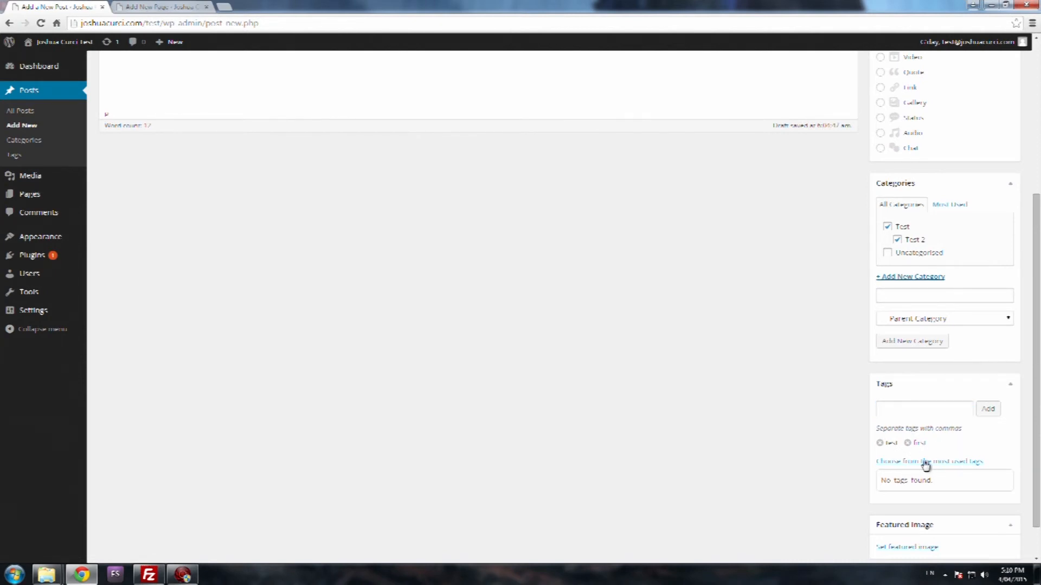
click(928, 462)
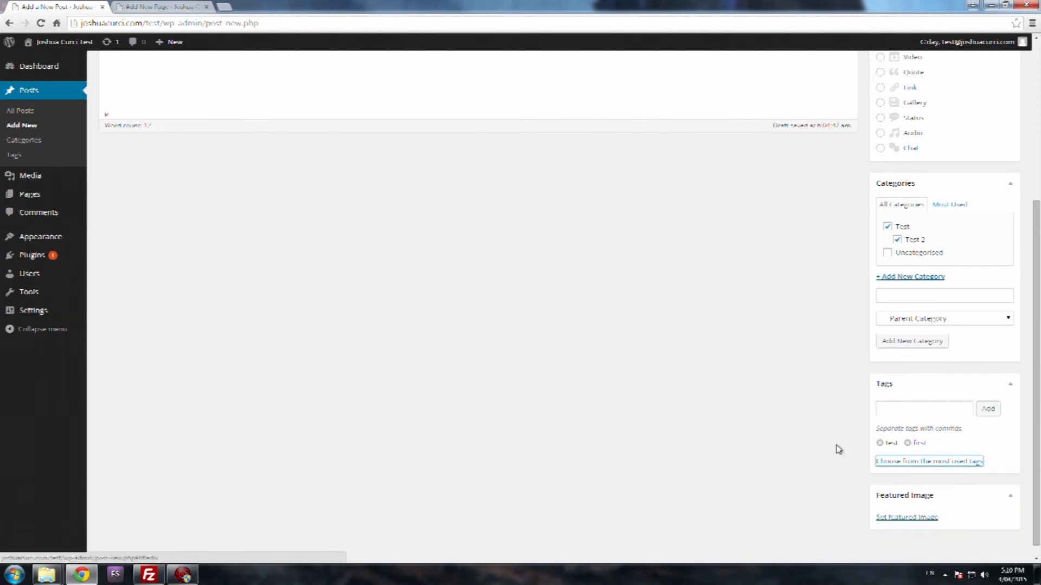
scroll(down, 3)
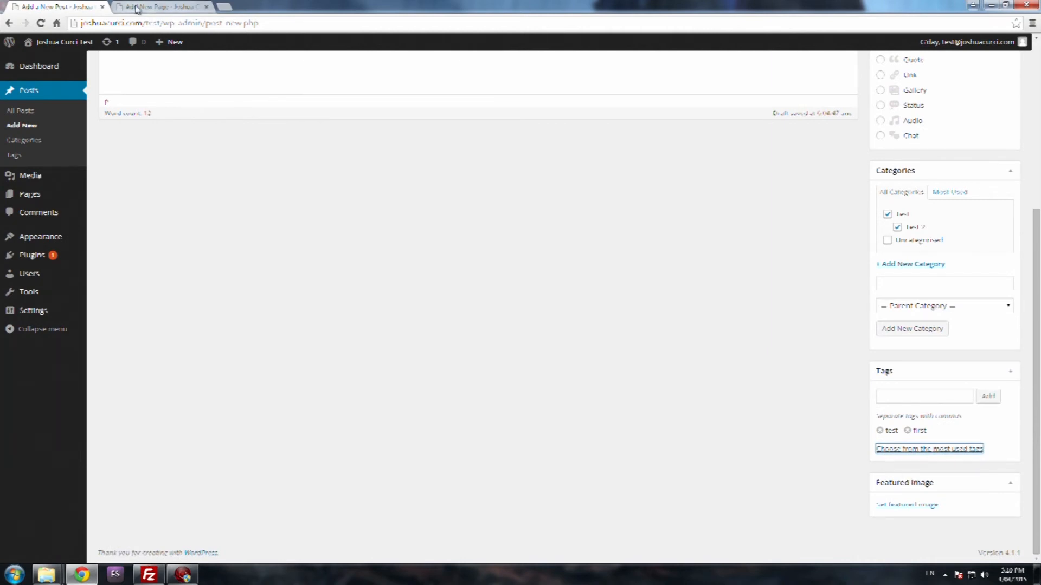
click(159, 6)
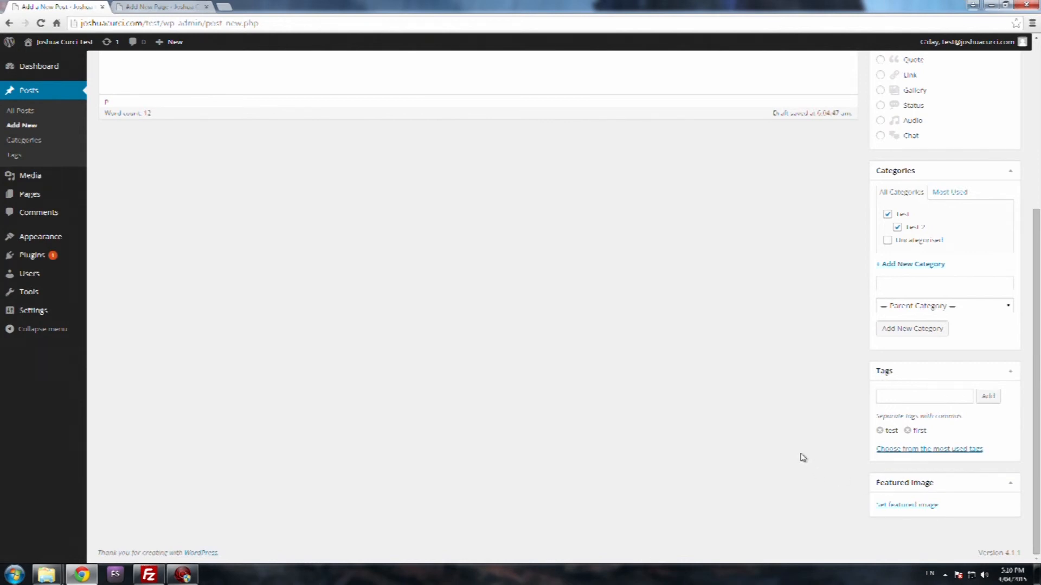
mouse_move(805, 454)
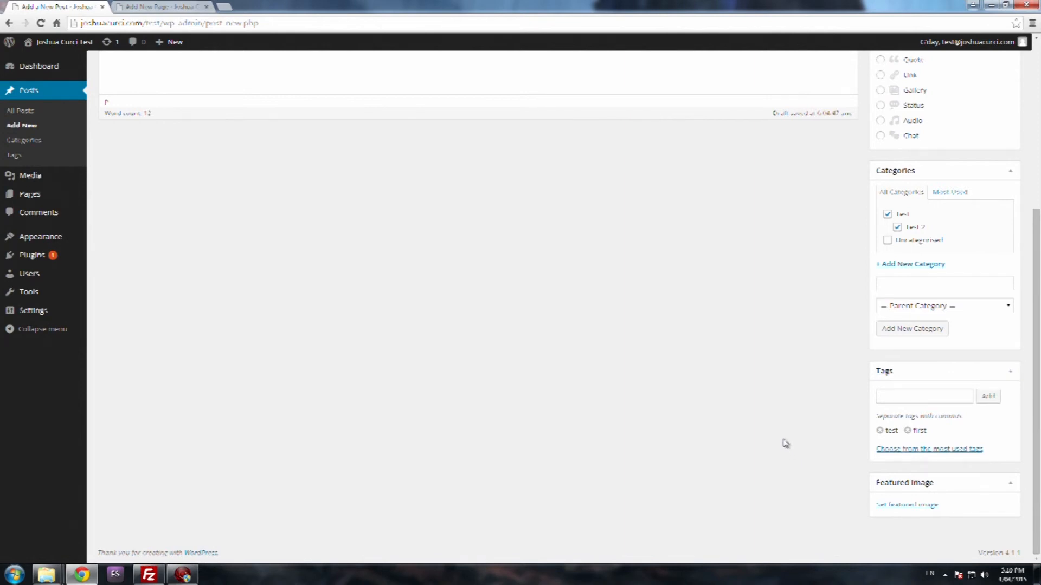
In Set Featured Image, check the empty Media Library, then open Select Files from Upload Files
click(905, 504)
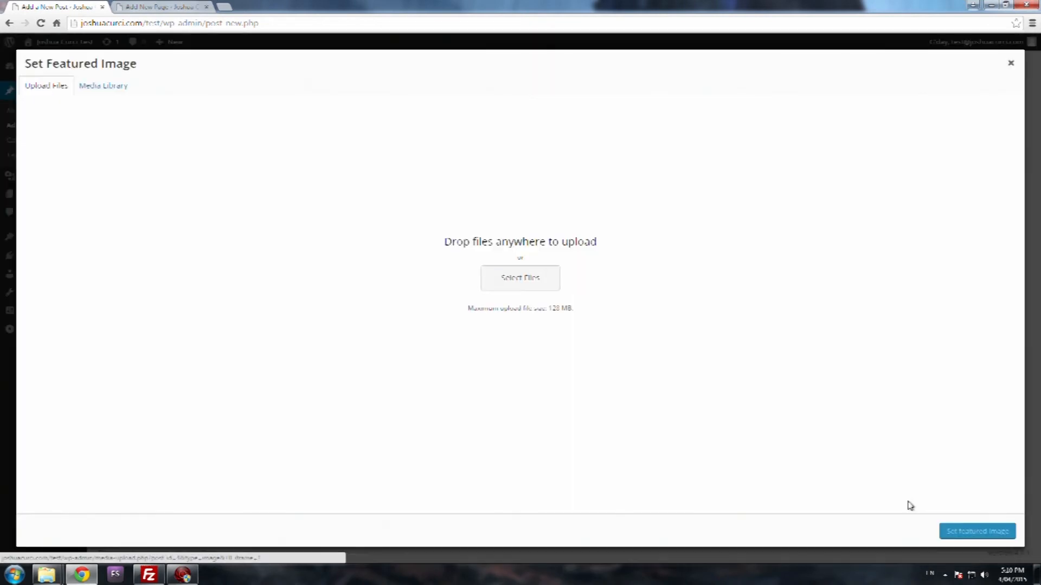
mouse_move(527, 305)
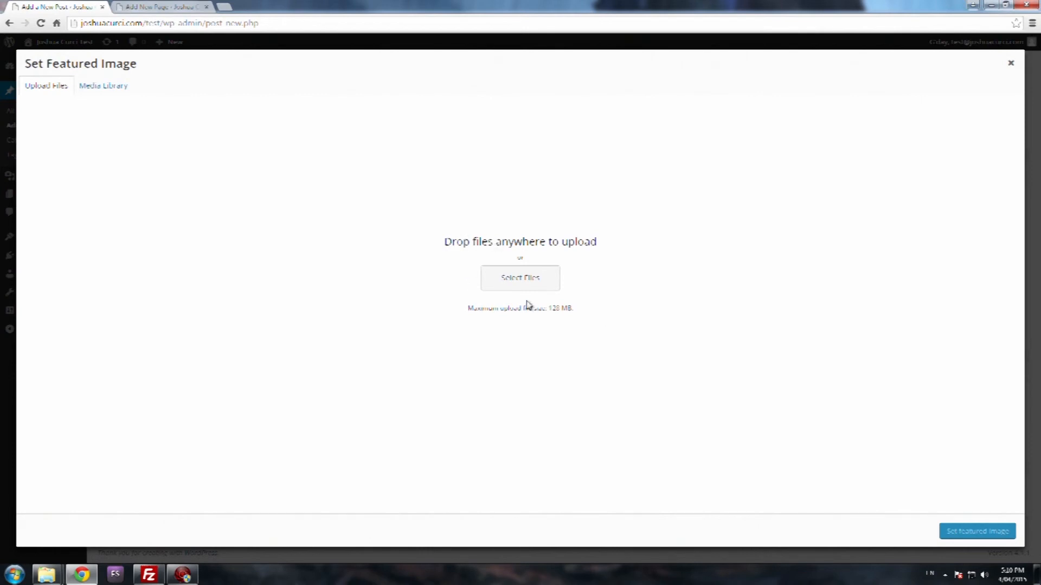
click(103, 85)
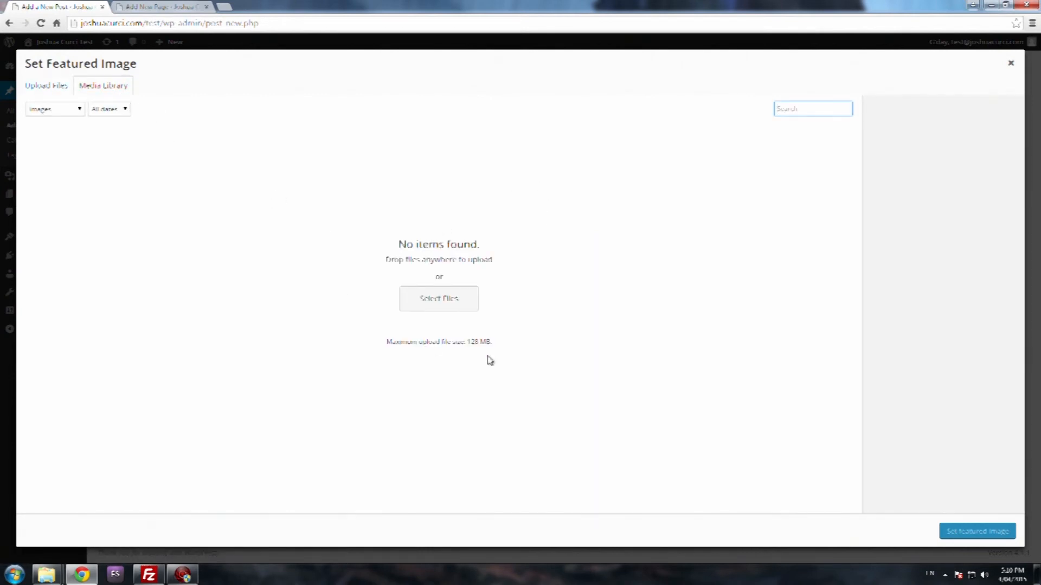
mouse_move(612, 314)
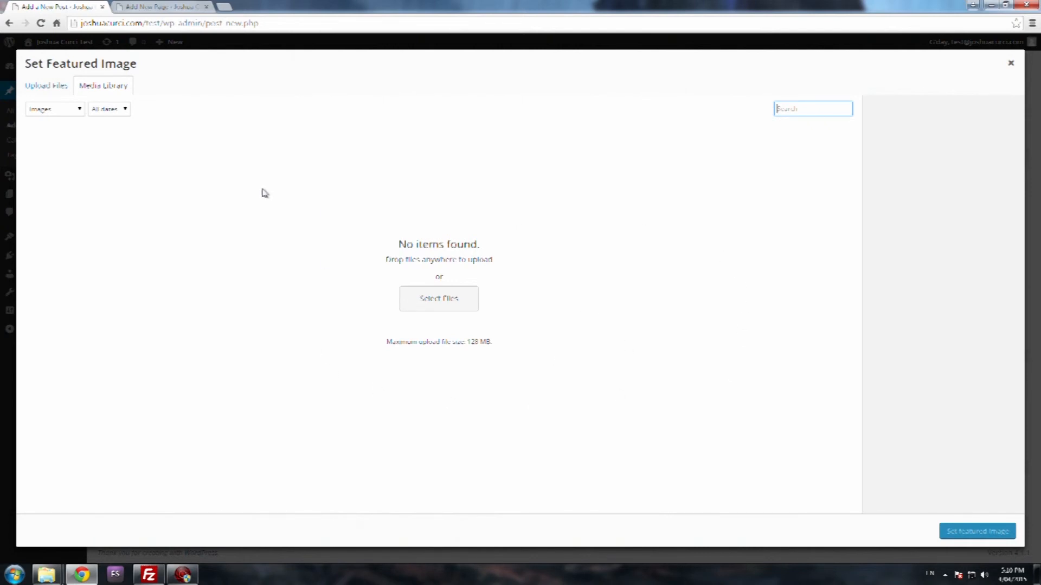
click(46, 85)
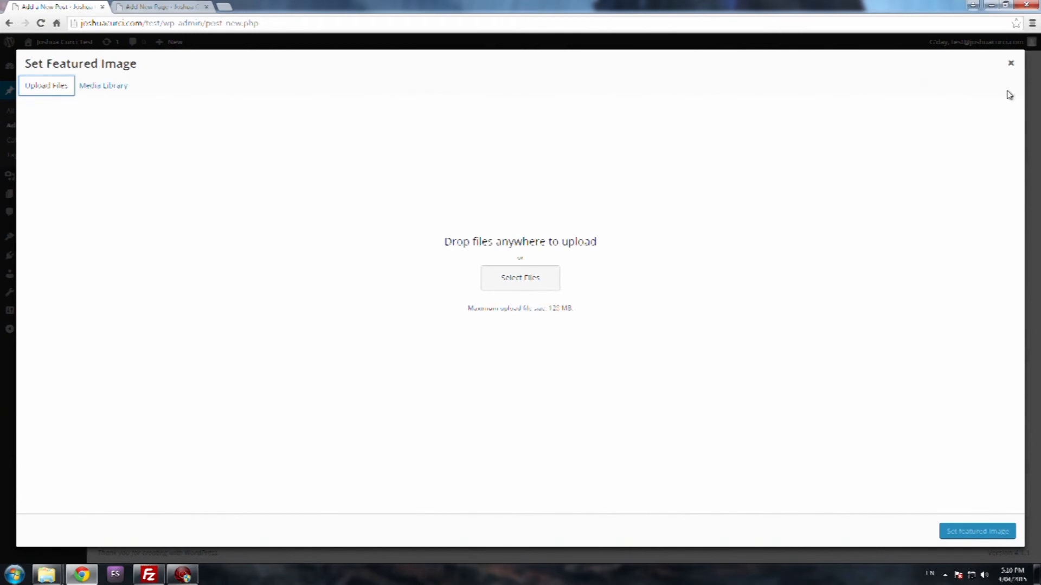
click(520, 278)
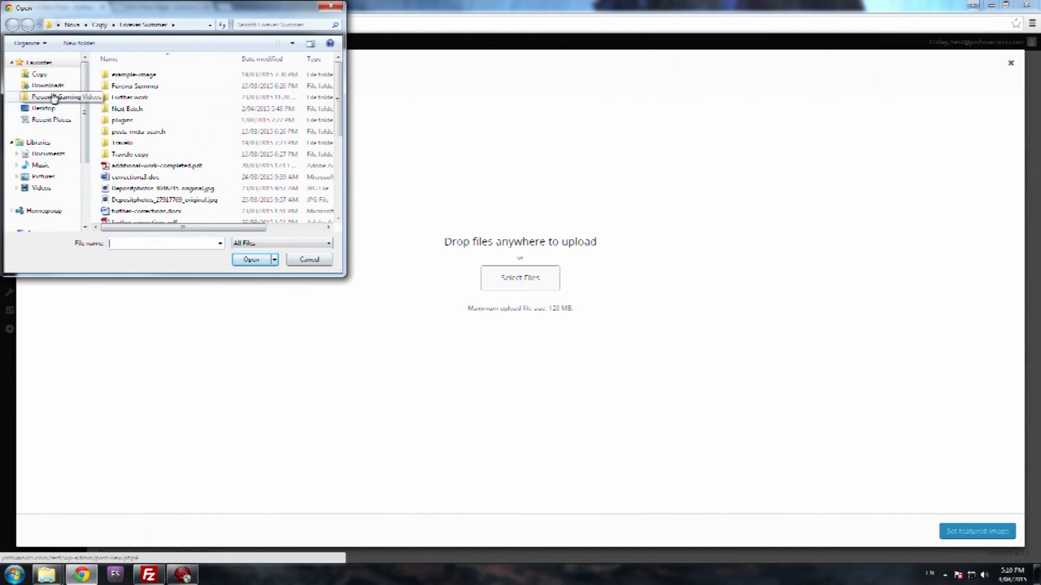
Open the grunge texture wallpaper JPG from the Downloads folder to upload it
click(49, 85)
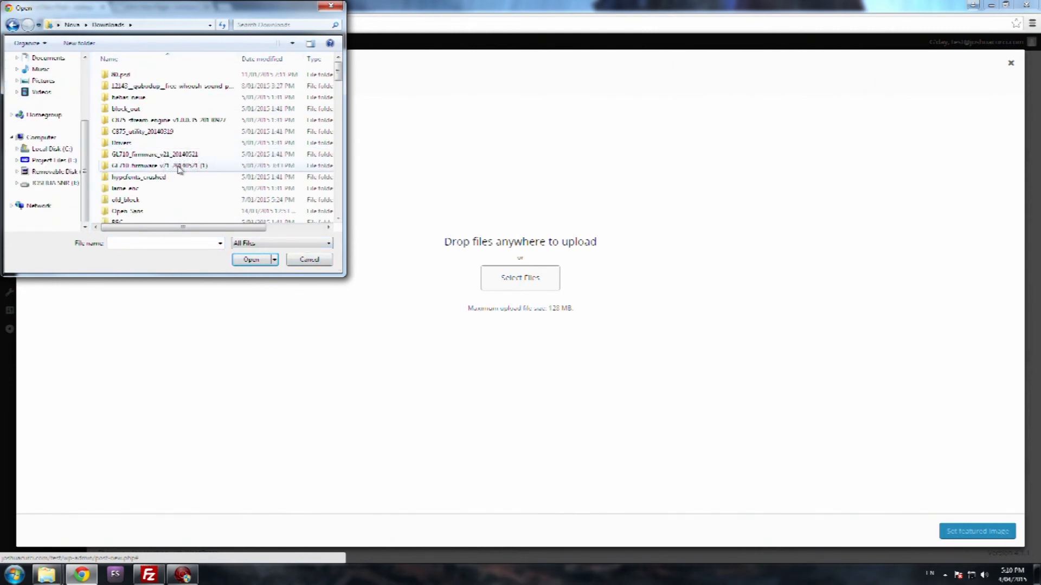
scroll(down, 3)
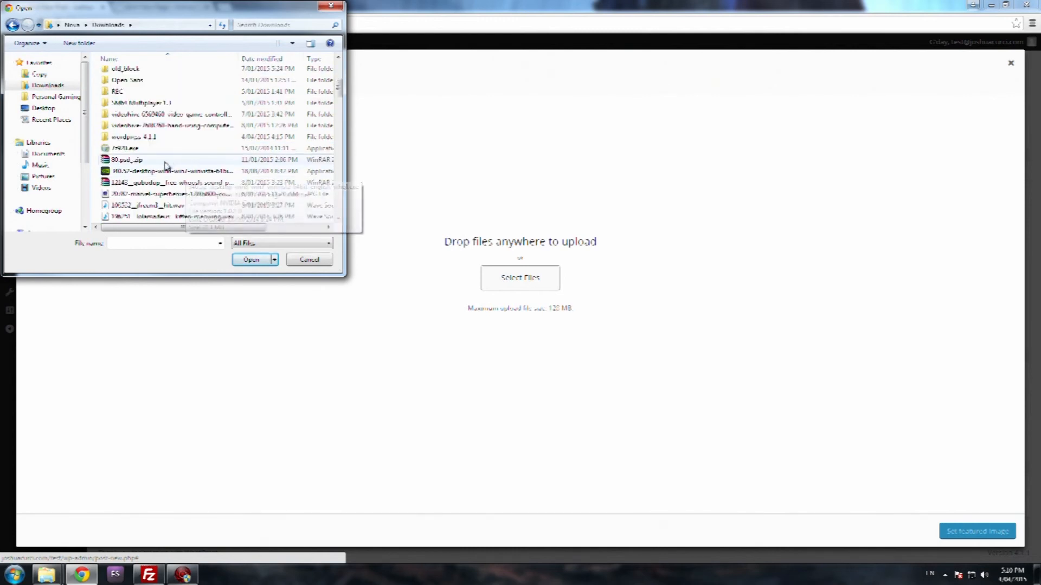
scroll(down, 3)
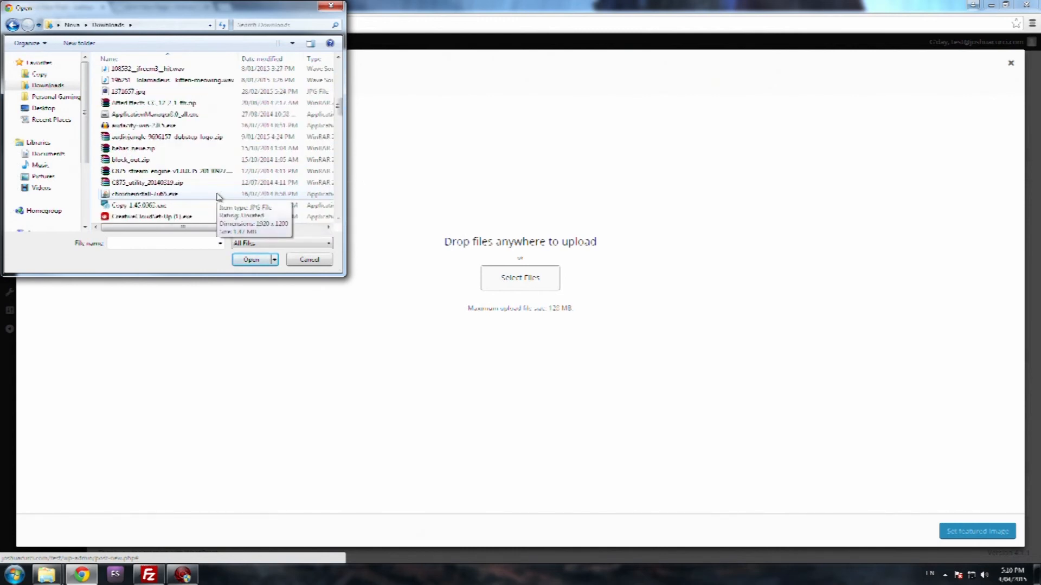
scroll(down, 3)
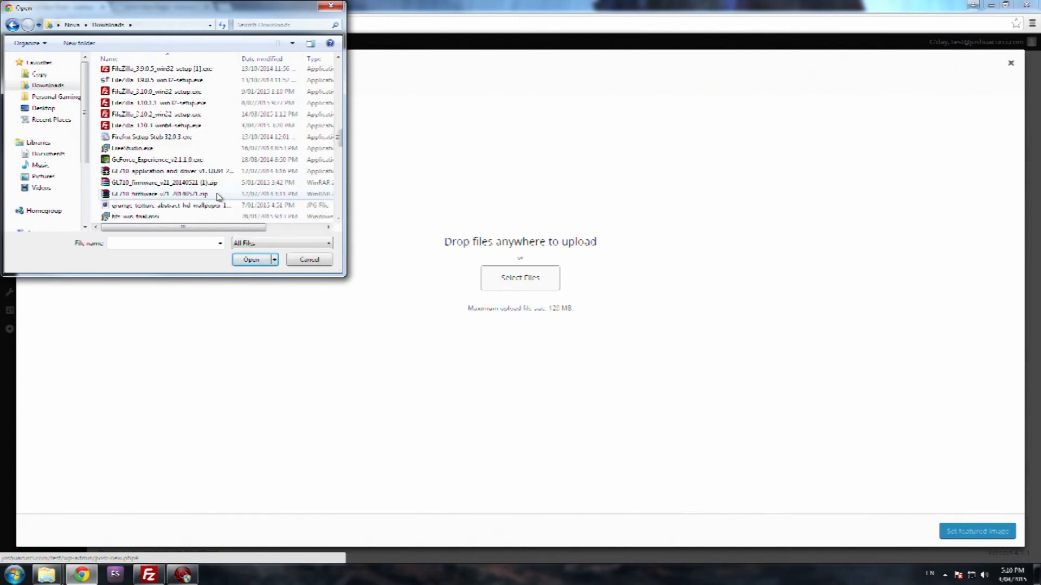
click(169, 137)
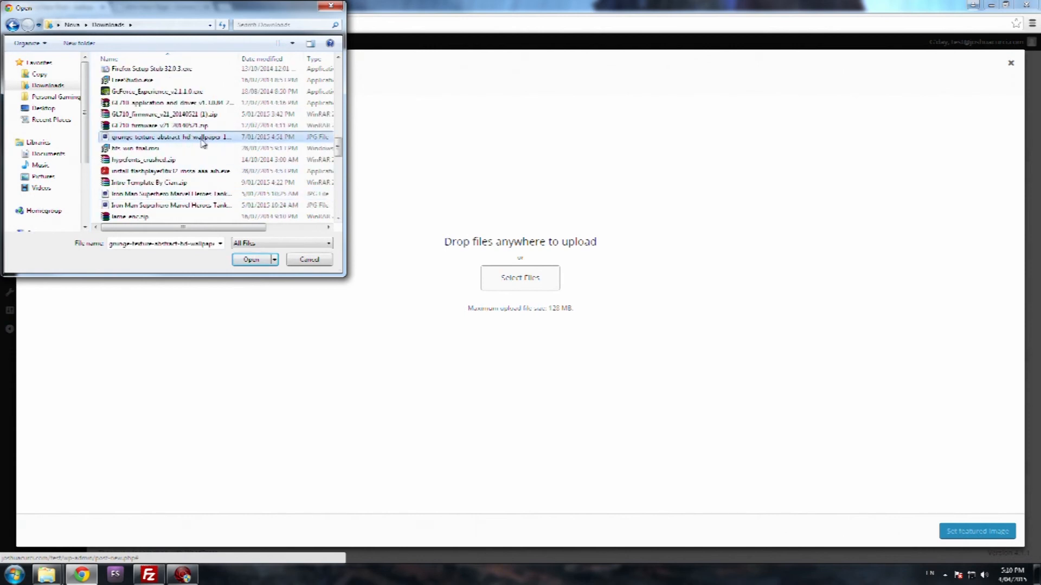
click(250, 259)
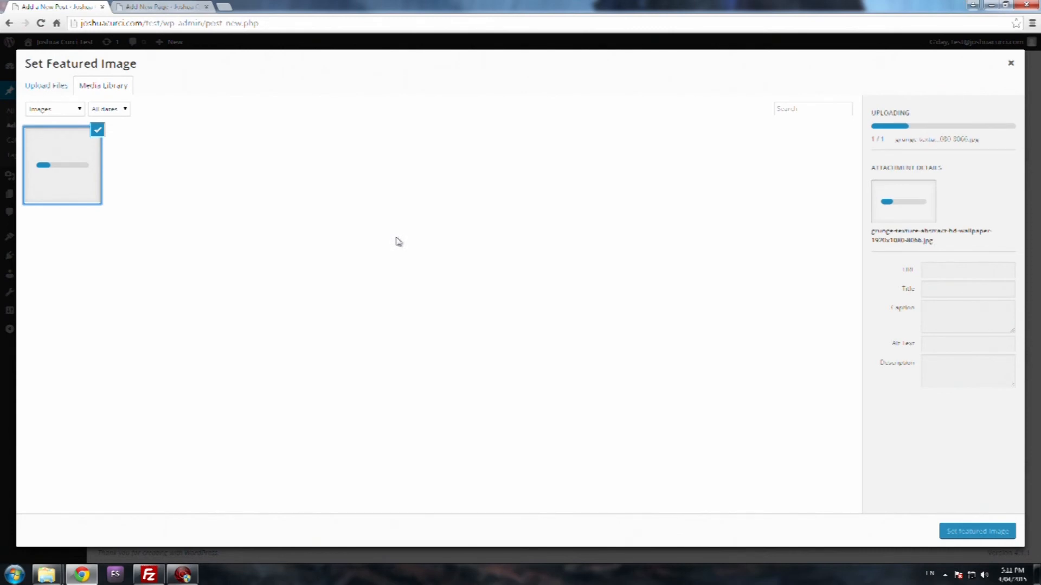
mouse_move(381, 243)
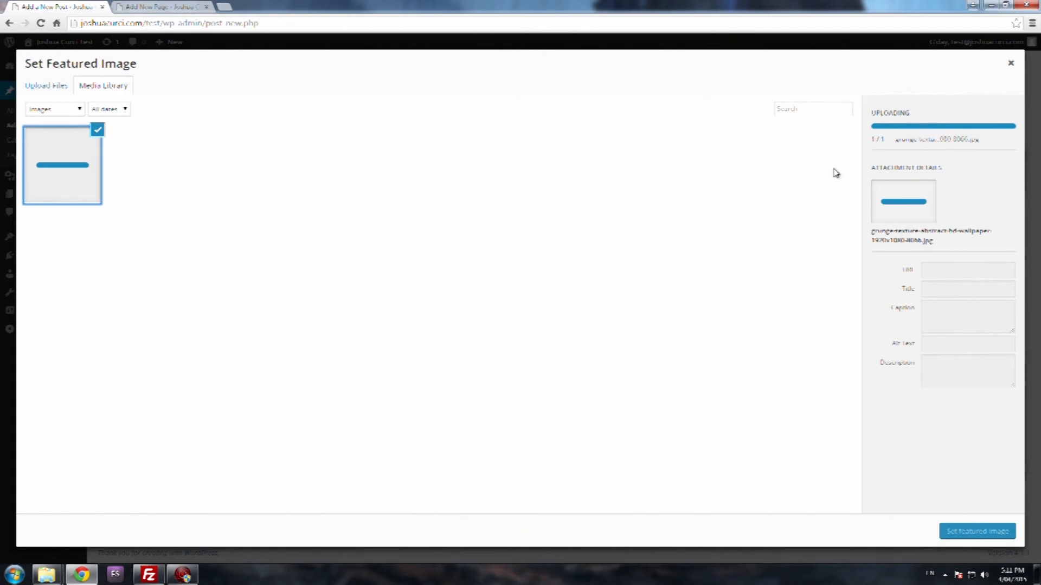
mouse_move(826, 171)
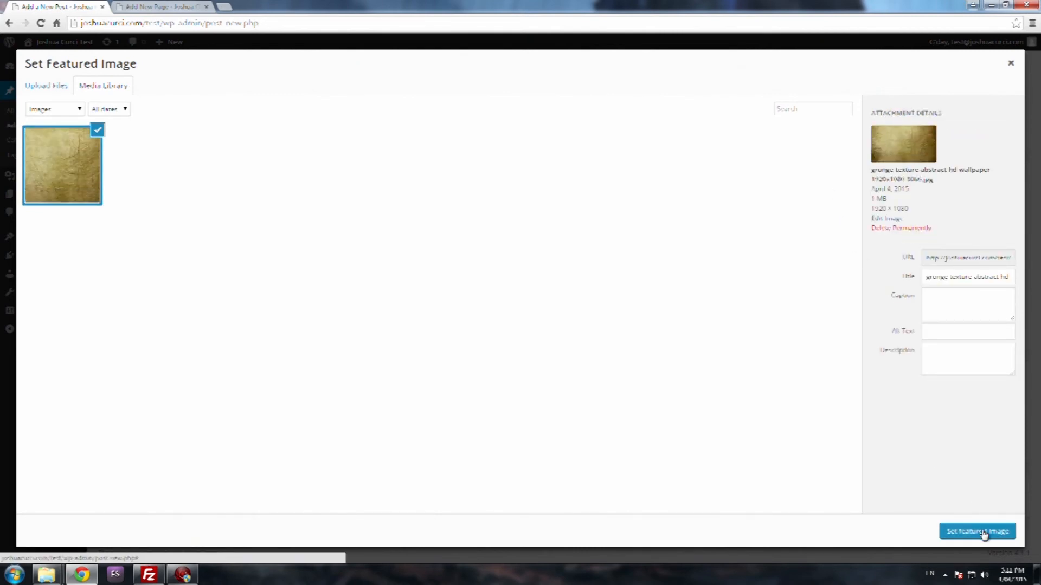
Set the uploaded grunge texture image as featured and check the Featured Image box
click(976, 531)
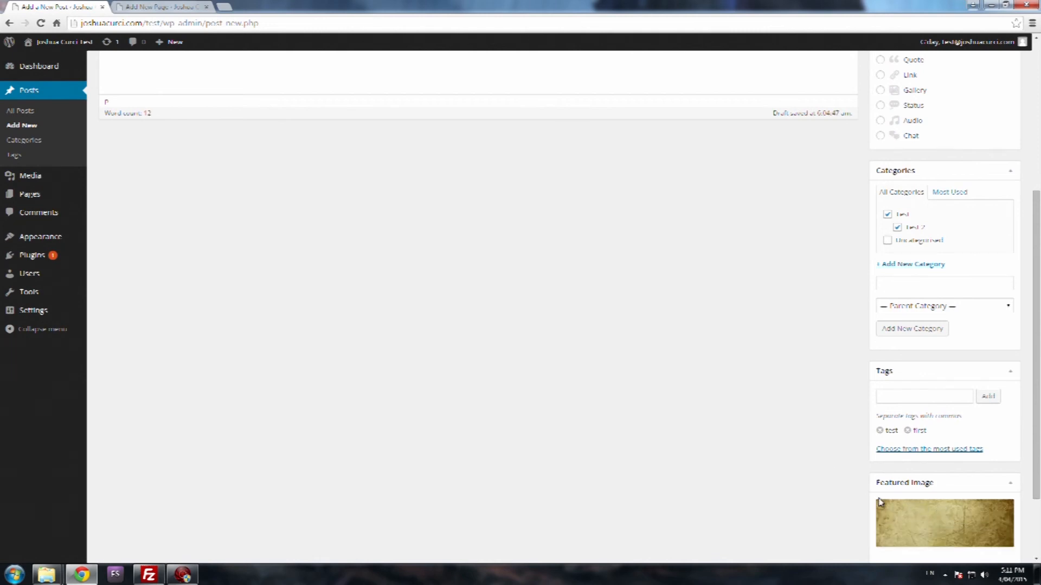
scroll(up, 3)
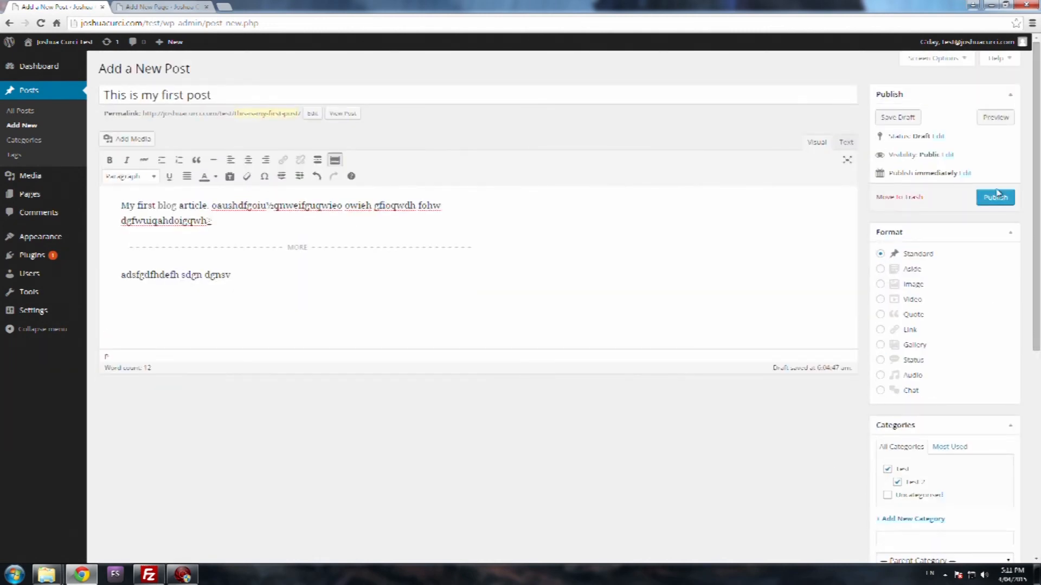
scroll(down, 3)
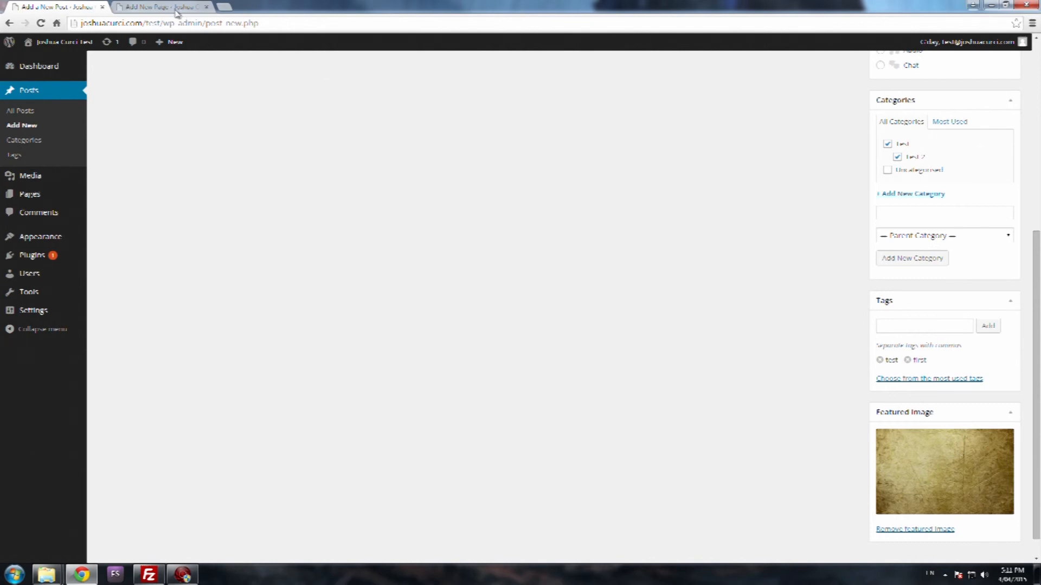
On Add New Page, browse the Parent options keeping no parent, then select the Order field
click(159, 7)
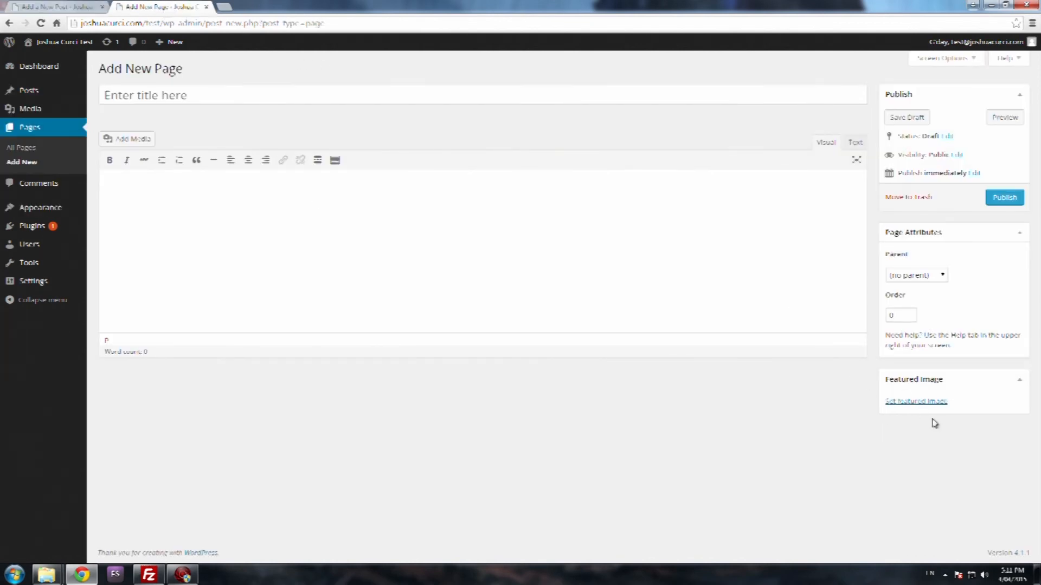
mouse_move(616, 423)
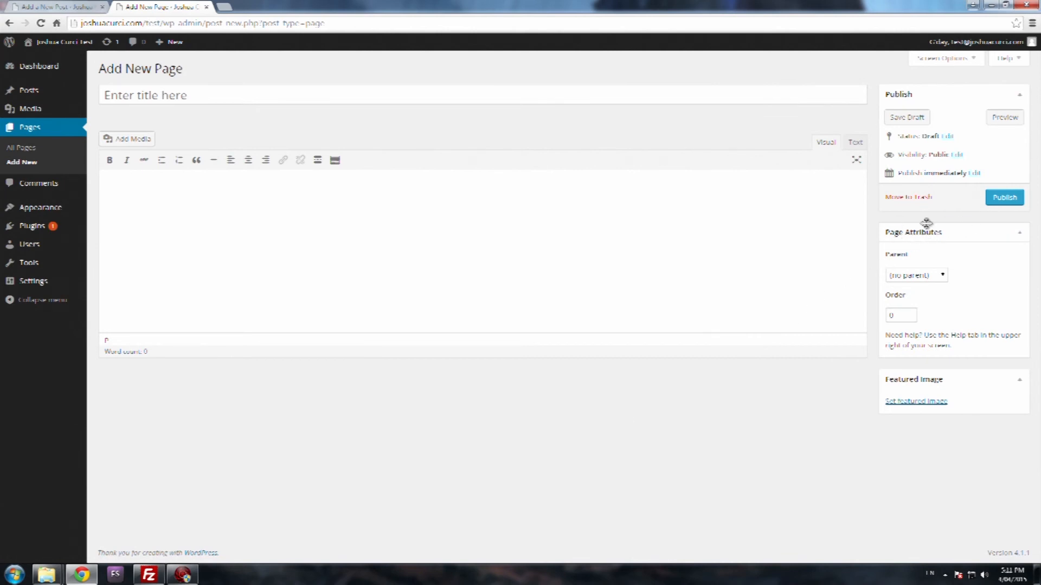
mouse_move(945, 278)
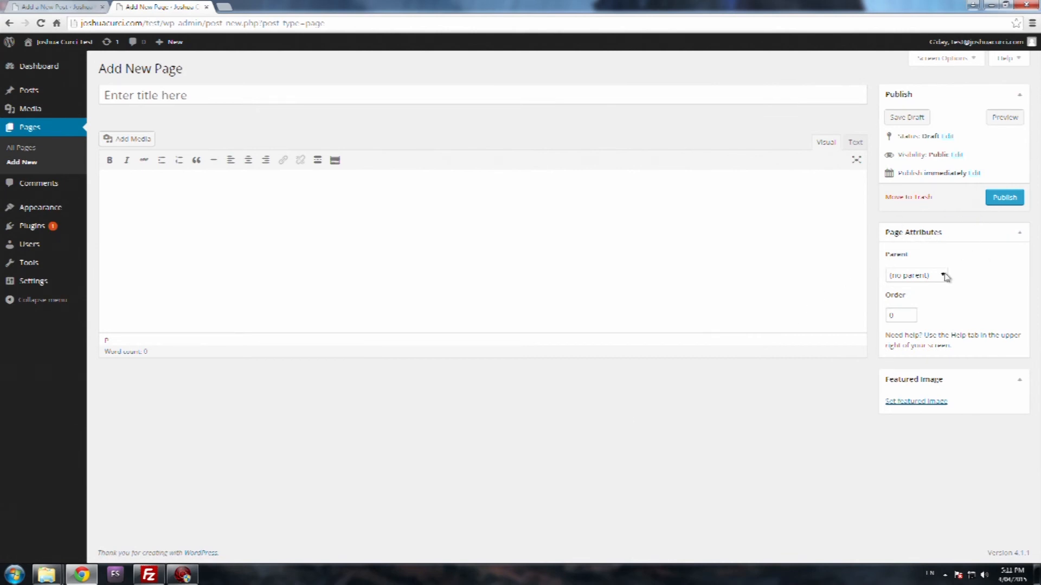
click(916, 275)
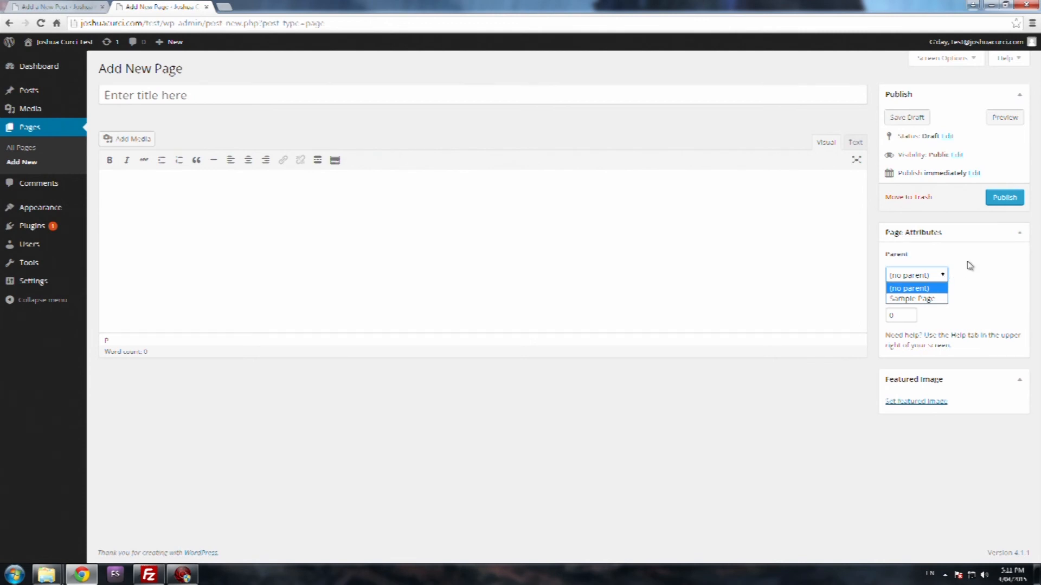
click(916, 288)
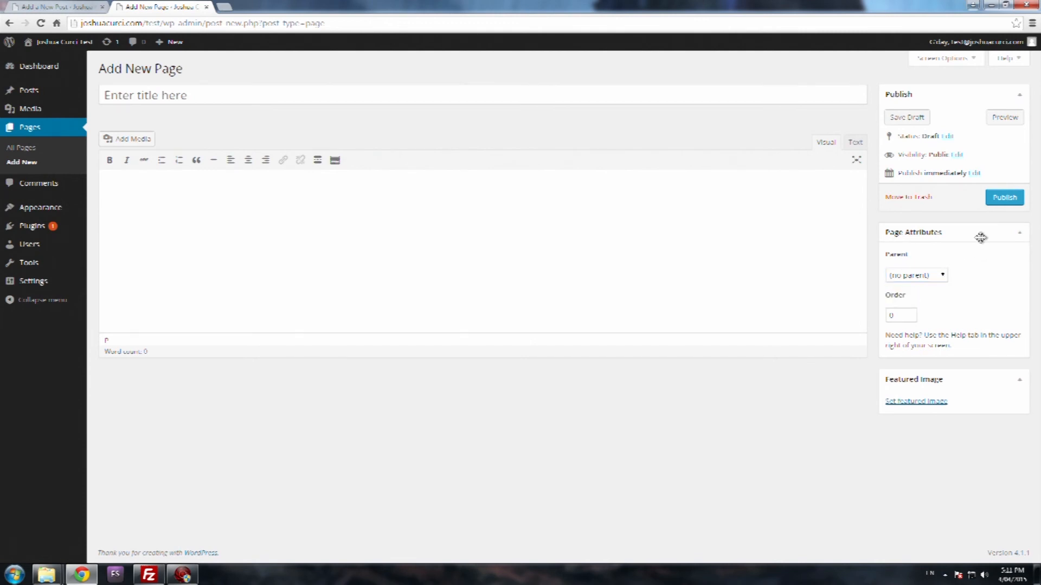
click(916, 275)
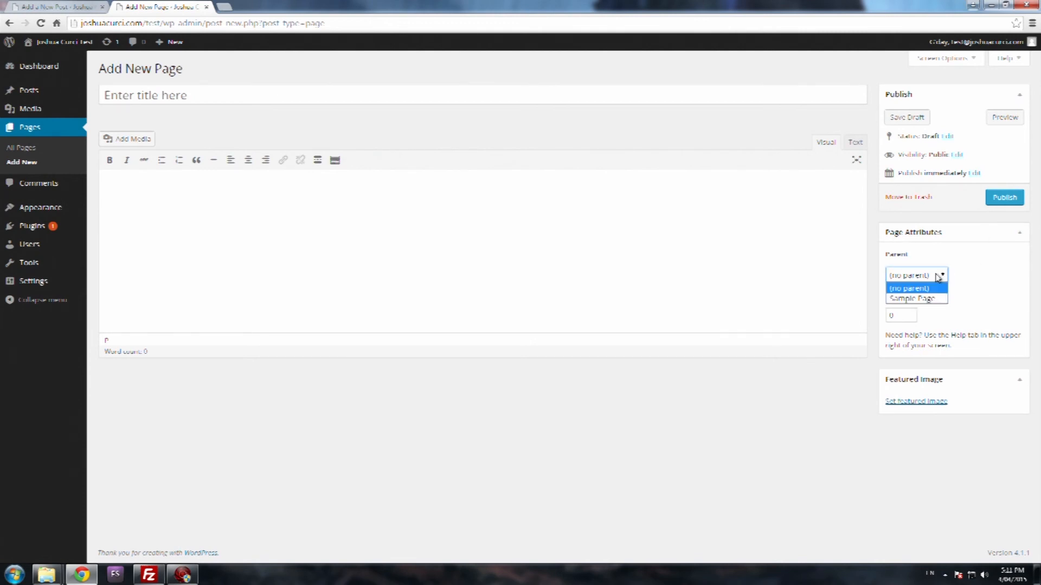
click(907, 275)
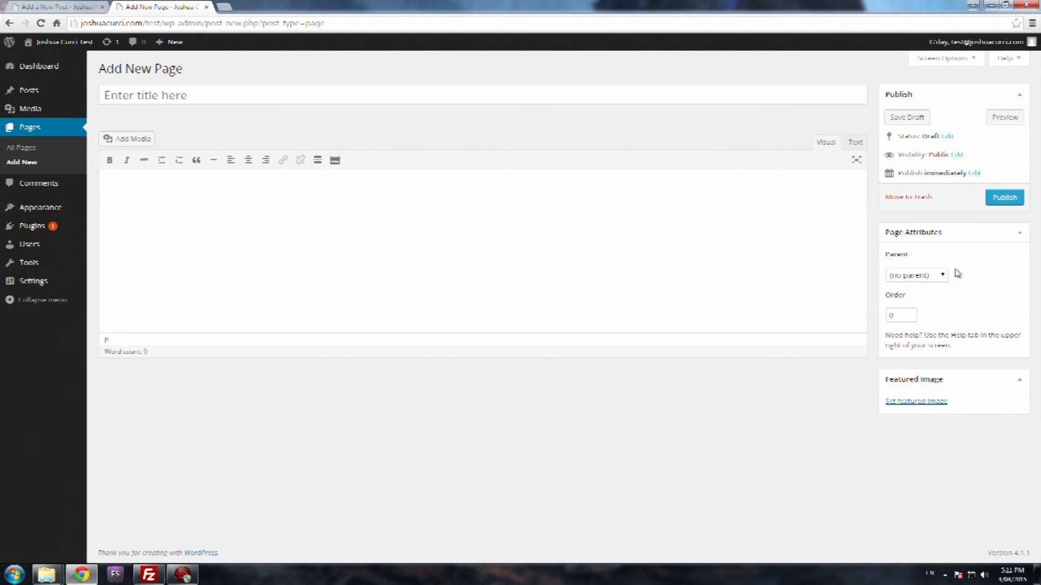
click(915, 275)
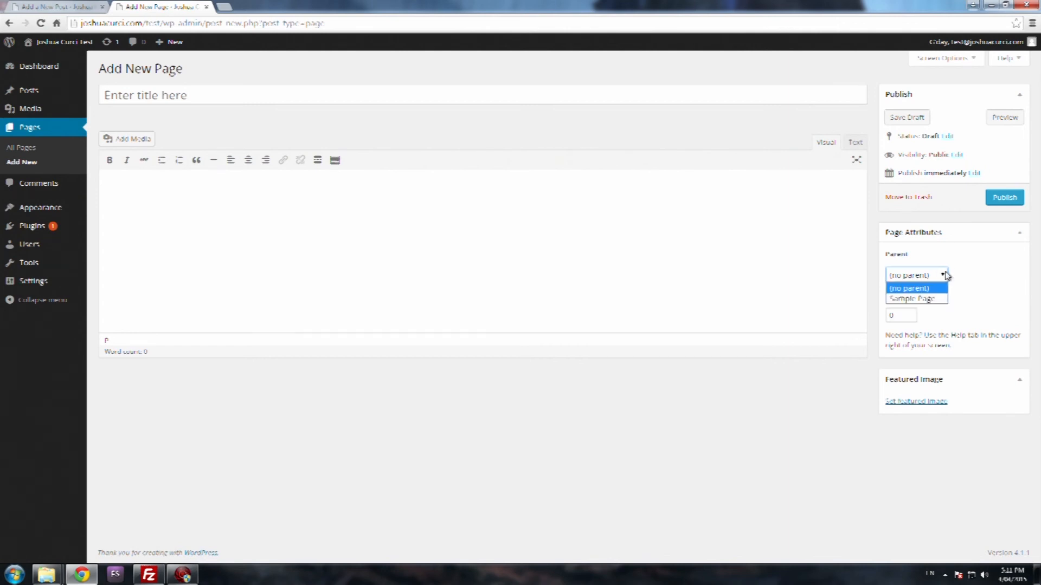
click(914, 274)
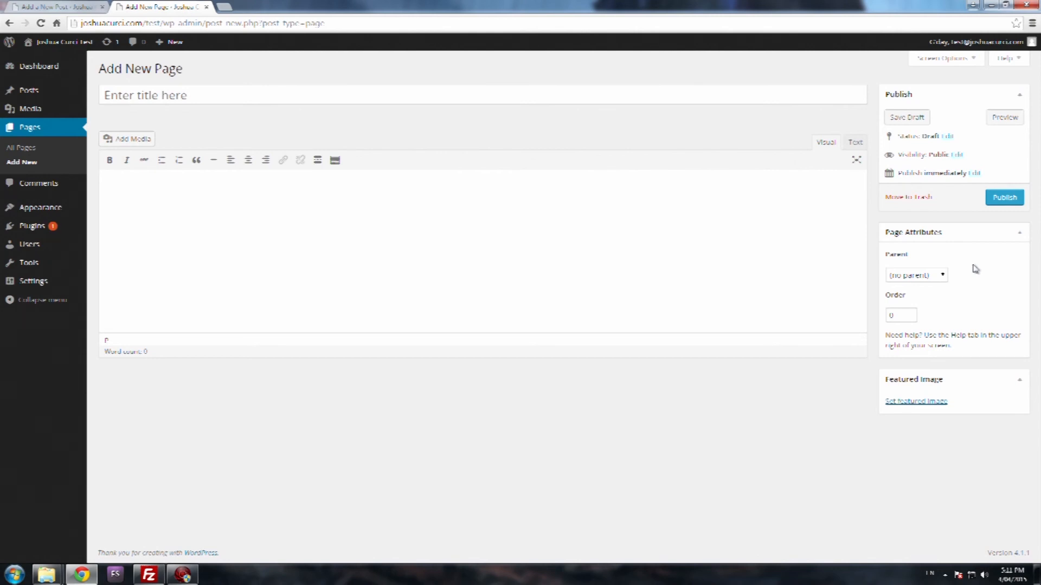
click(916, 275)
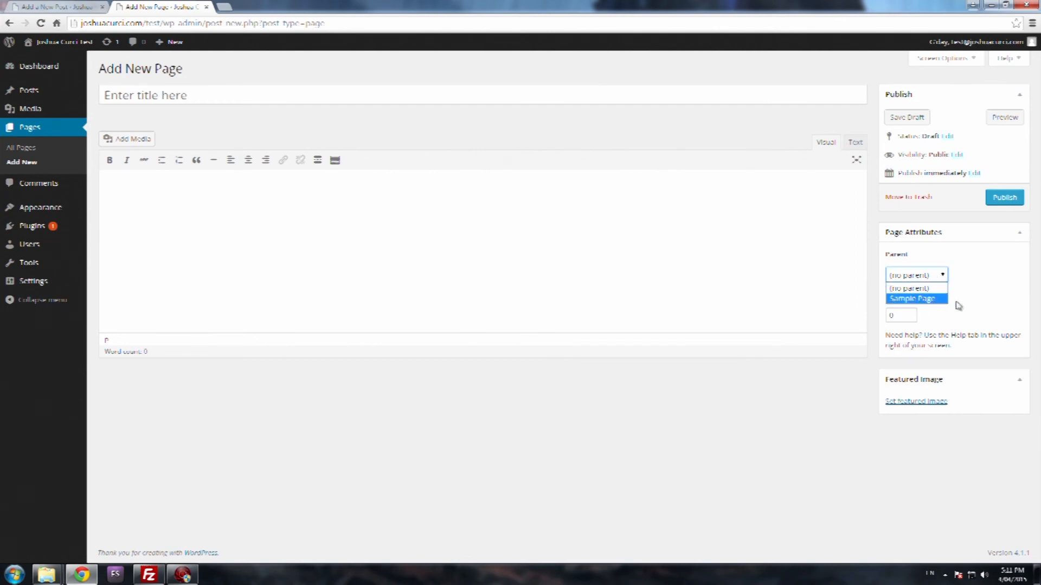
click(915, 288)
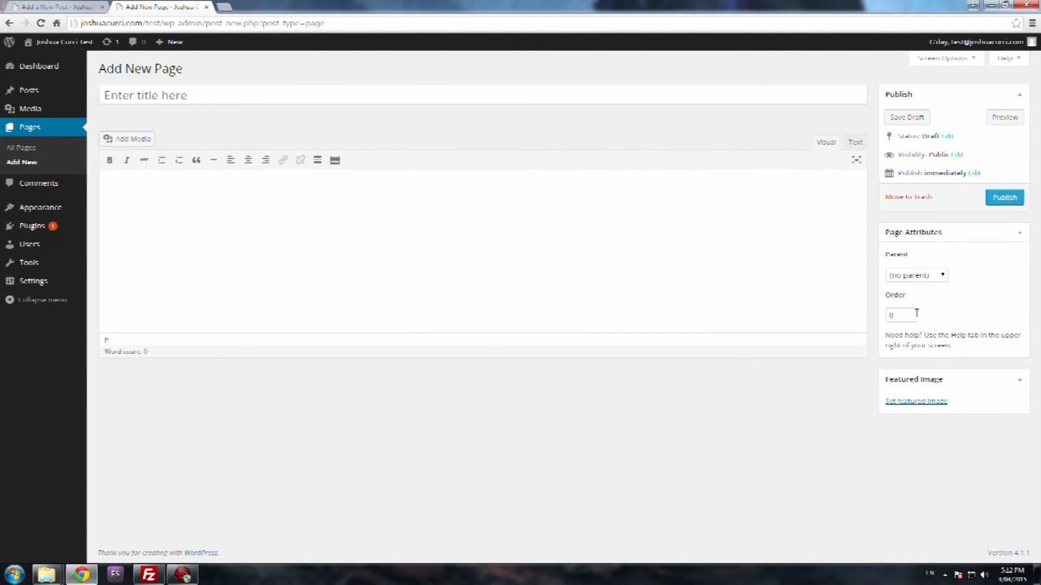
click(900, 316)
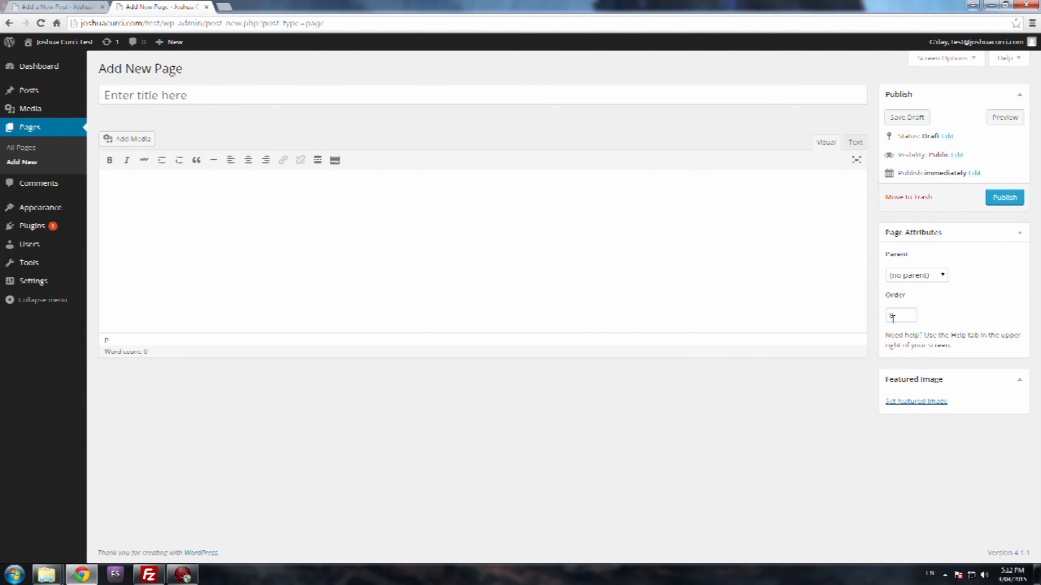